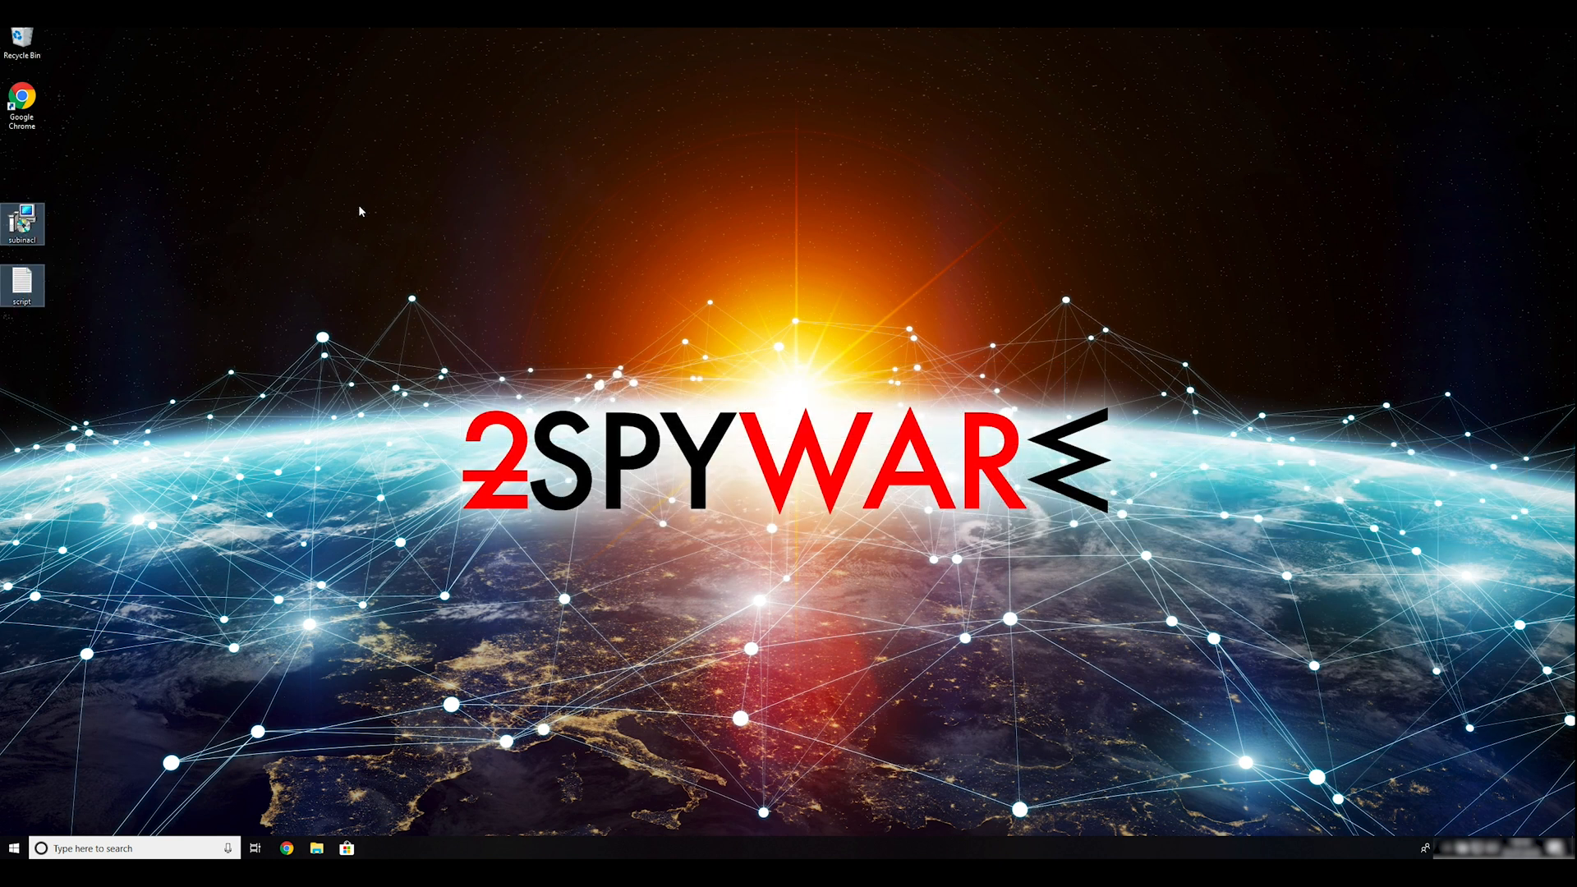
mouse_move(516, 354)
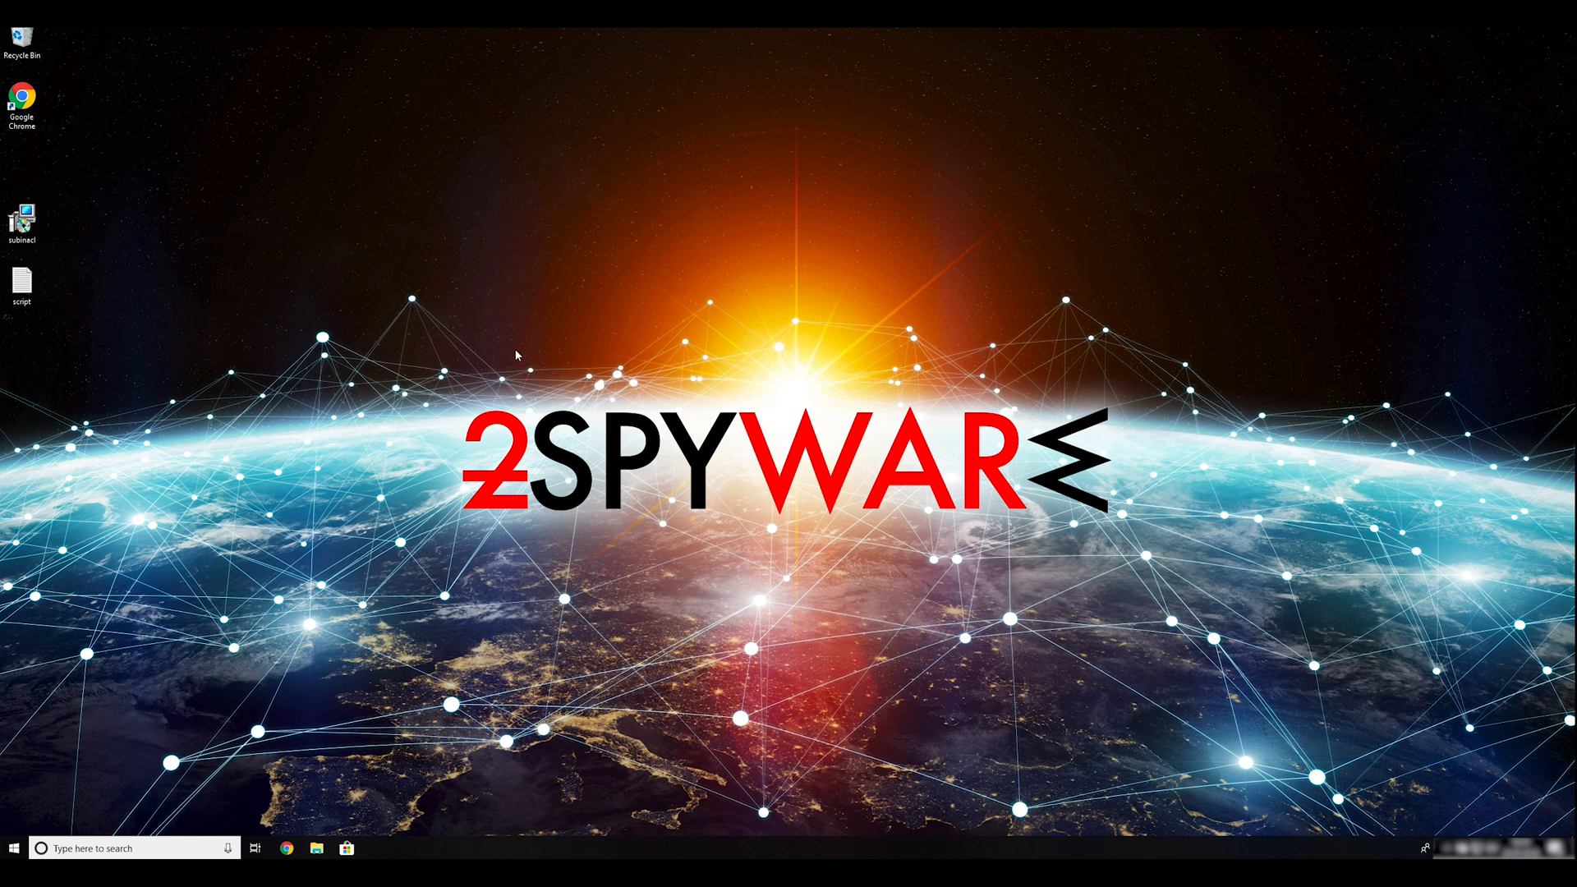
mouse_move(247, 325)
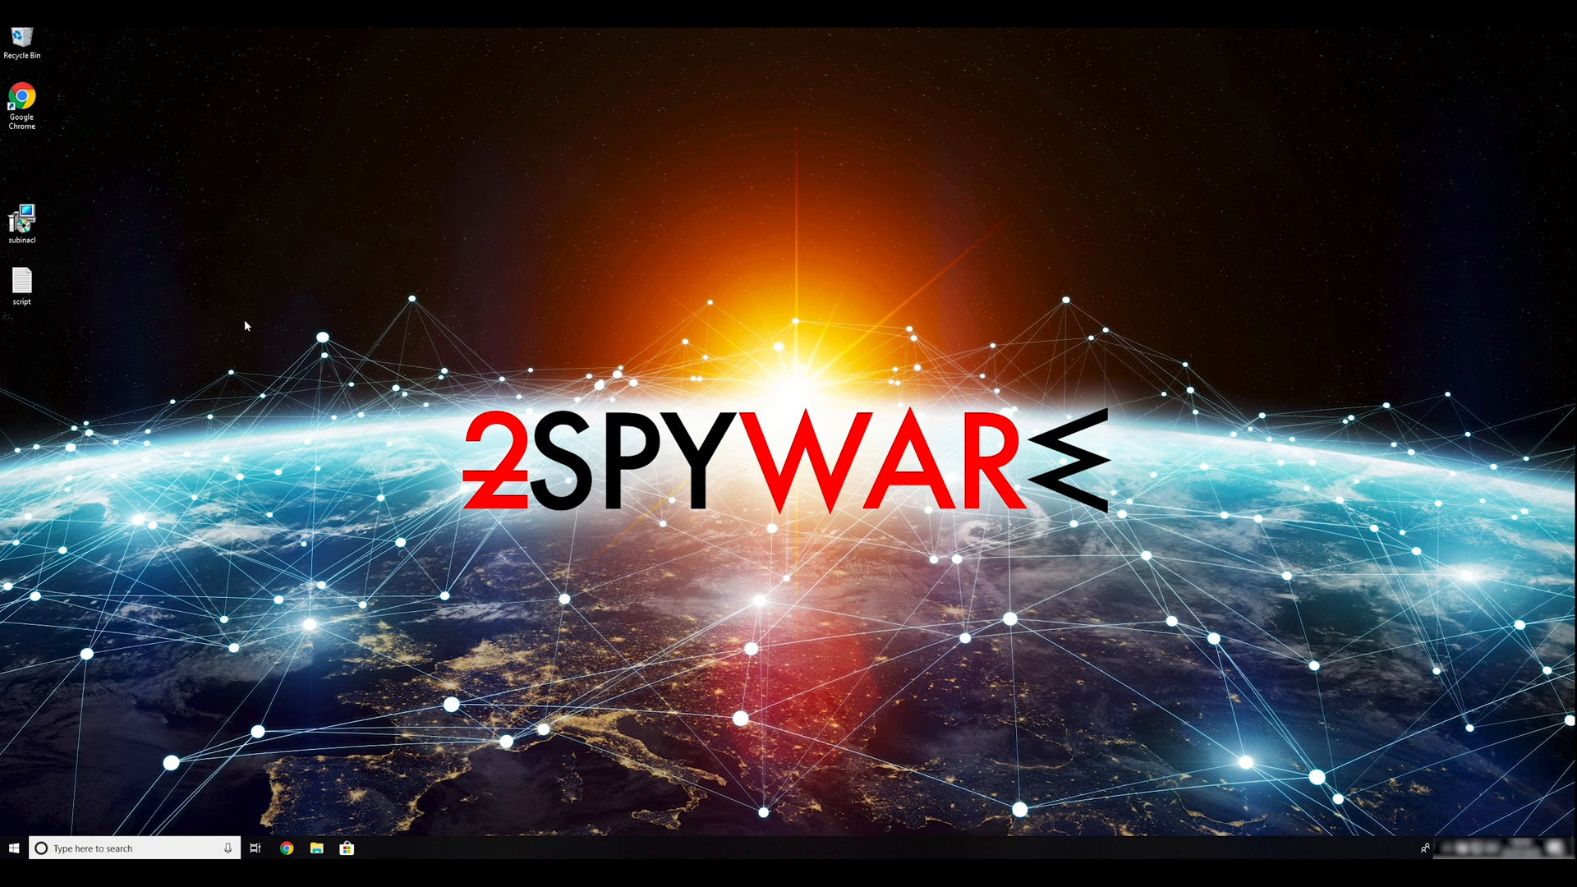
Install SubInACL through the Windows Resource Kit Tools wizard, accepting the EULA and UAC.
double_click(20, 214)
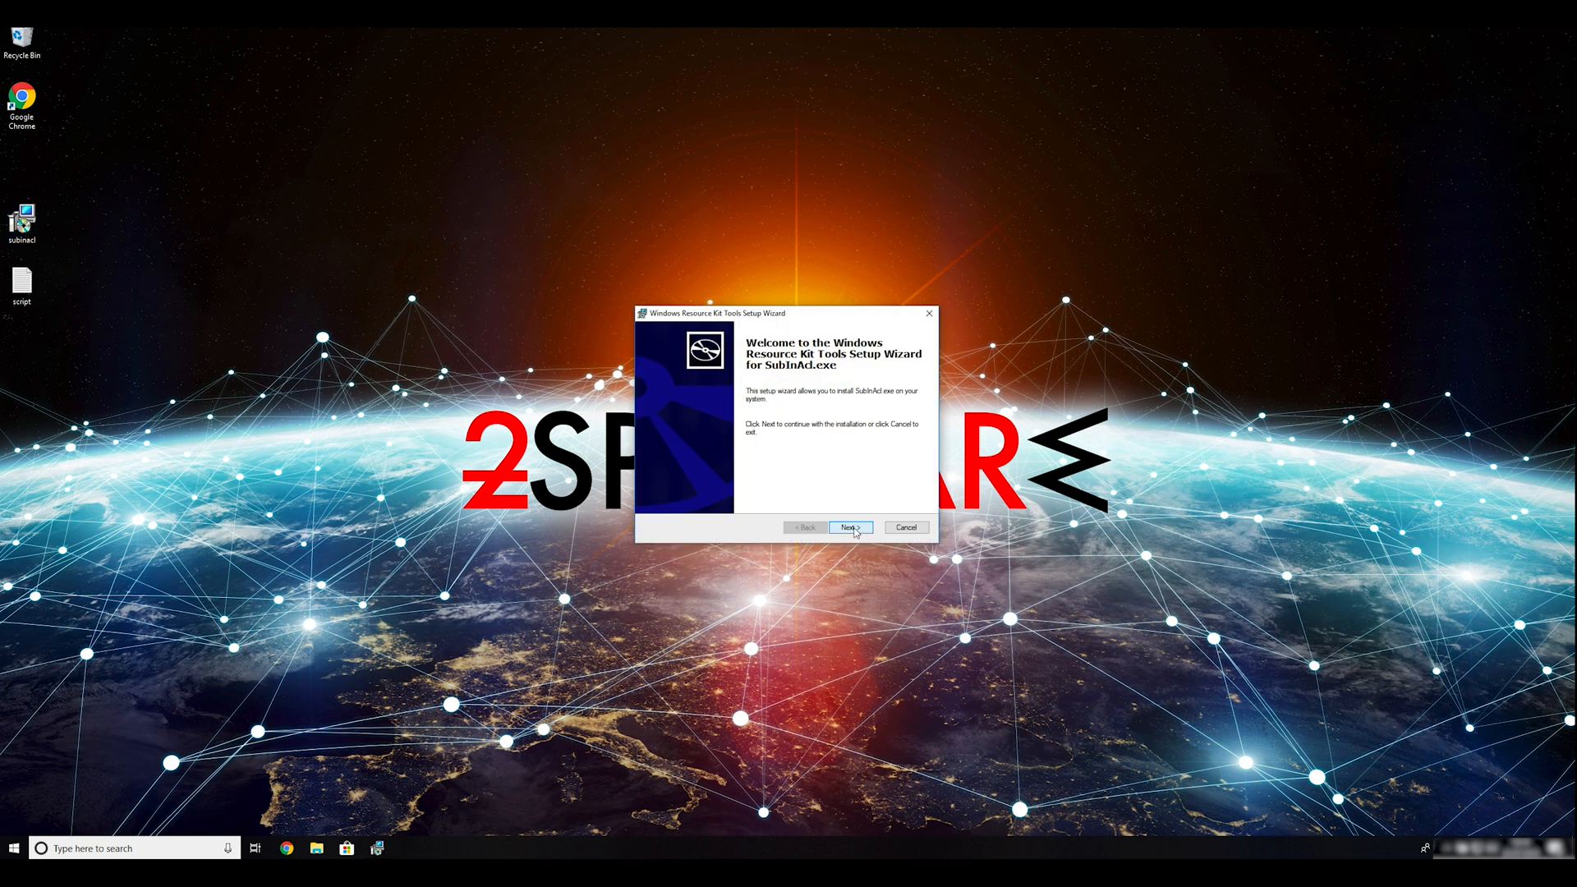
click(848, 527)
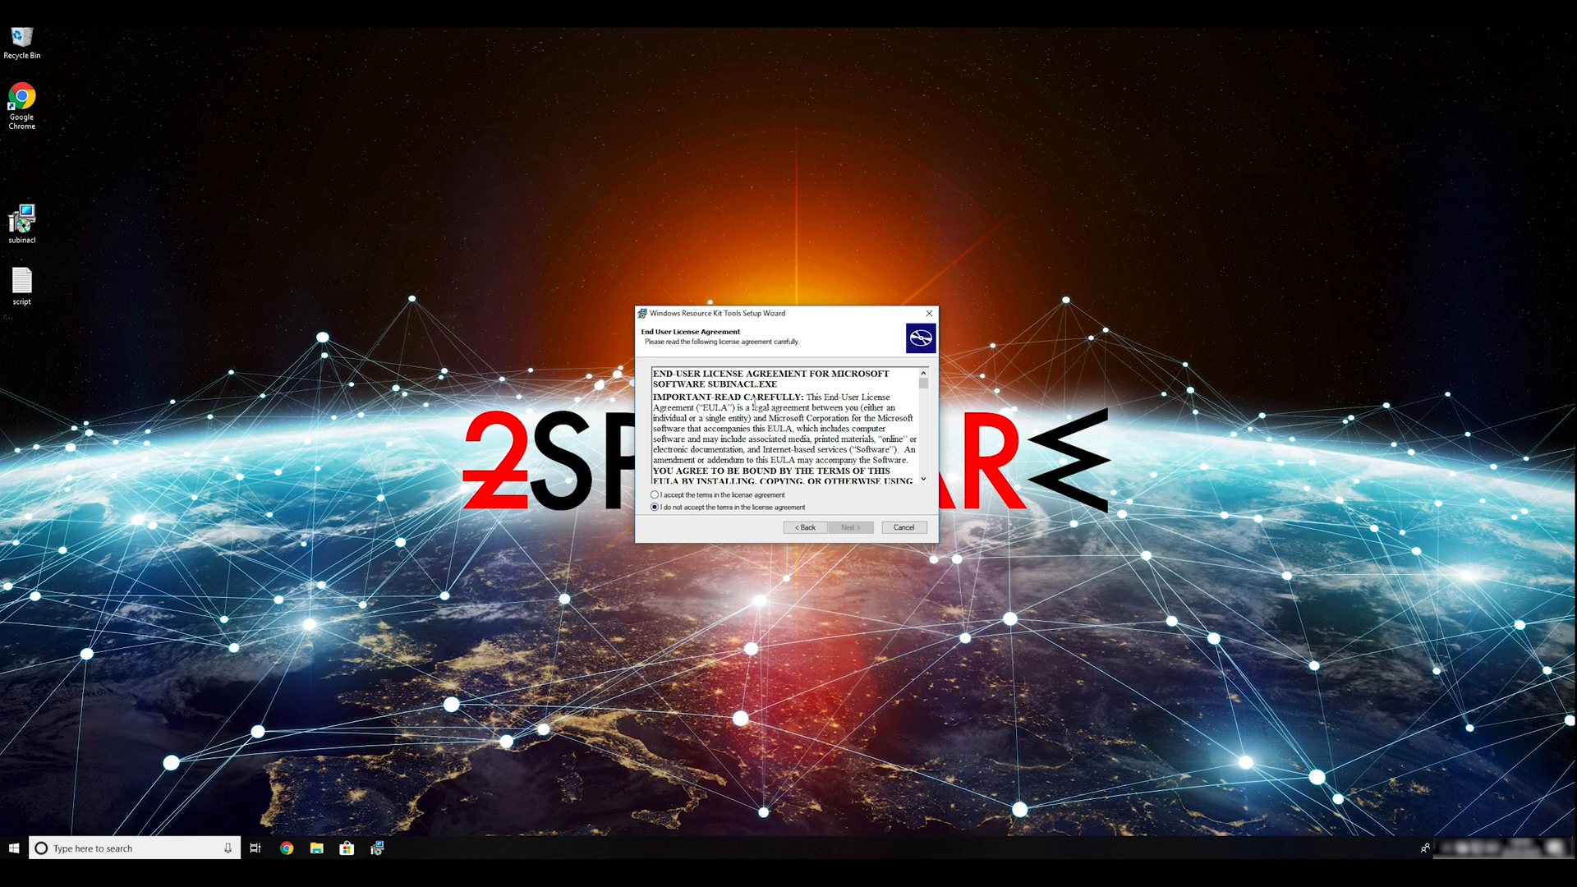
scroll(down, 3)
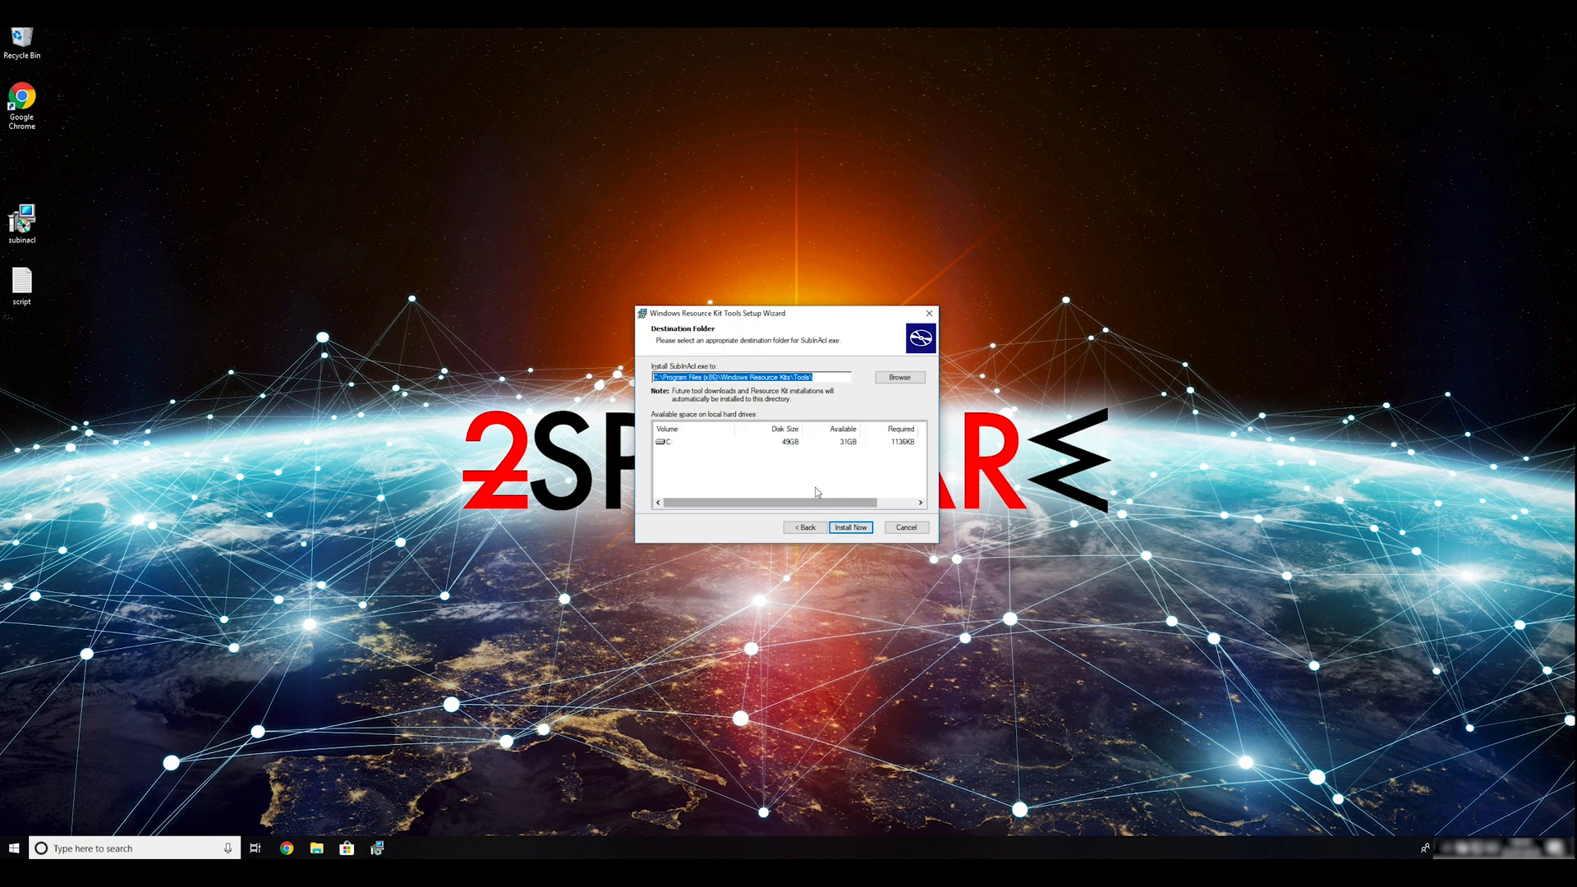
click(850, 528)
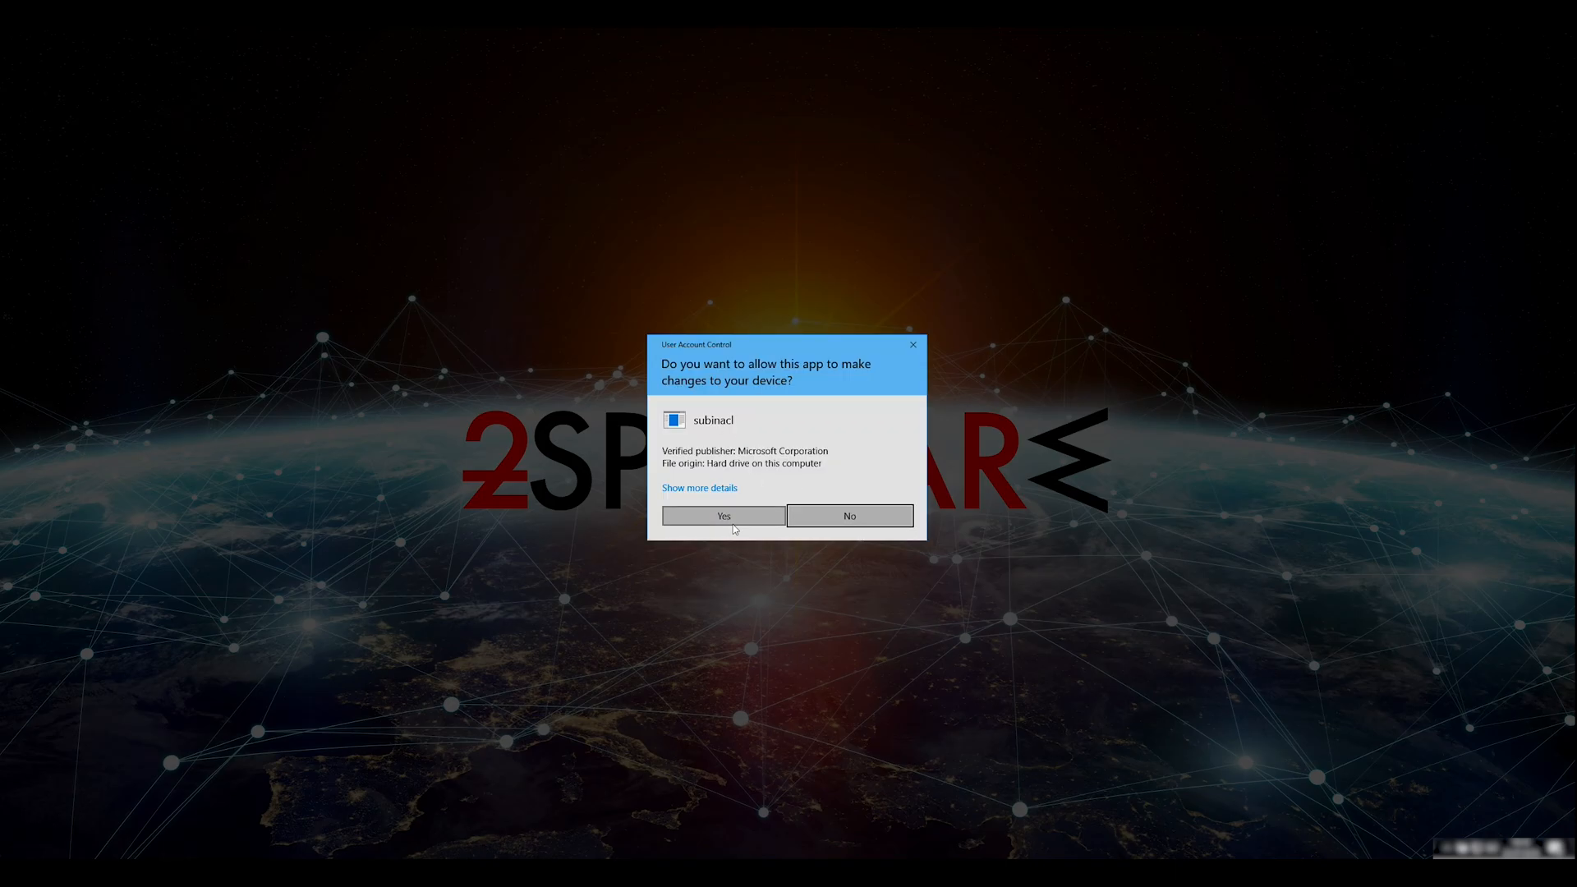
click(722, 515)
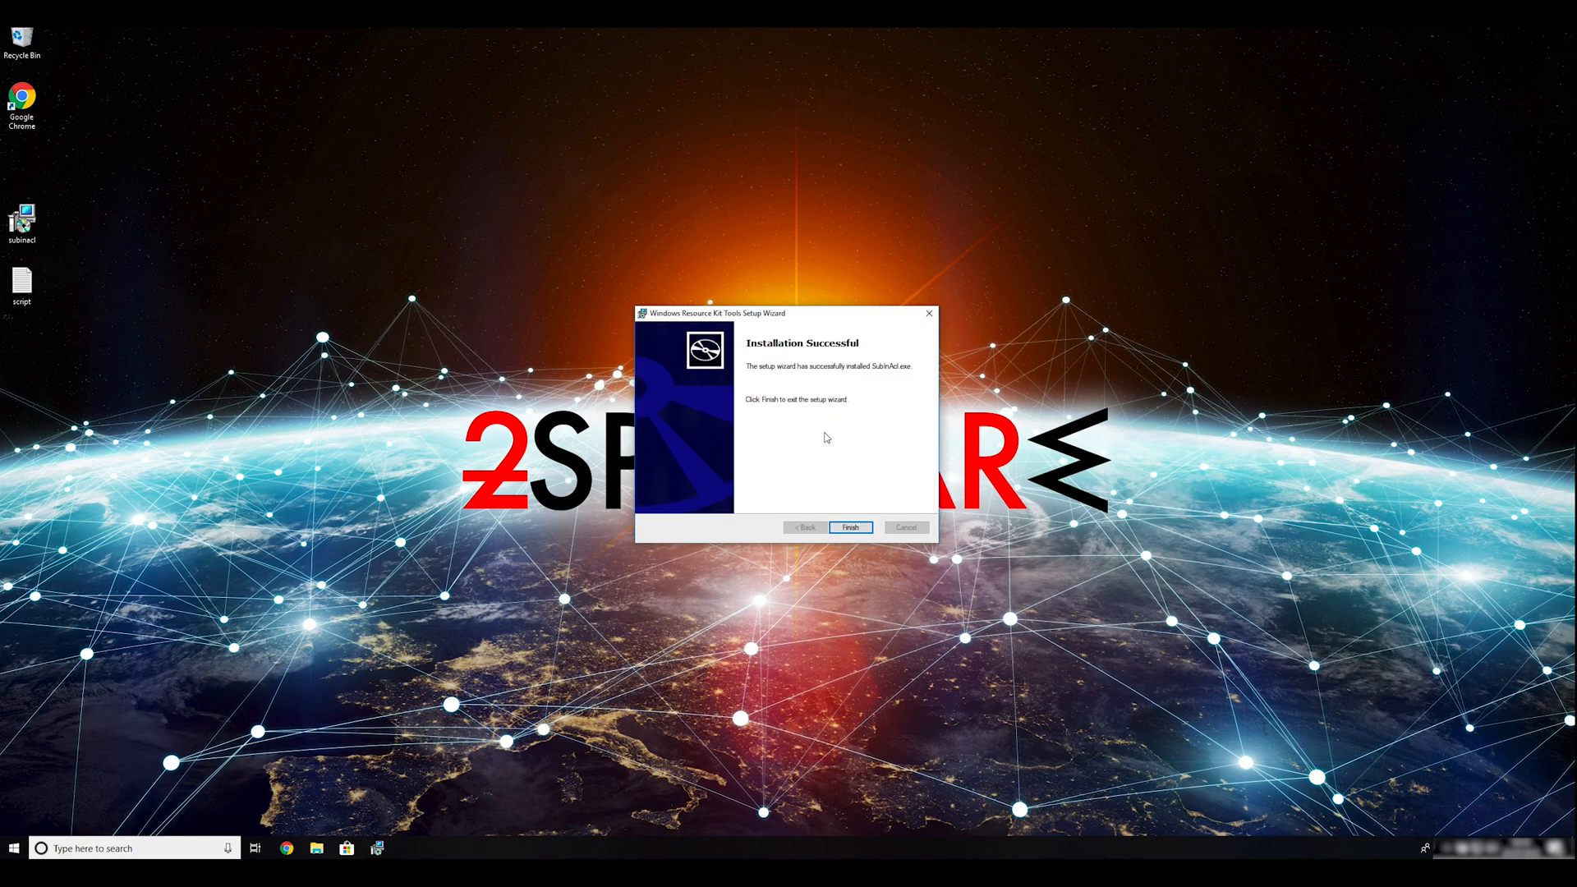
click(850, 527)
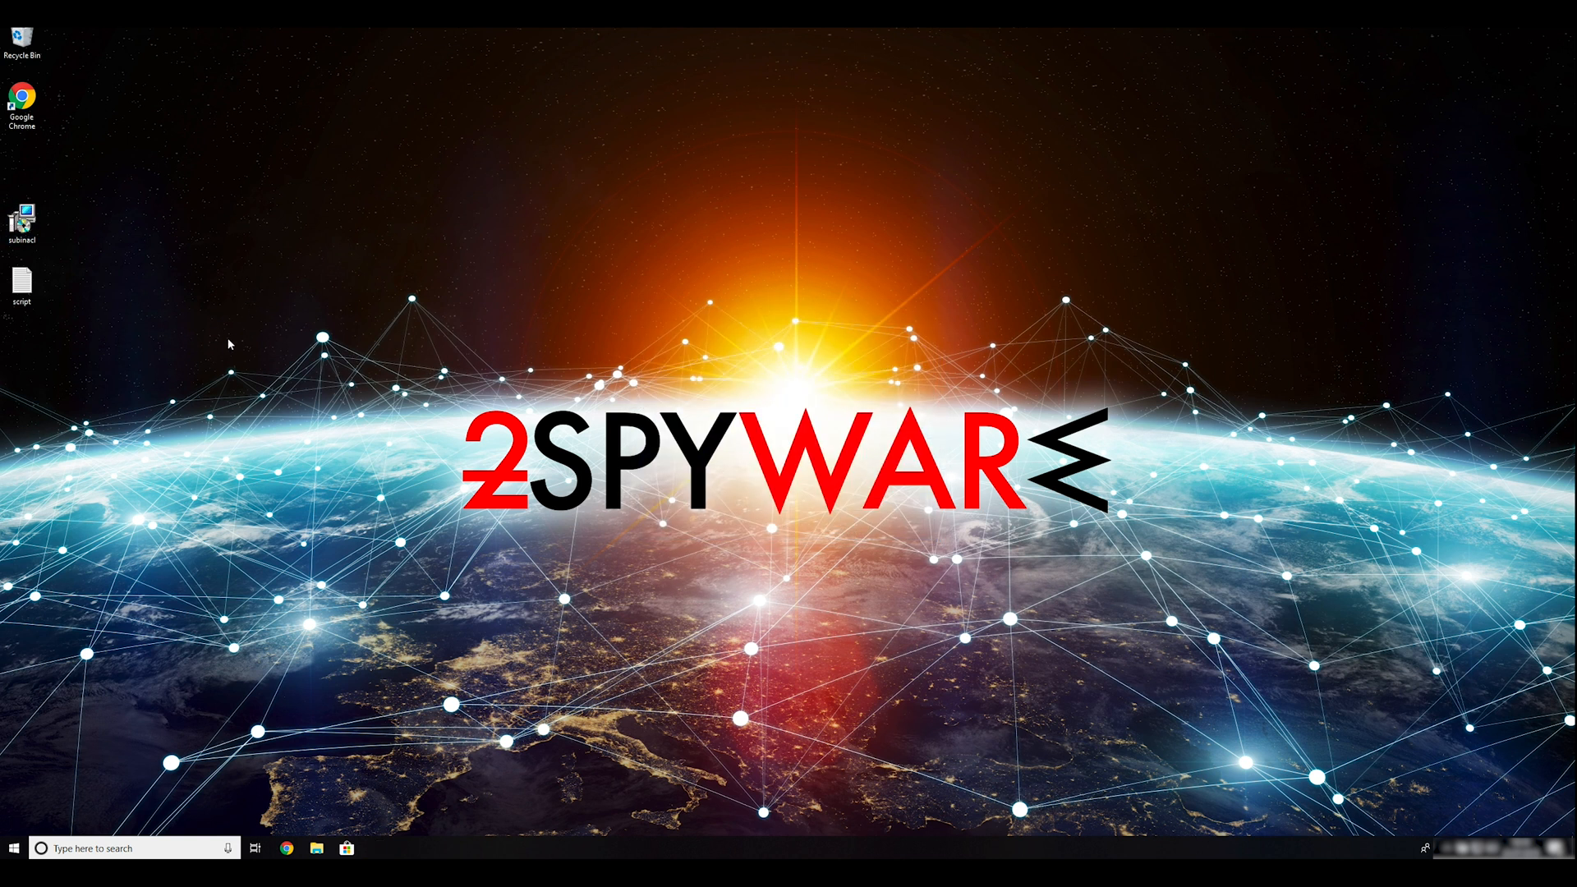
Enable Safe boot with the Network option in msconfig's Boot tab and apply it.
key(Win+r)
text(msconfig)
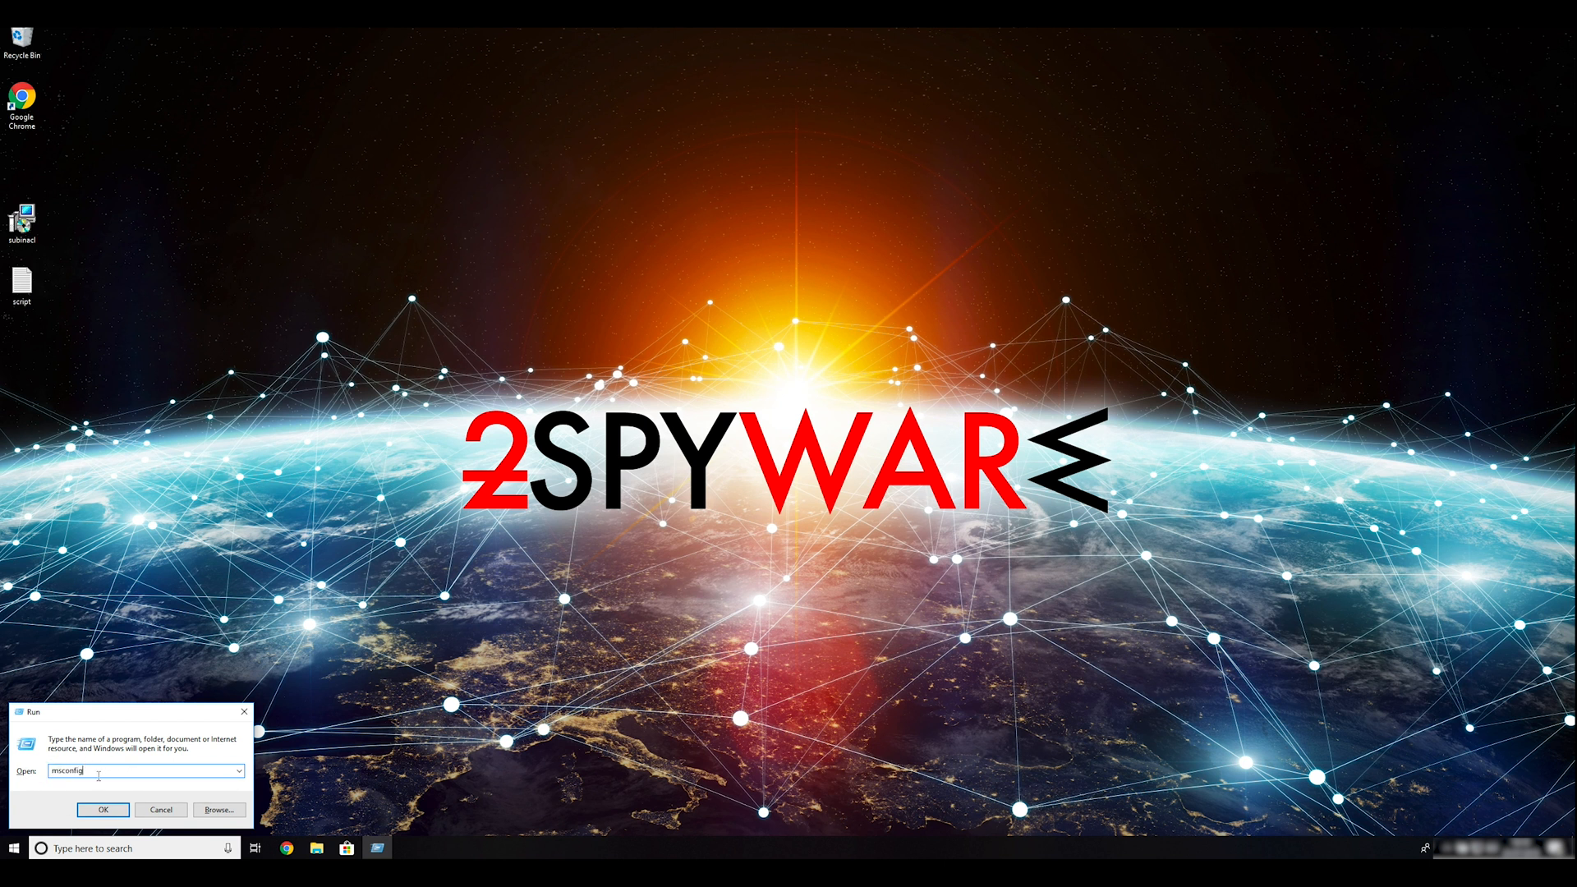
click(102, 810)
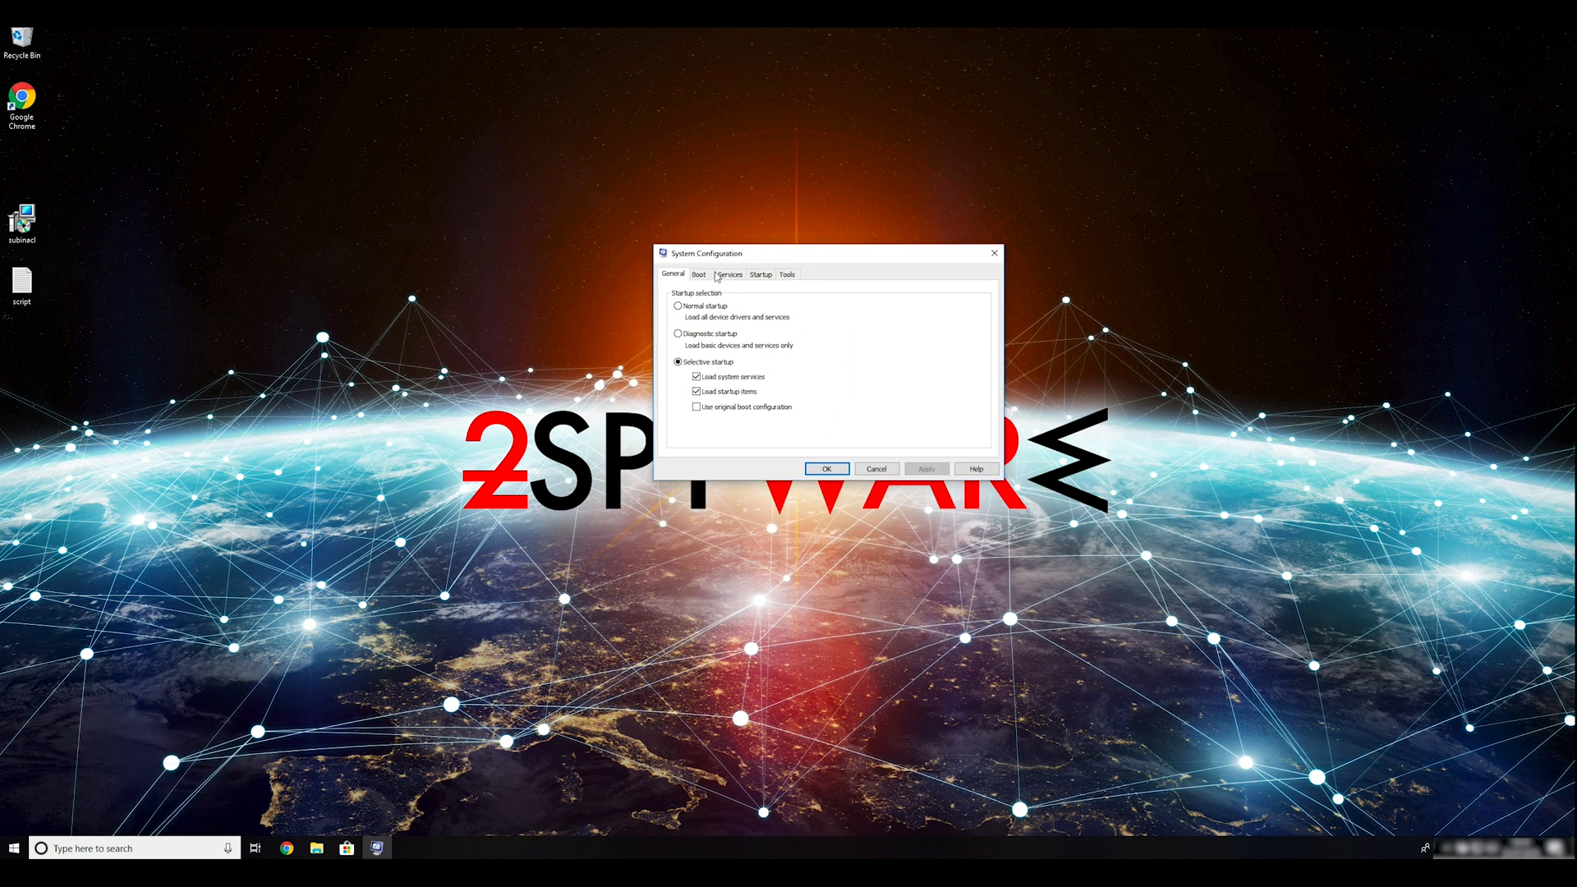
click(699, 273)
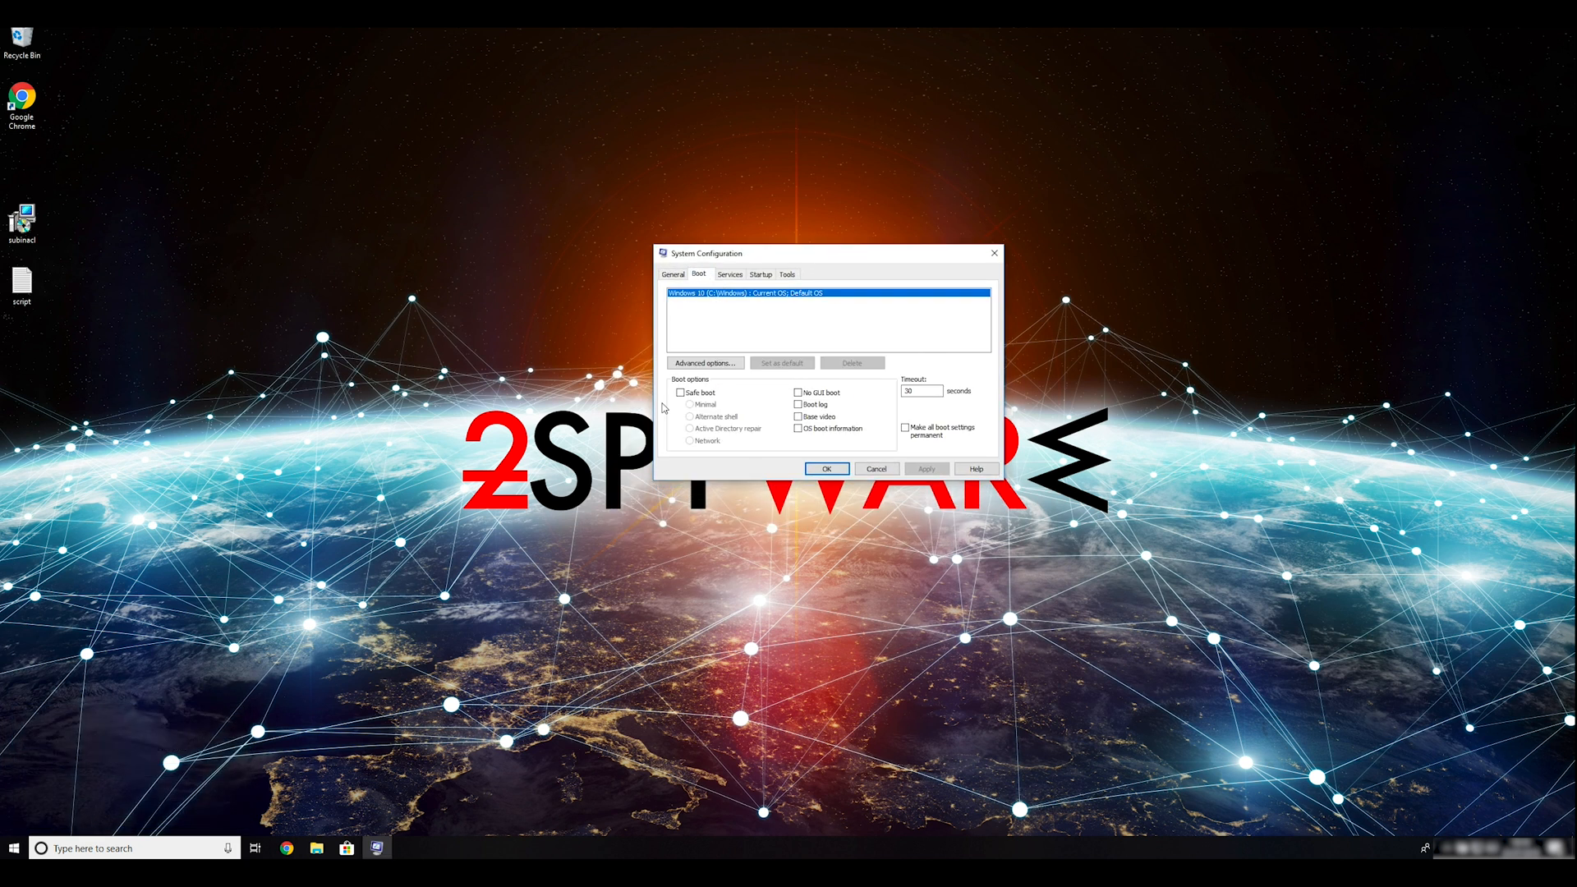
click(681, 393)
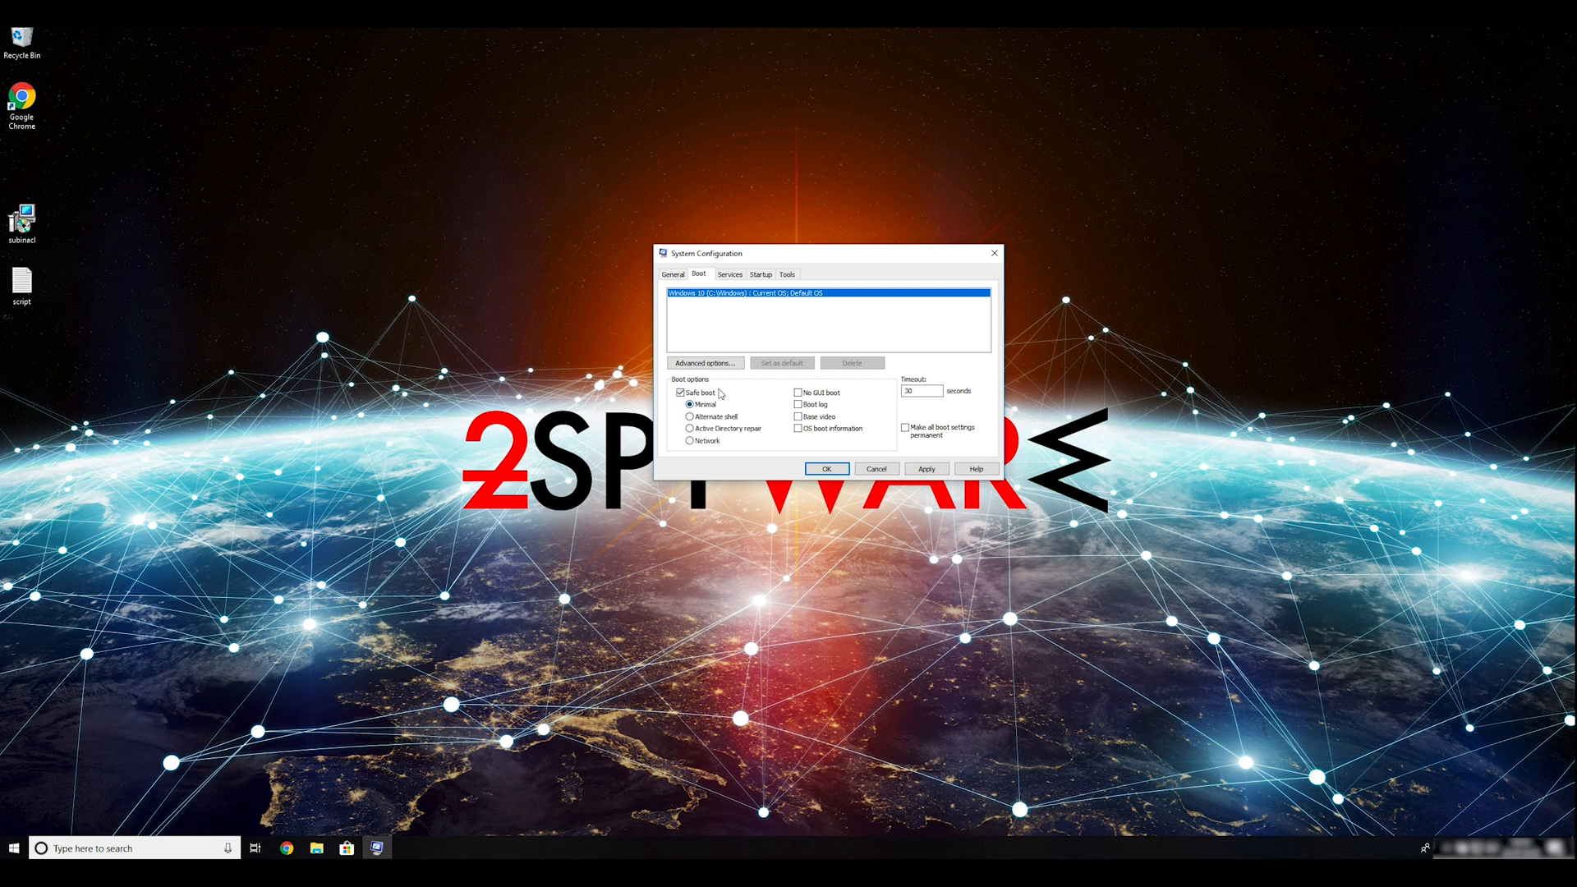
click(689, 440)
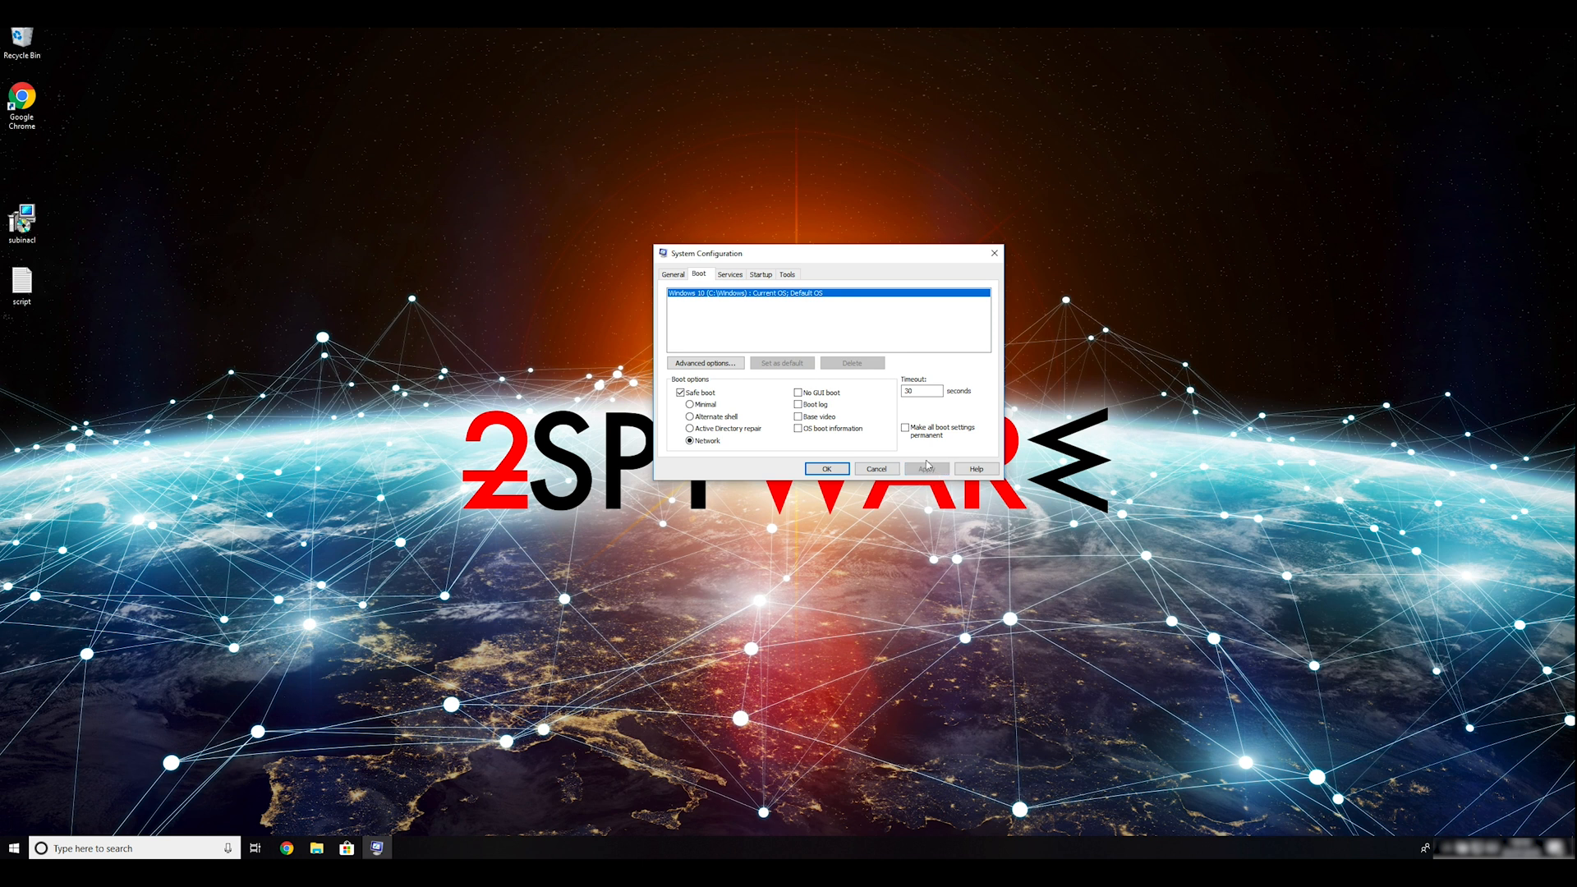
click(825, 469)
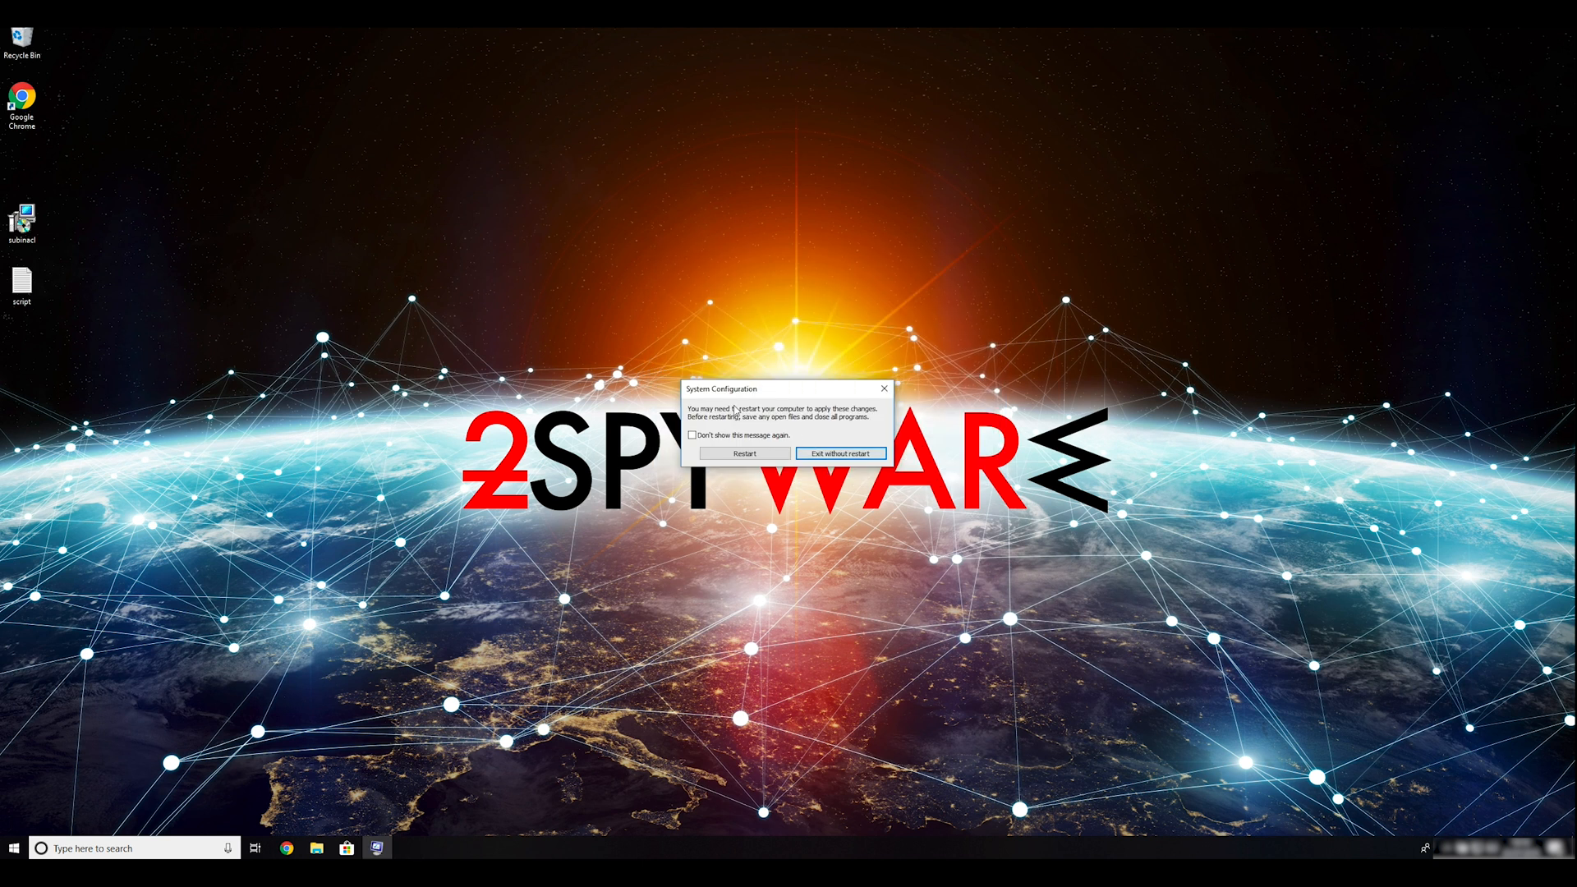
mouse_move(745, 453)
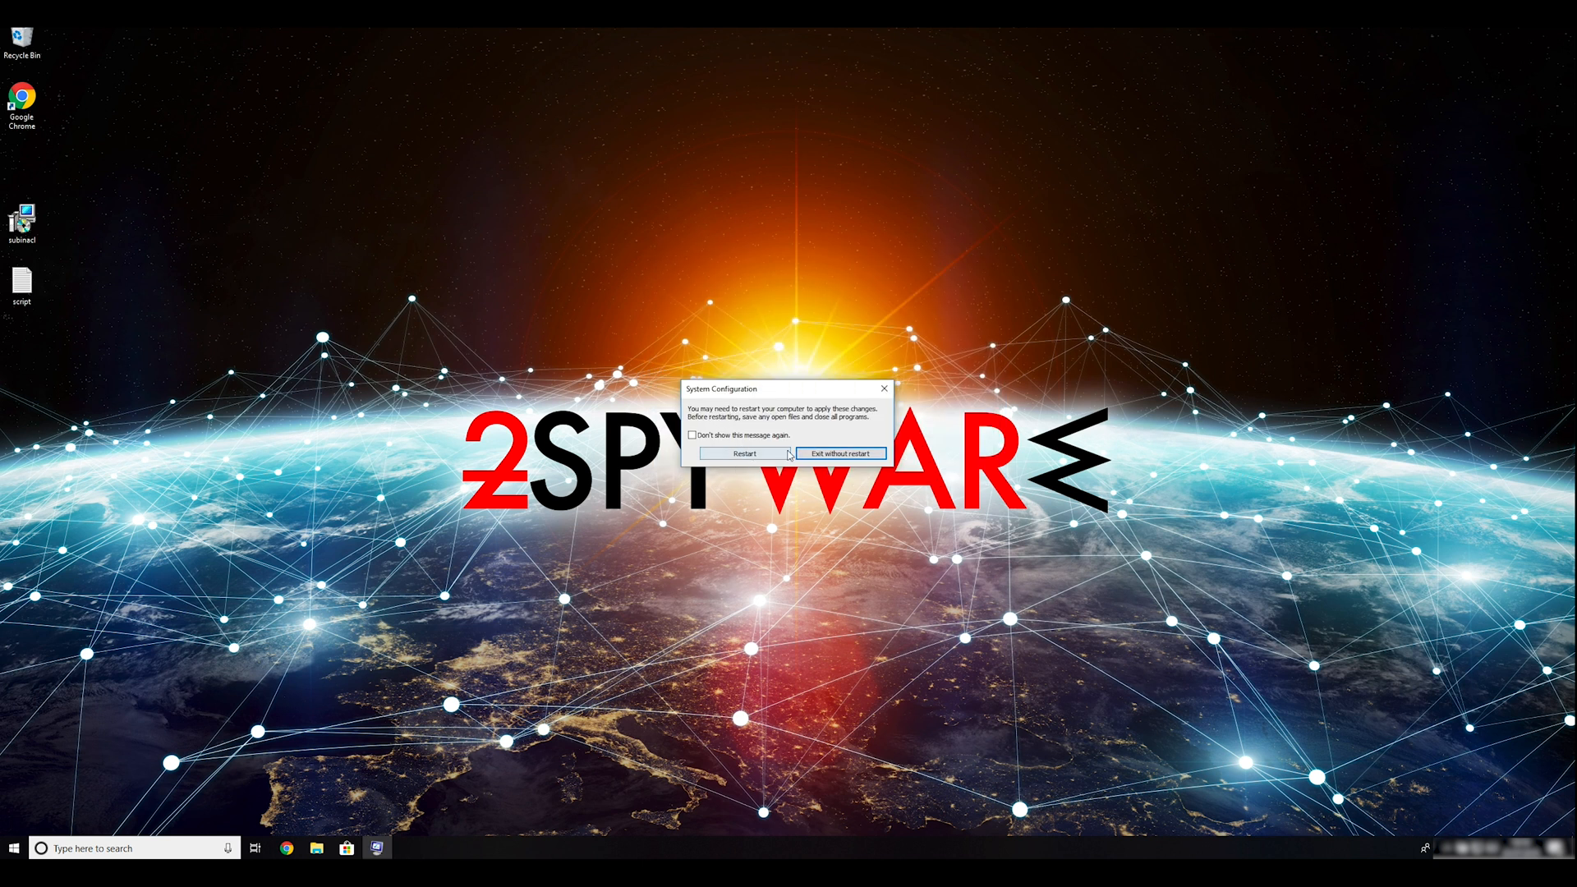
Restart the computer from the System Configuration prompt to boot into Safe Mode.
click(743, 454)
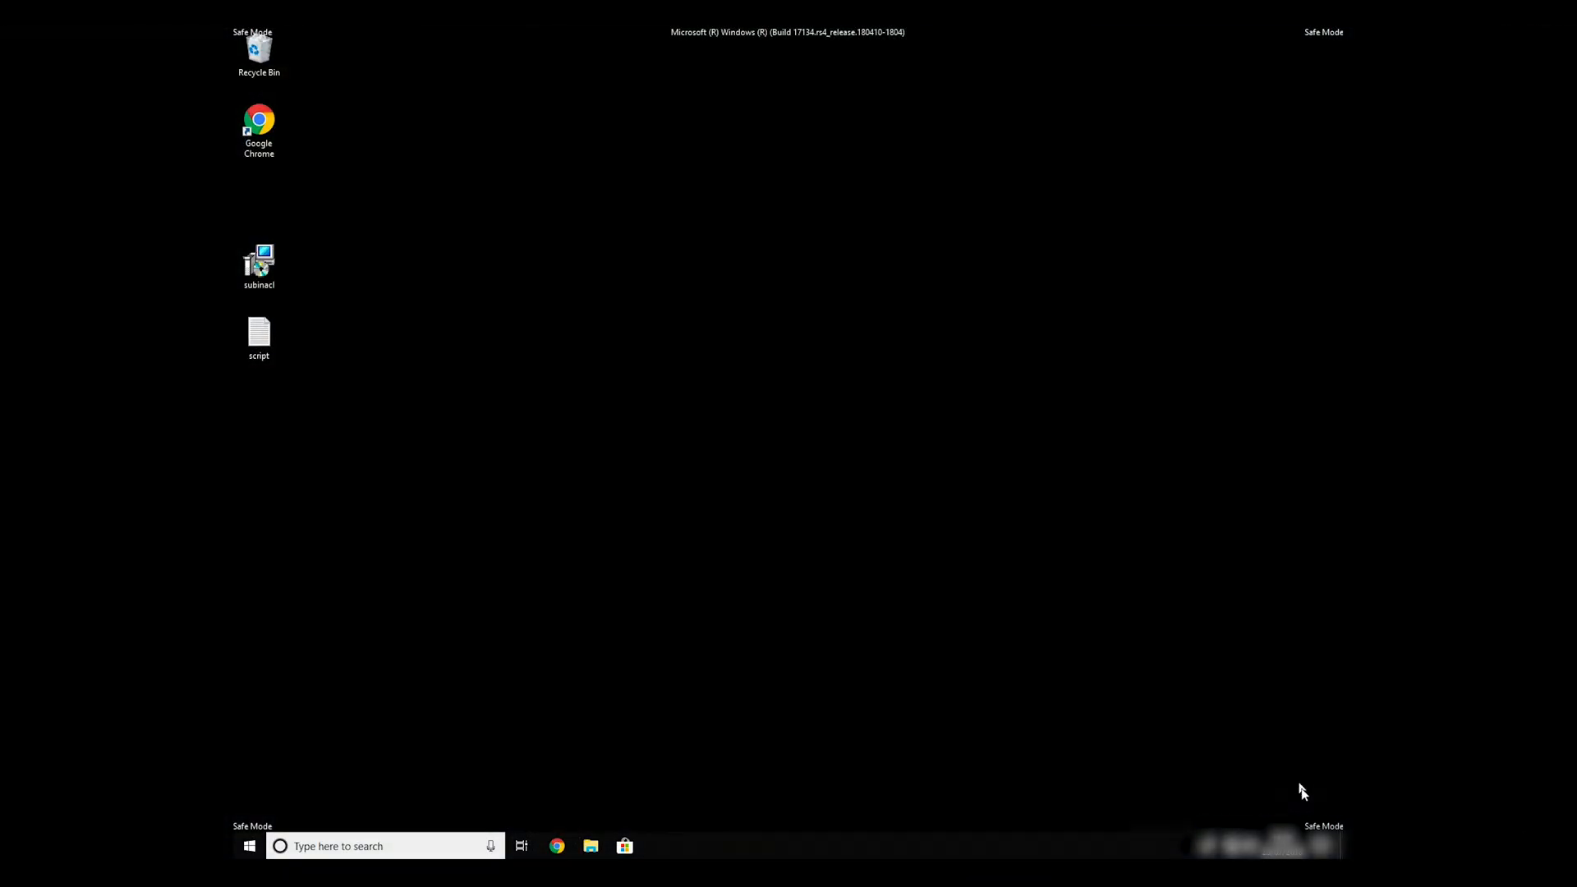
mouse_move(1321, 45)
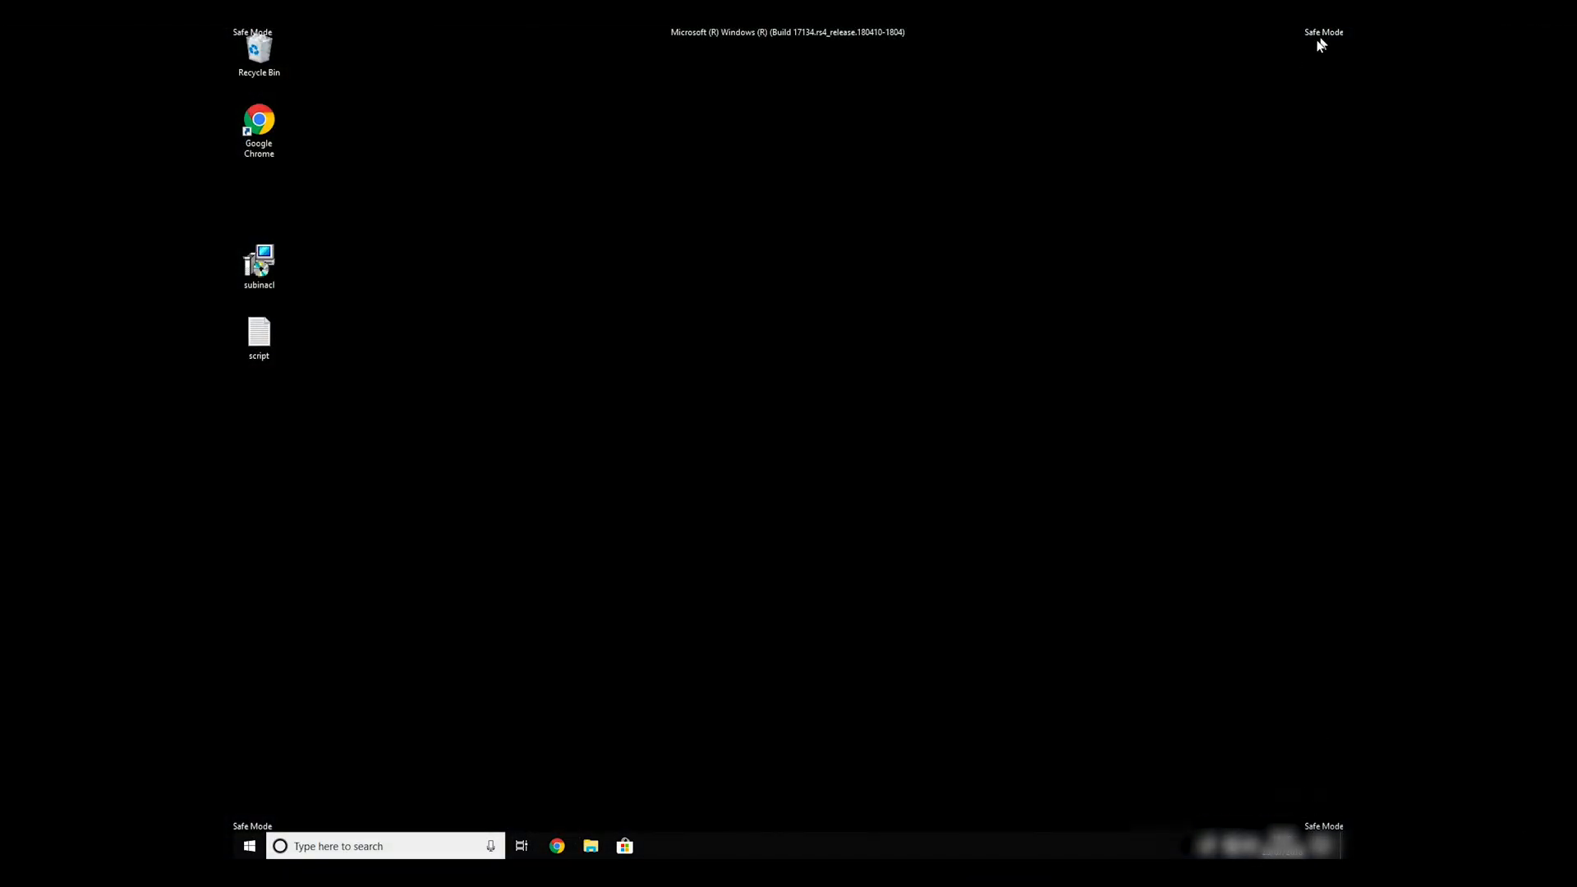
mouse_move(237, 485)
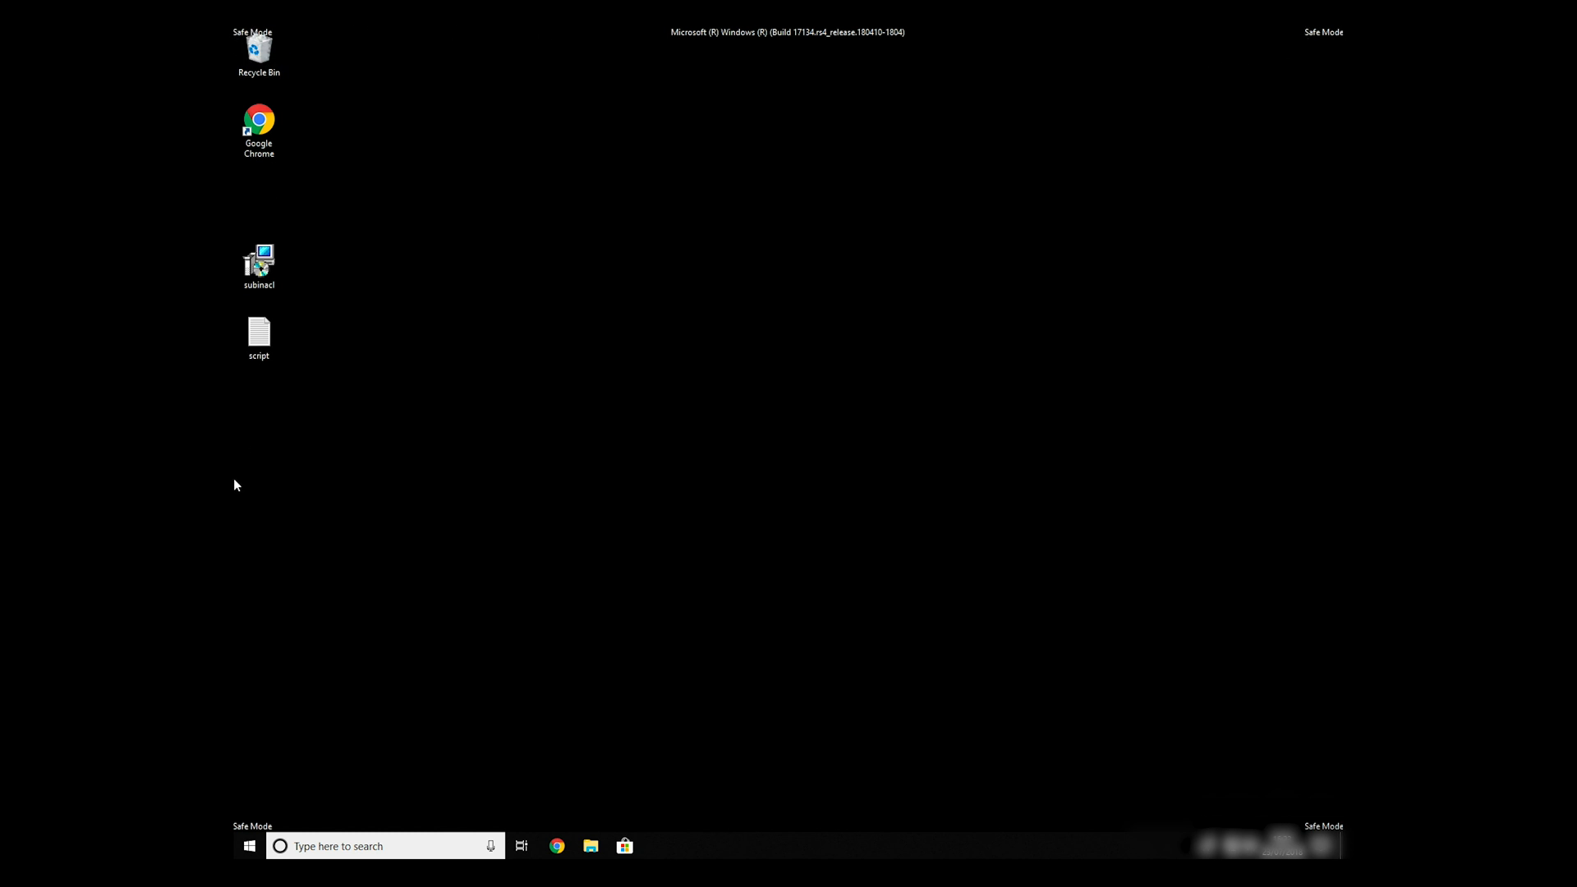
mouse_move(847, 559)
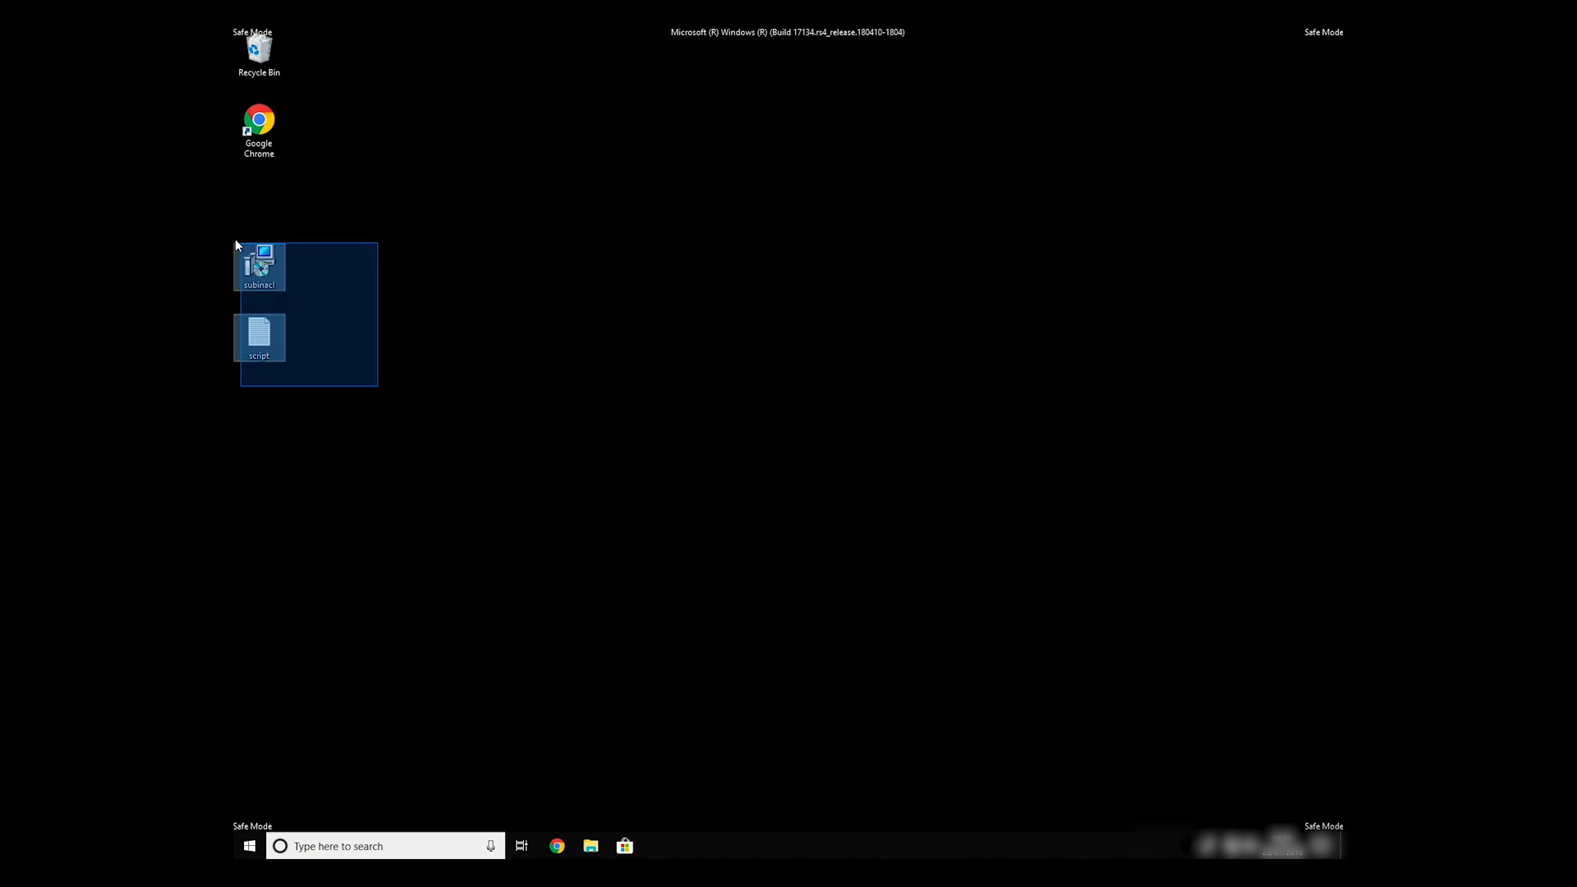
Open the subinacl setowner/grant script in Notepad and bring up its File menu.
double_click(258, 337)
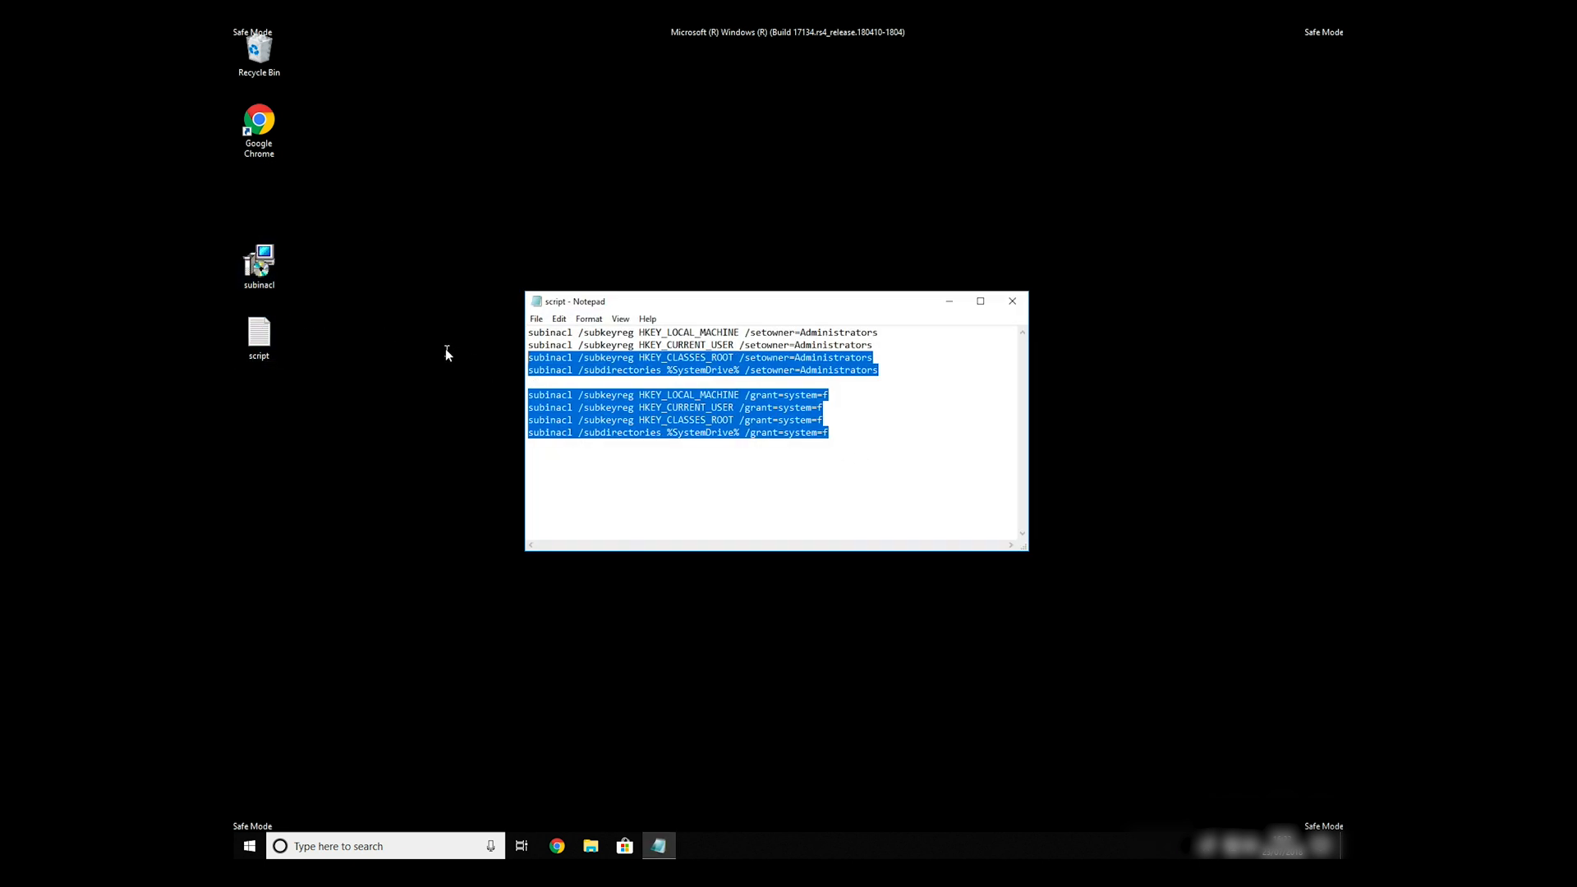
click(856, 438)
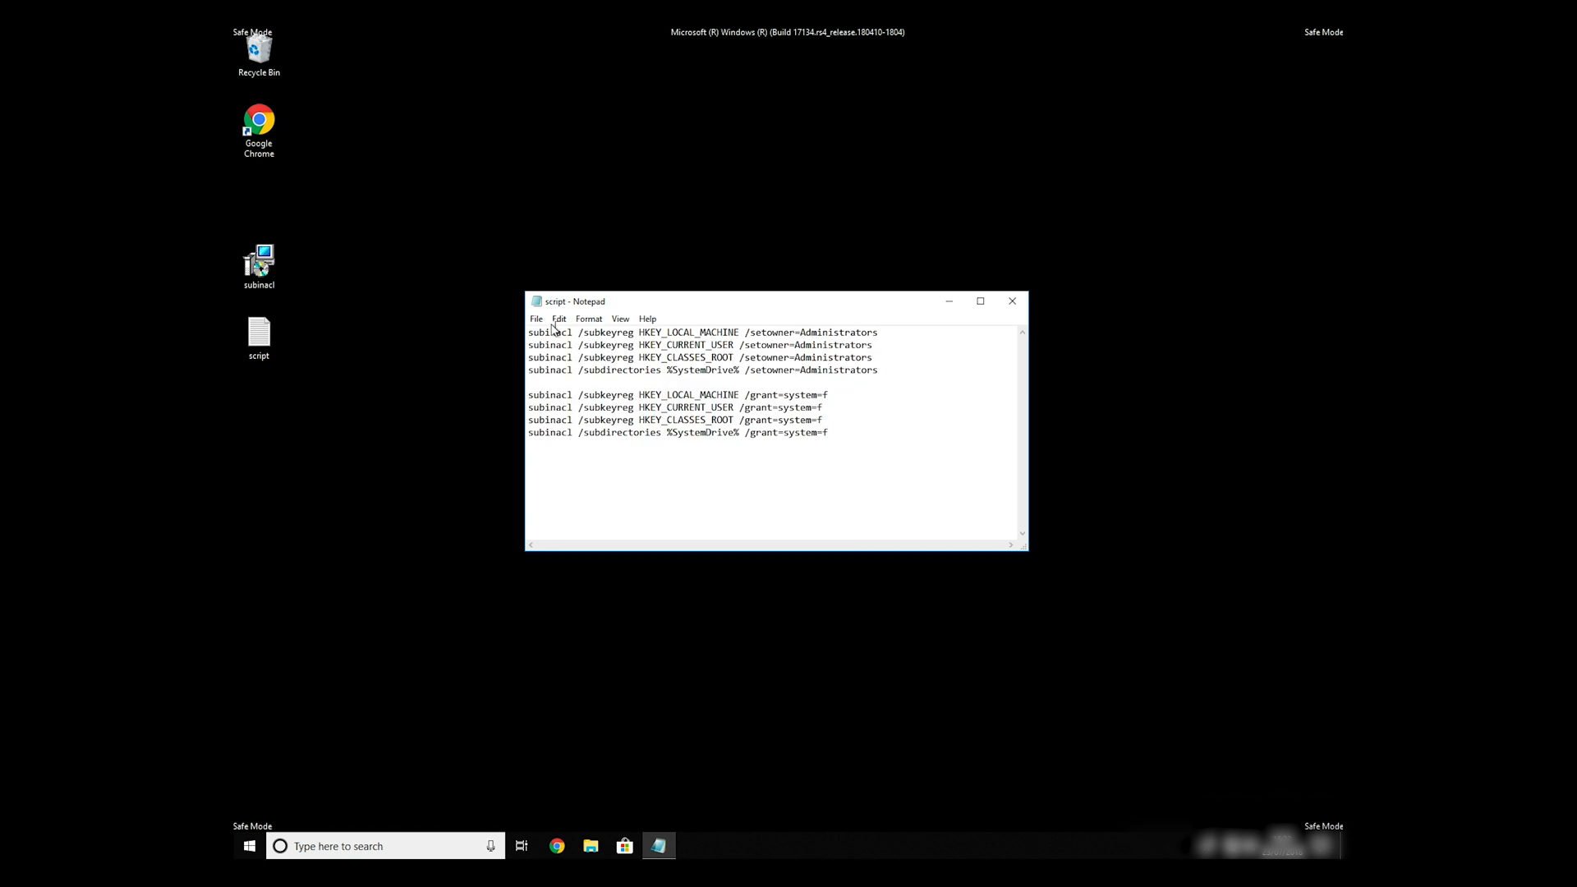
click(537, 319)
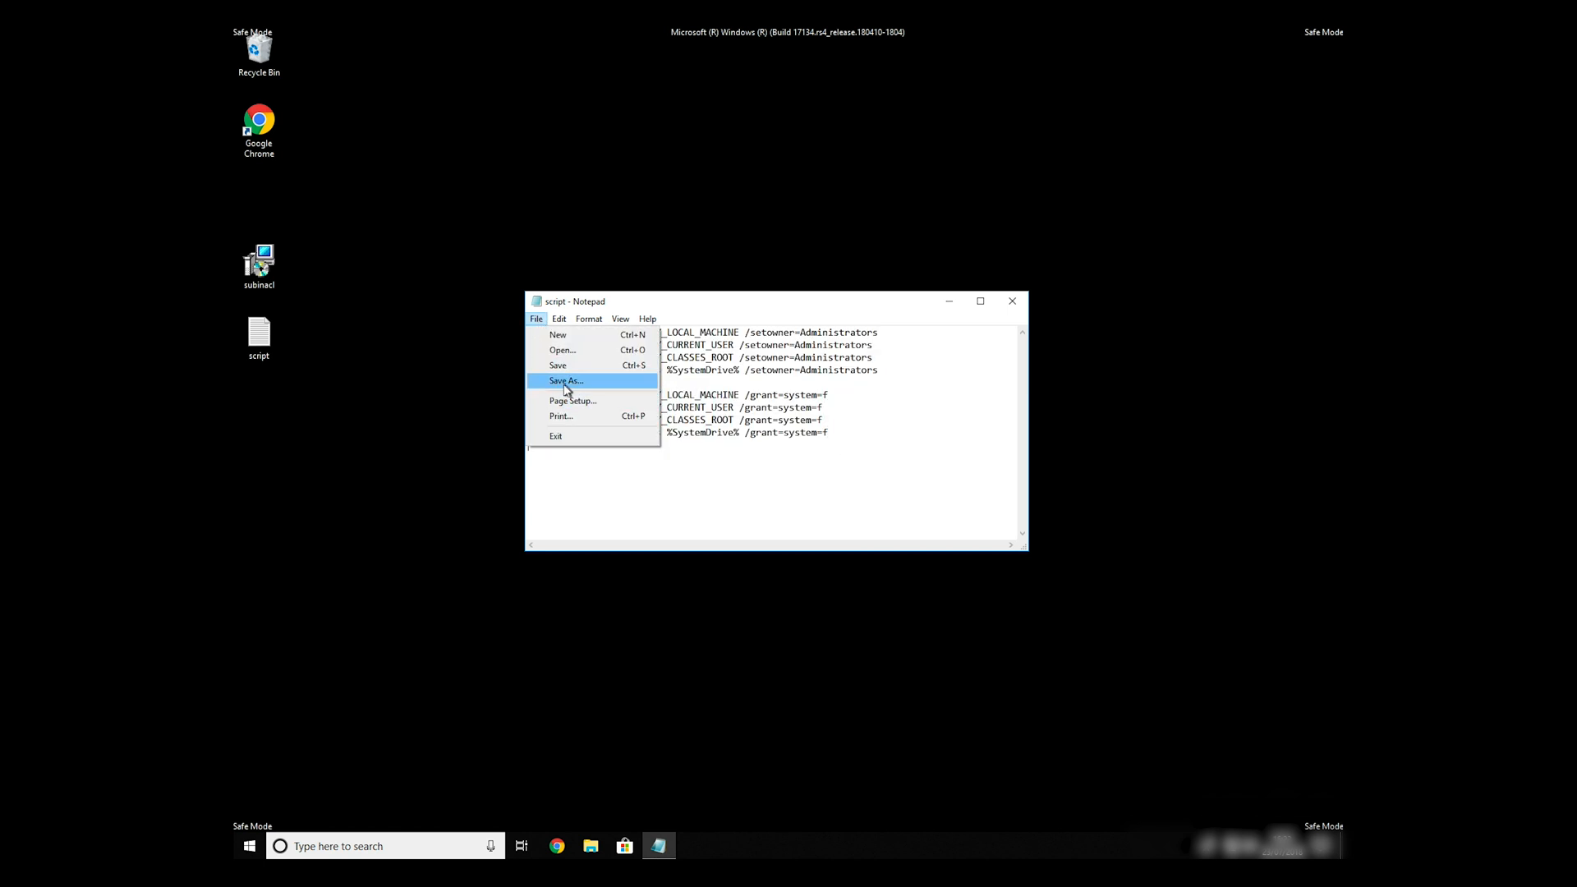
Save the script to the Desktop as FIX.BAT with Save as type All Files.
click(565, 381)
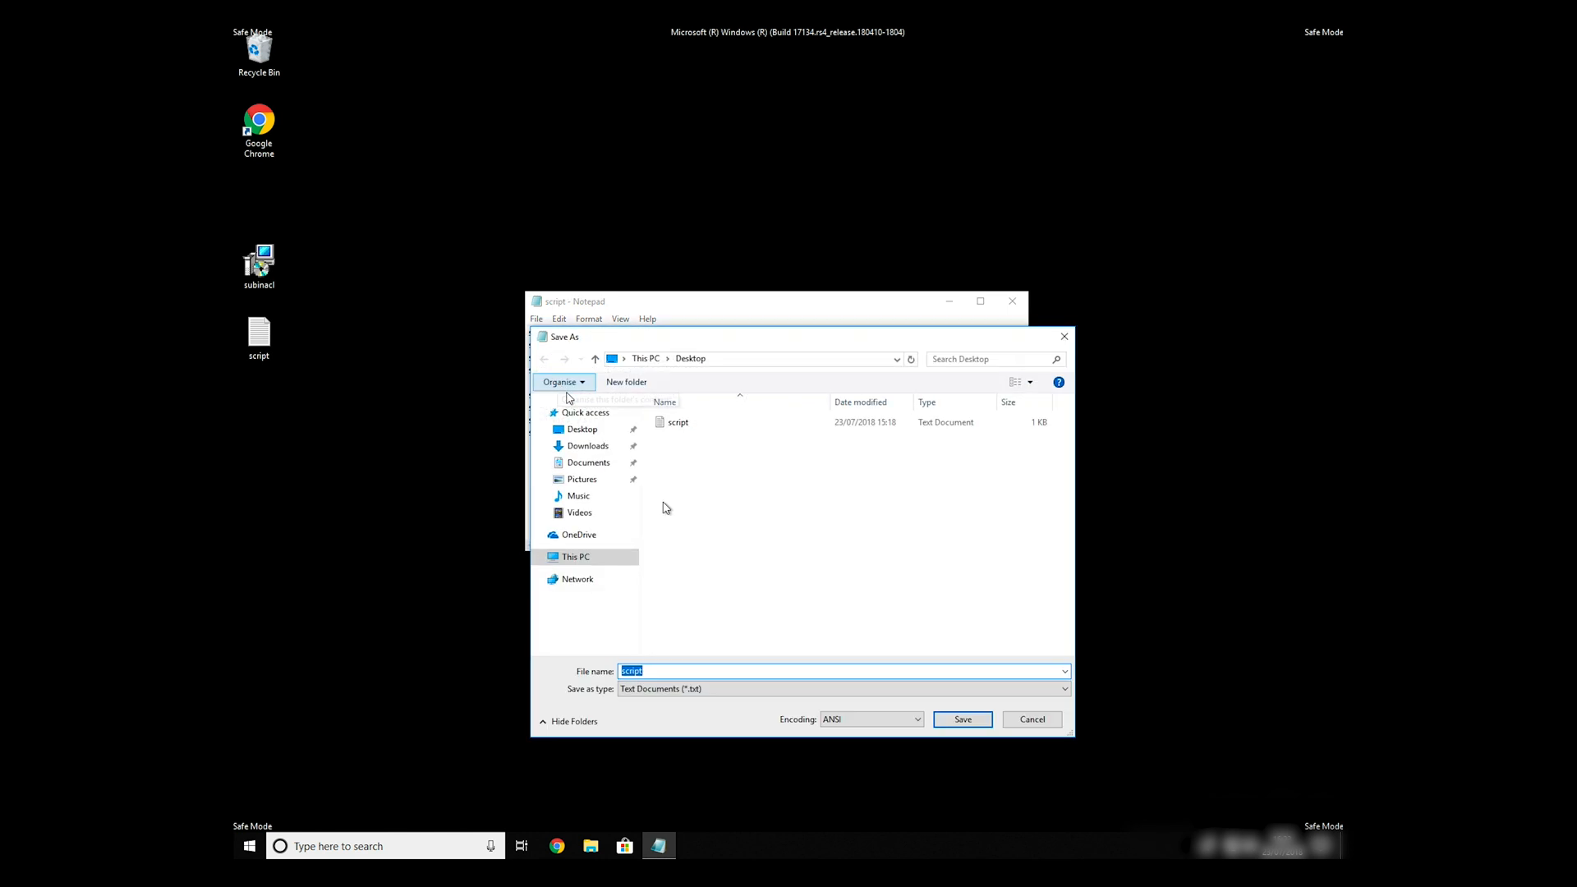
mouse_move(668, 674)
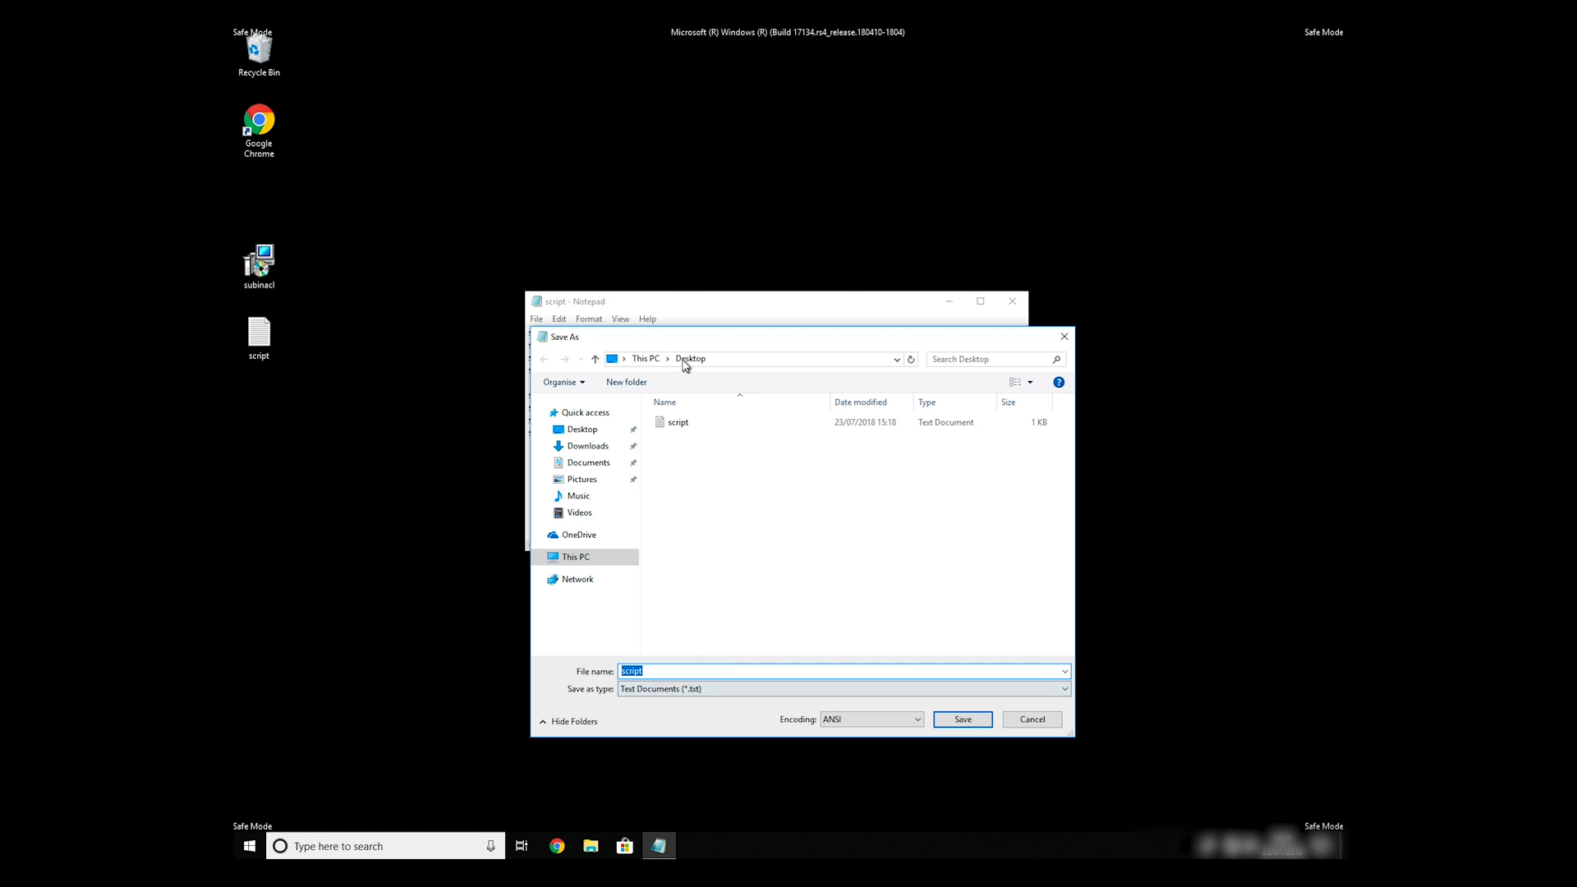
click(663, 671)
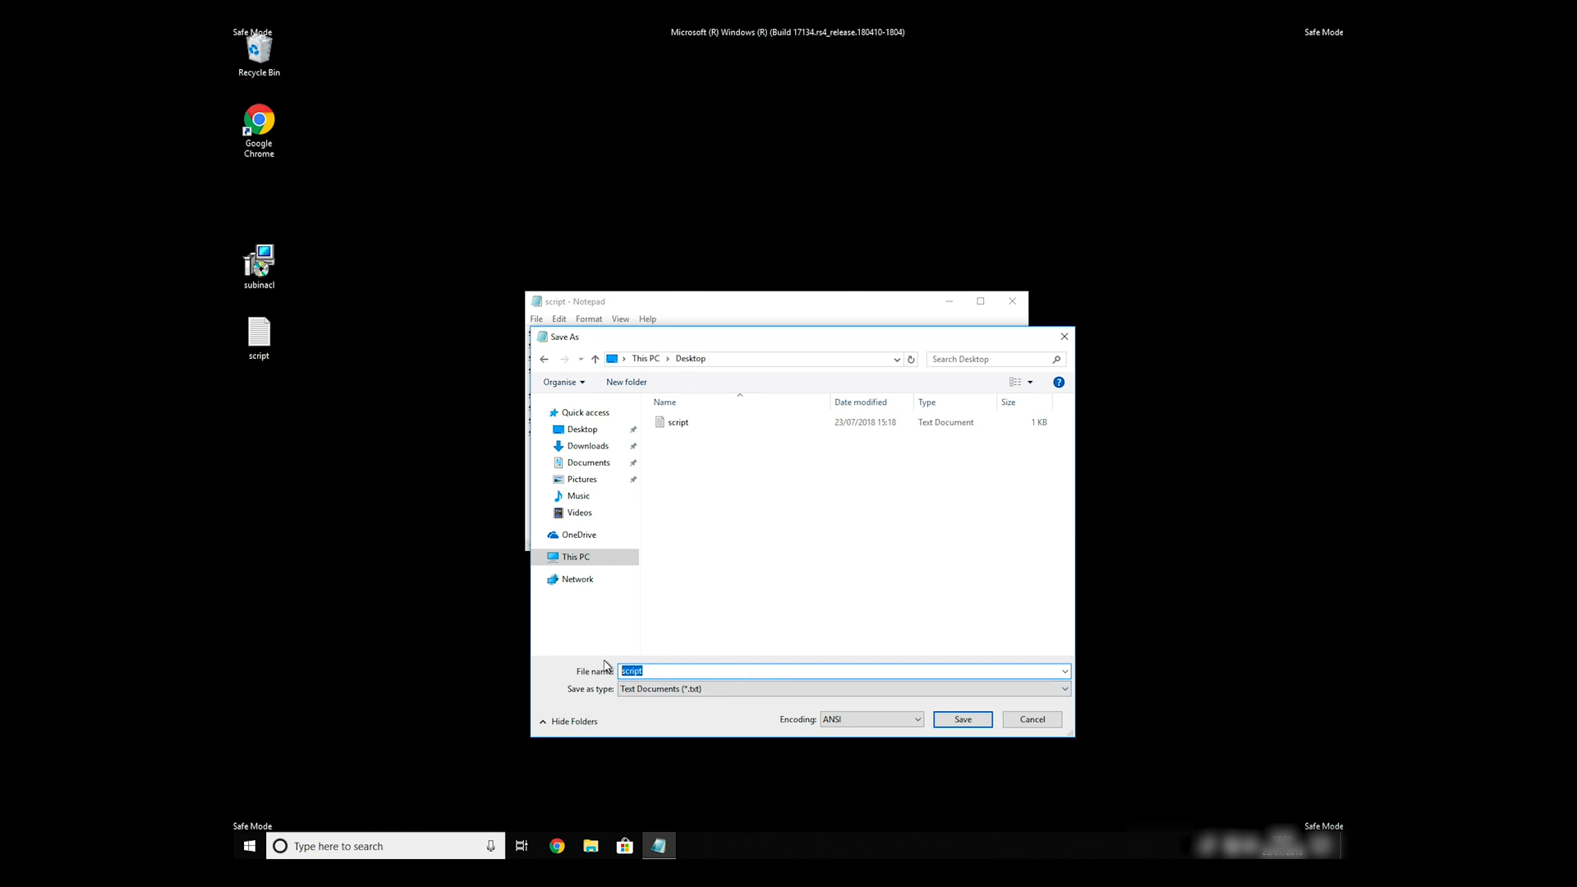
text(FIX.)
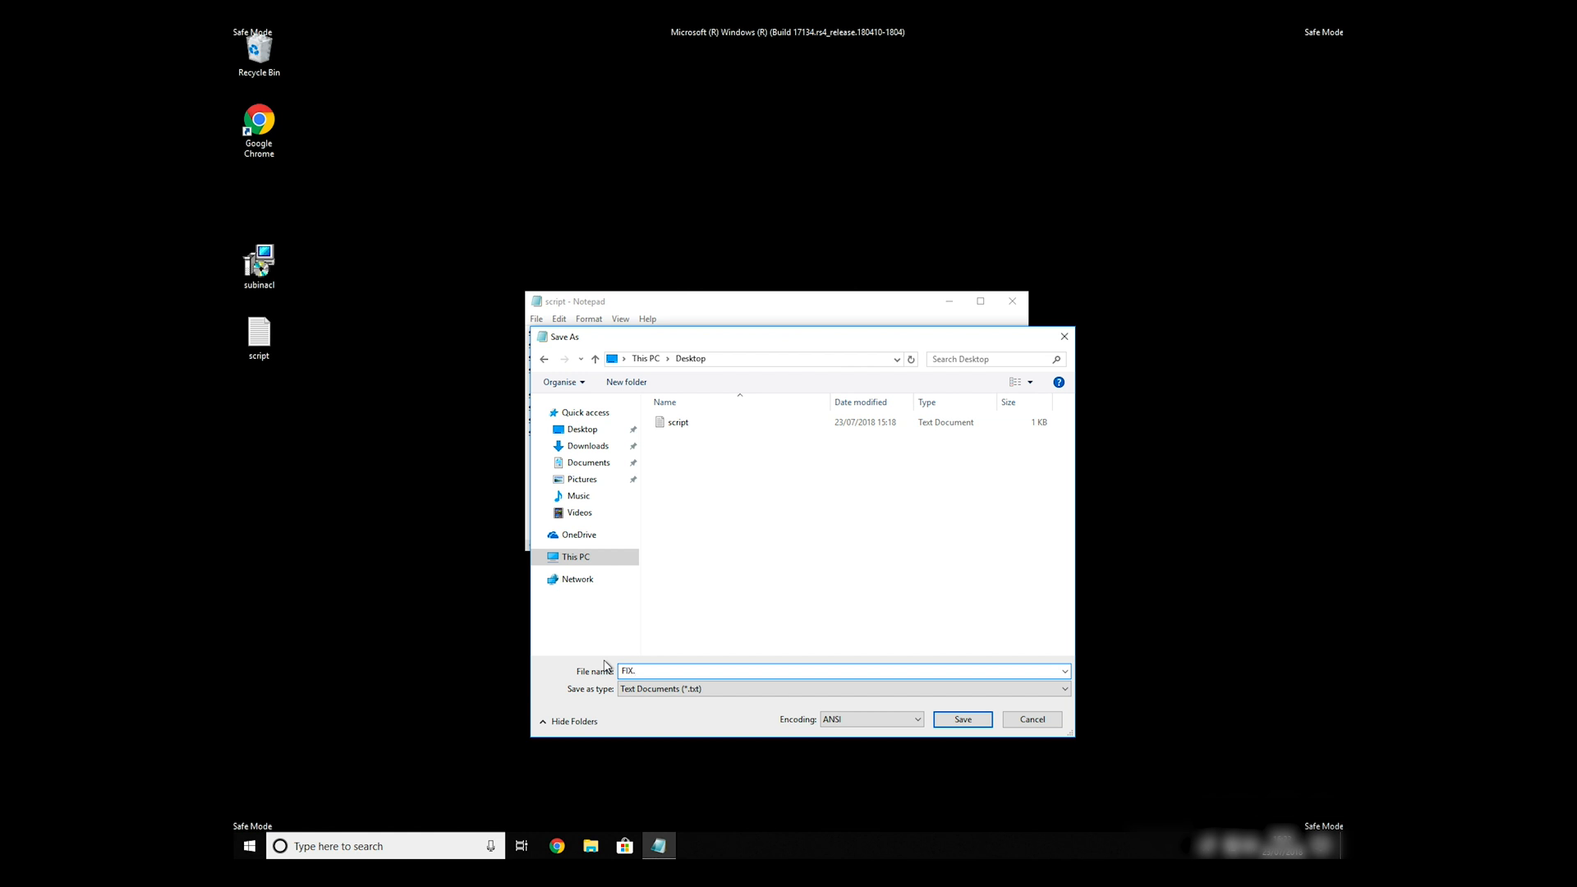
text(BAT)
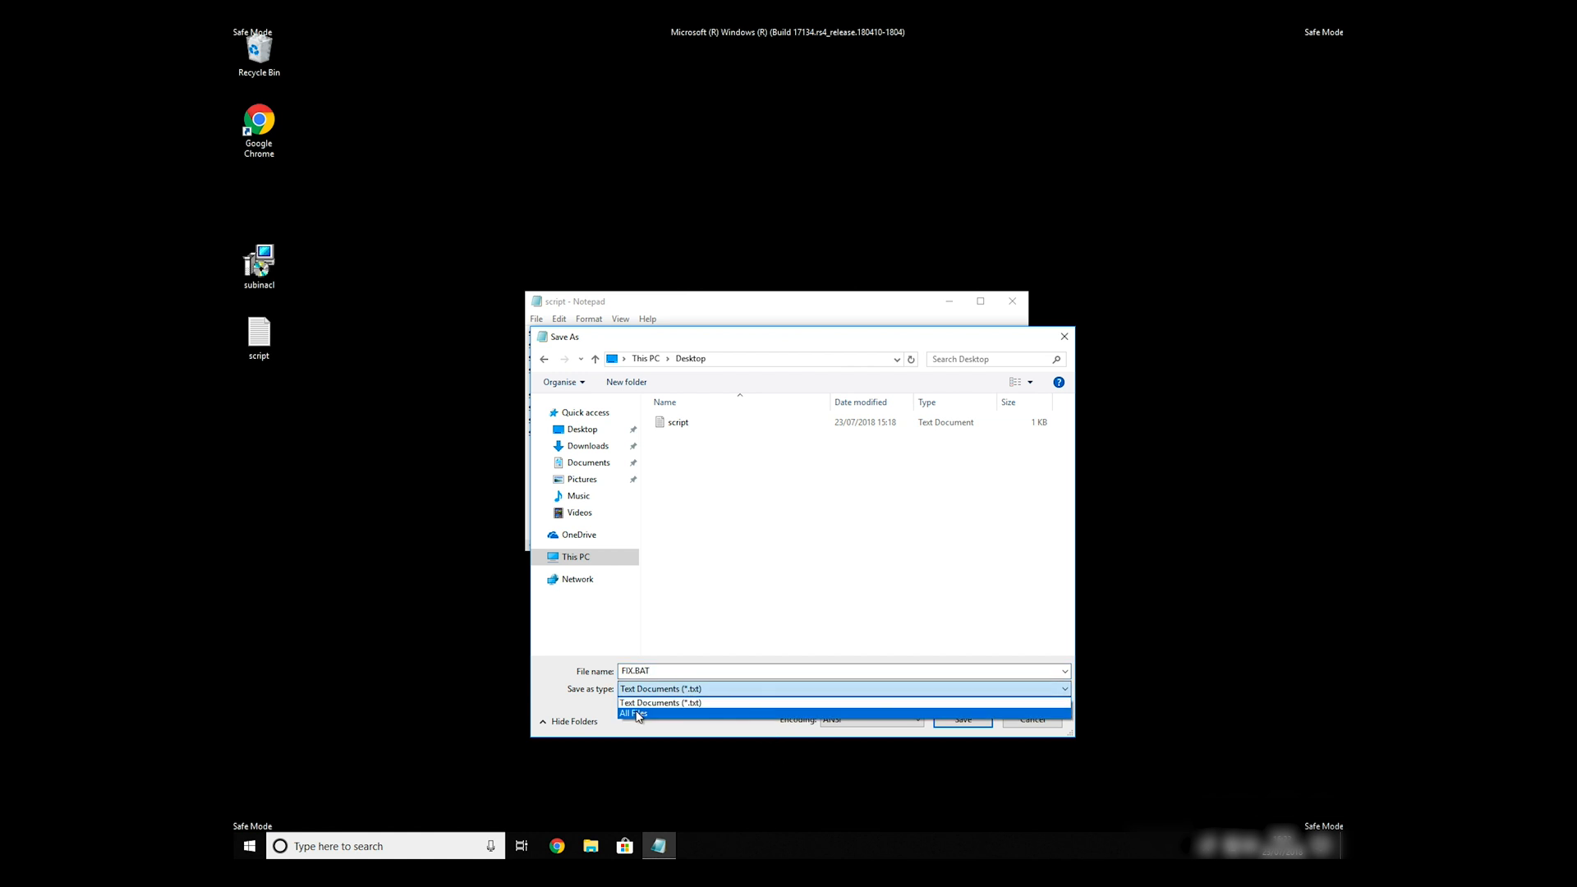
click(632, 714)
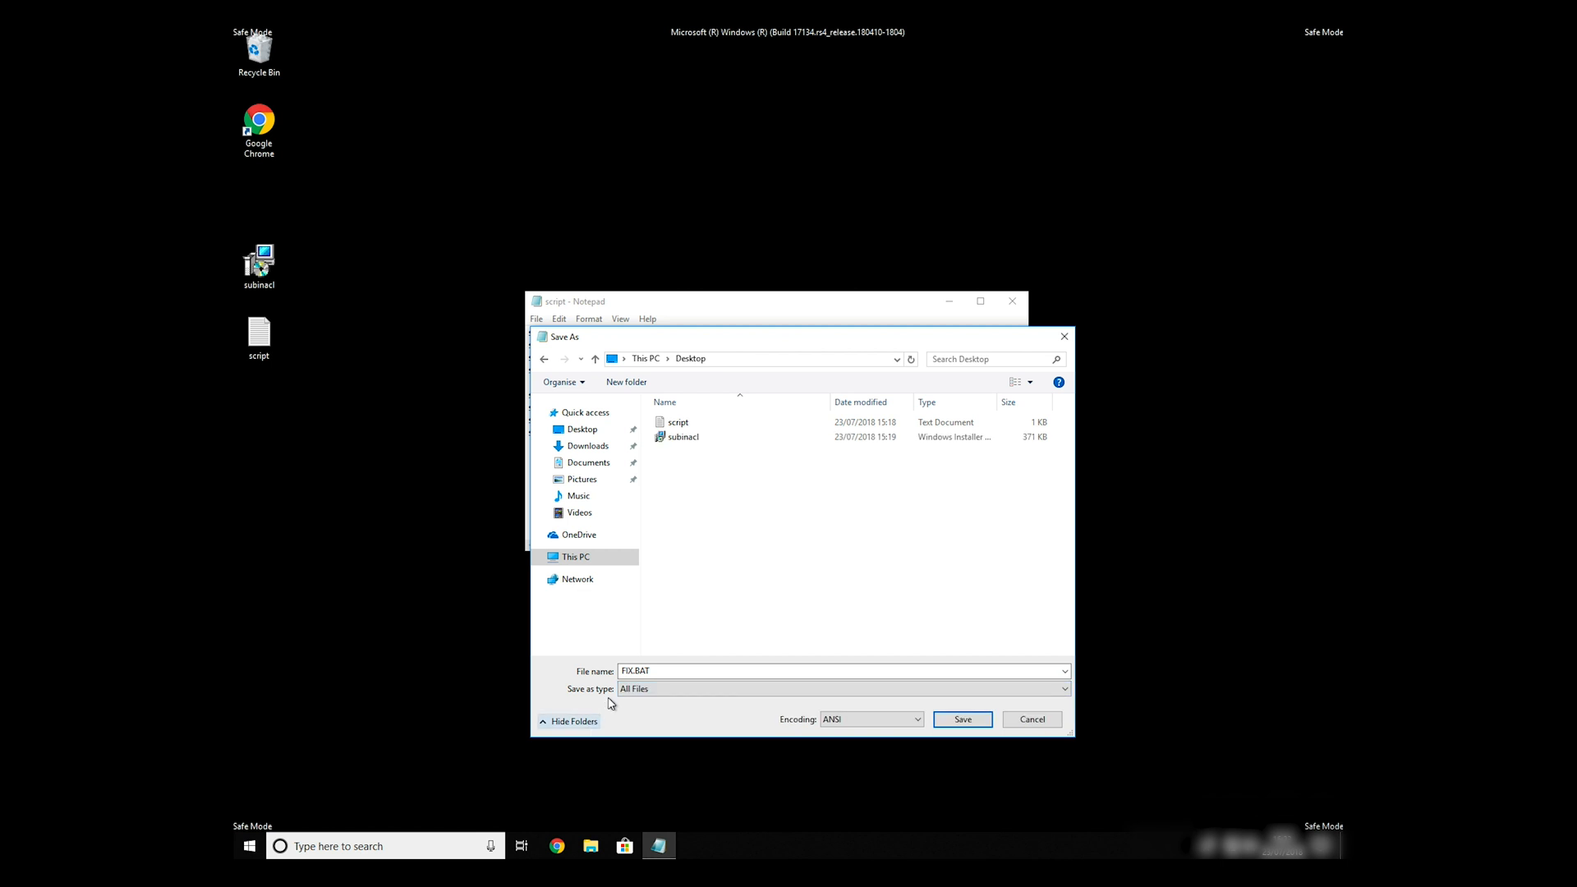
mouse_move(960, 719)
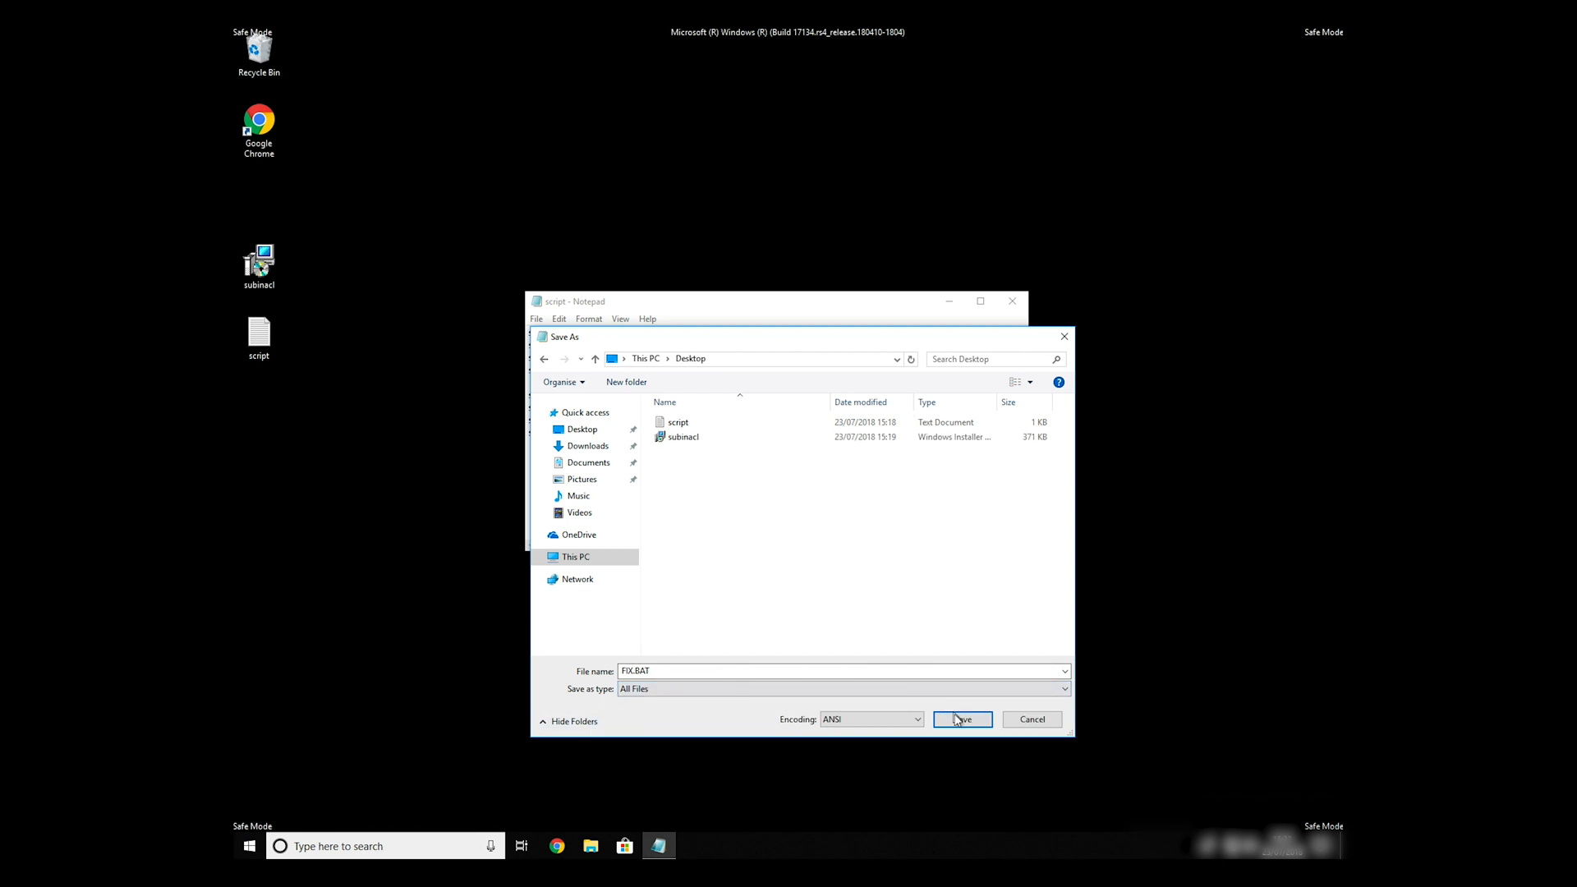
click(959, 719)
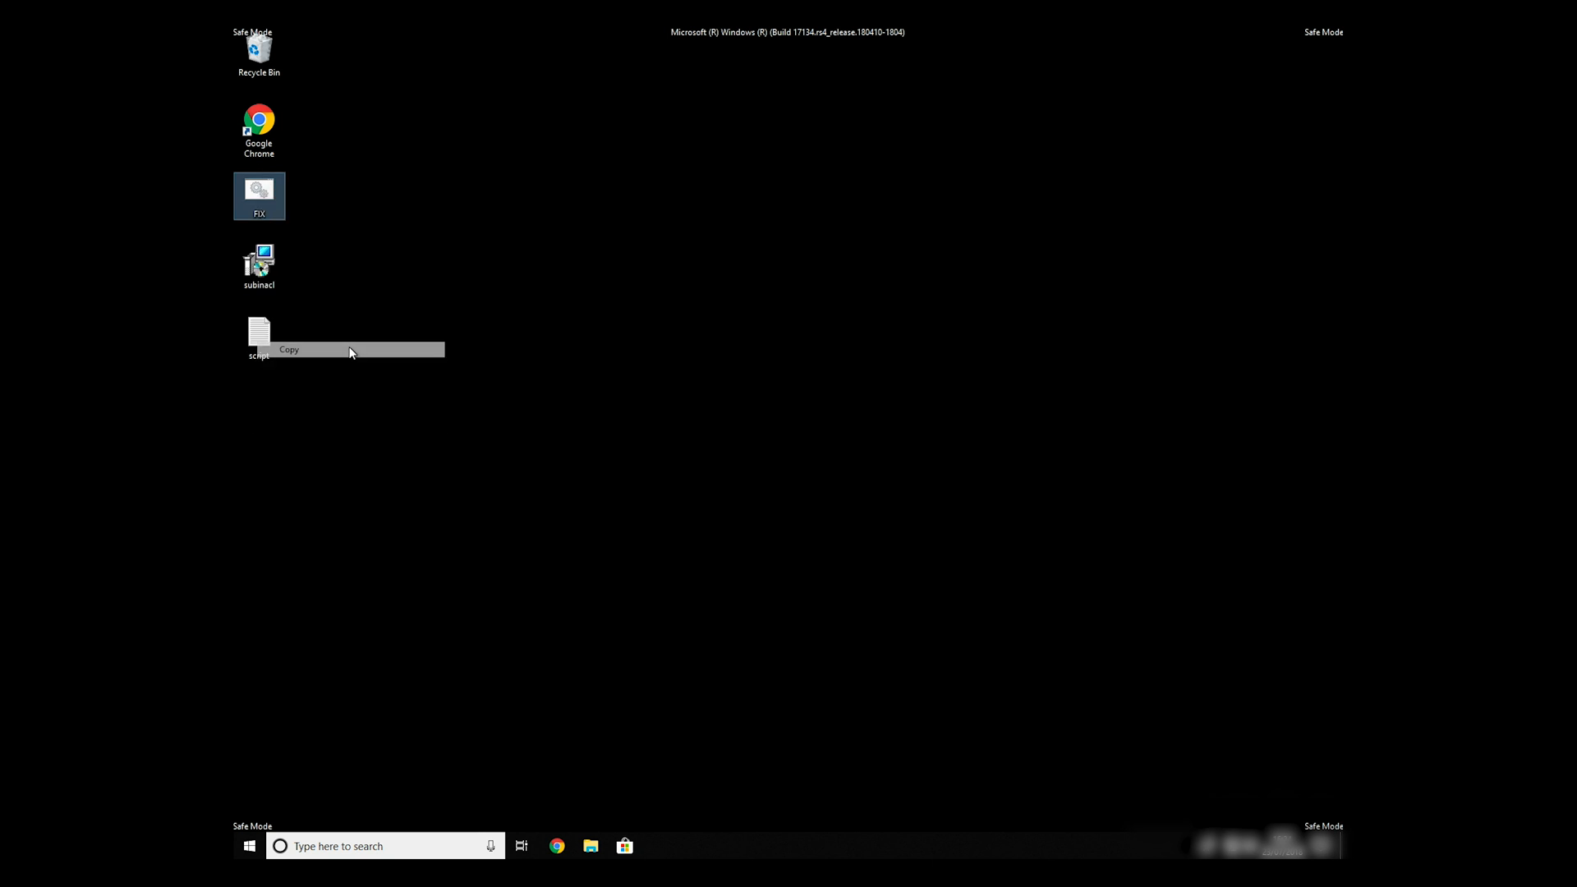
Place FIX.BAT in Program Files (x86)\Windows Resource Kits\Tools, then close File Explorer.
double_click(259, 51)
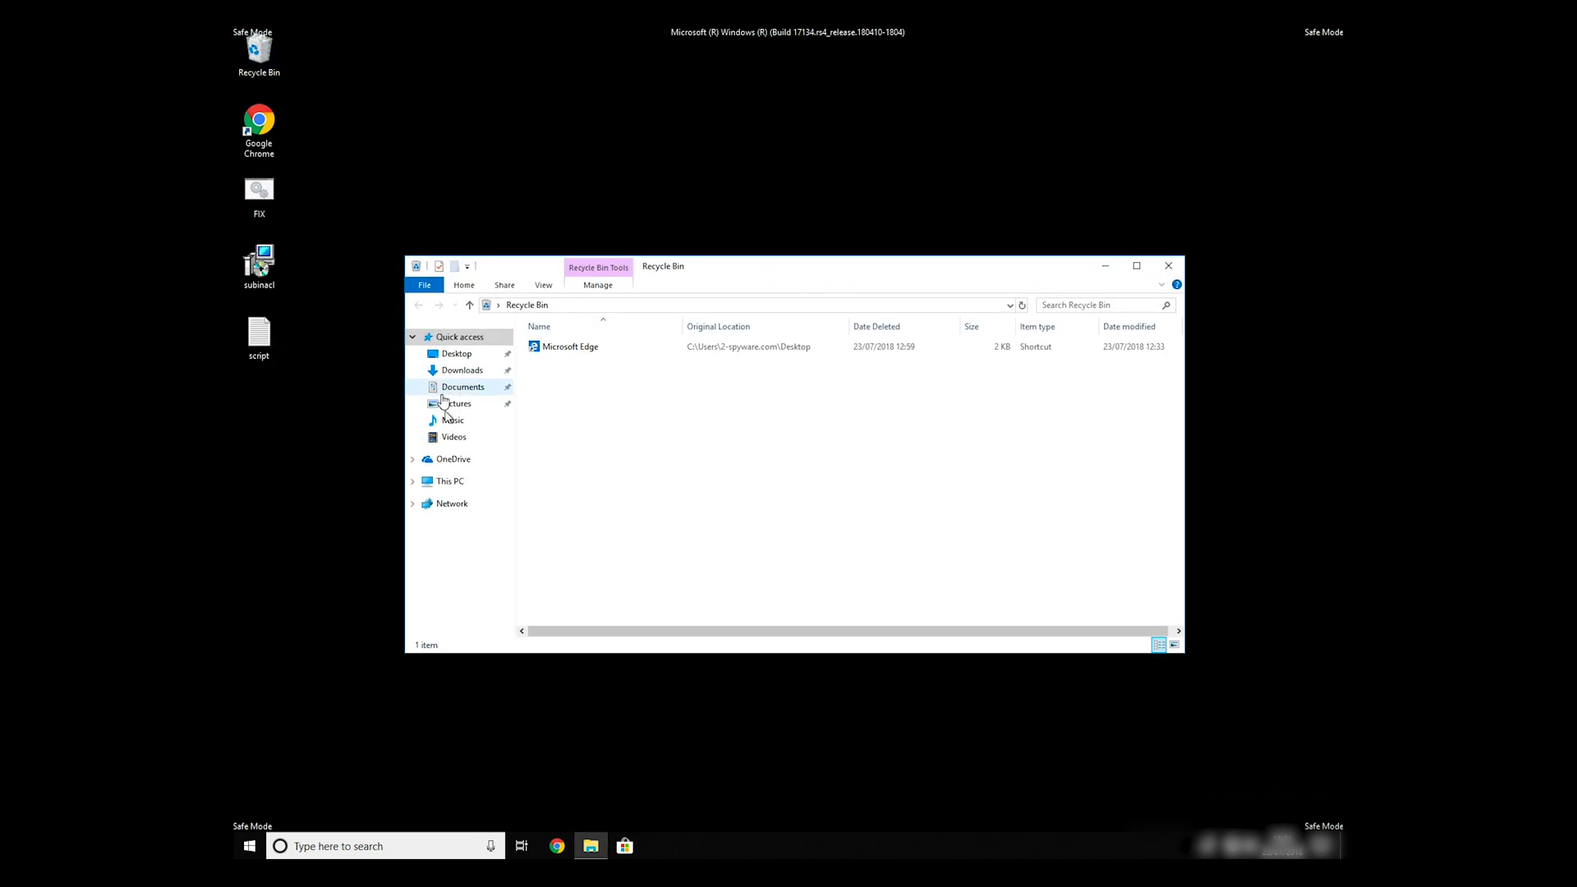
click(451, 481)
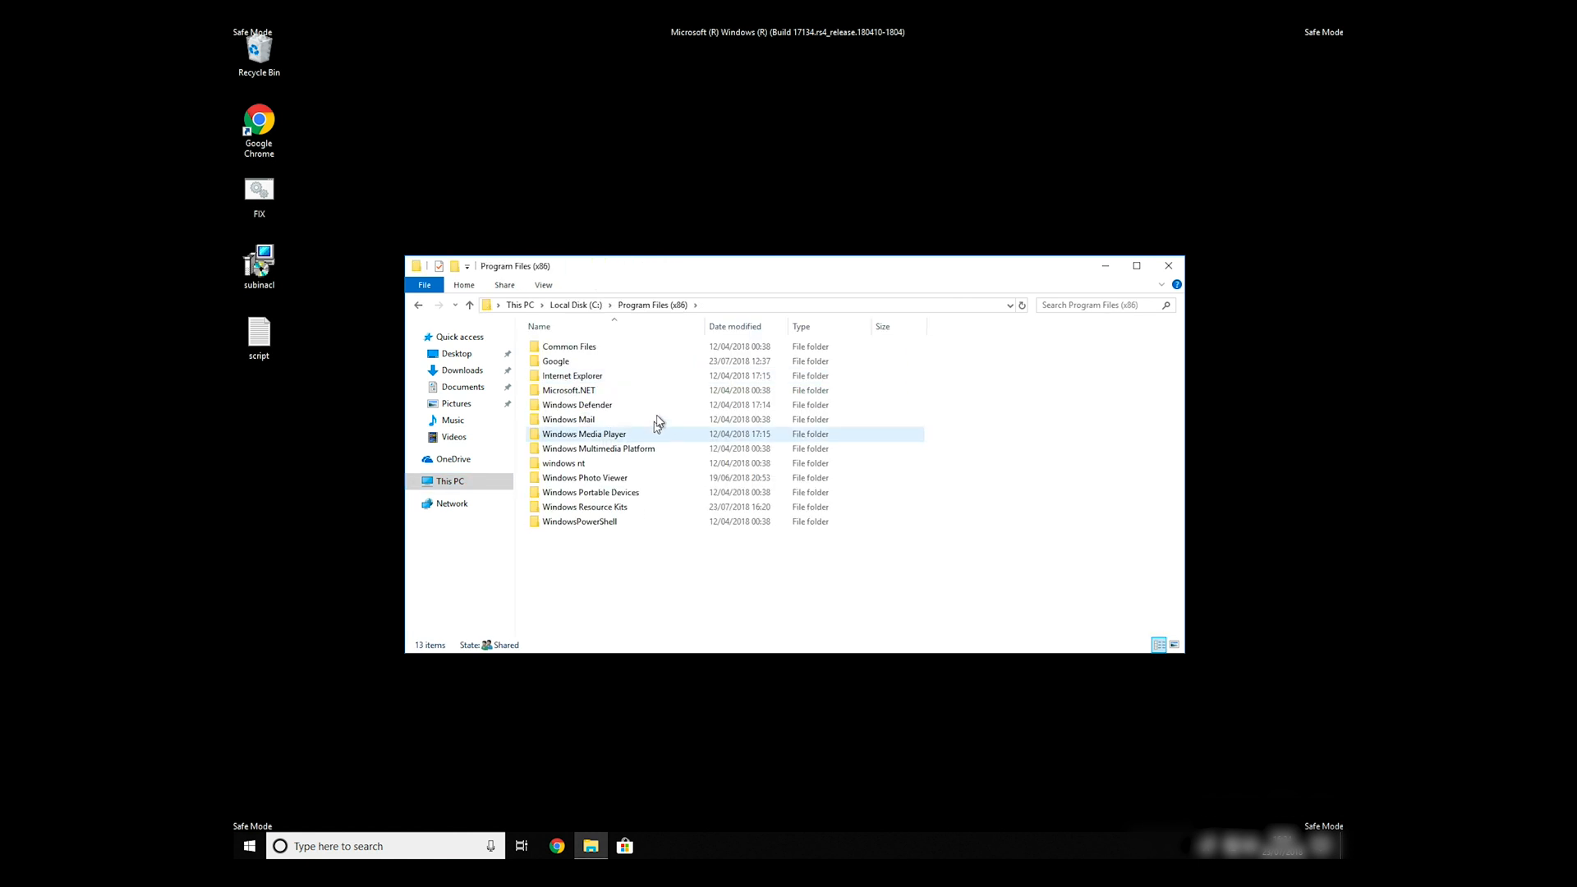
click(586, 506)
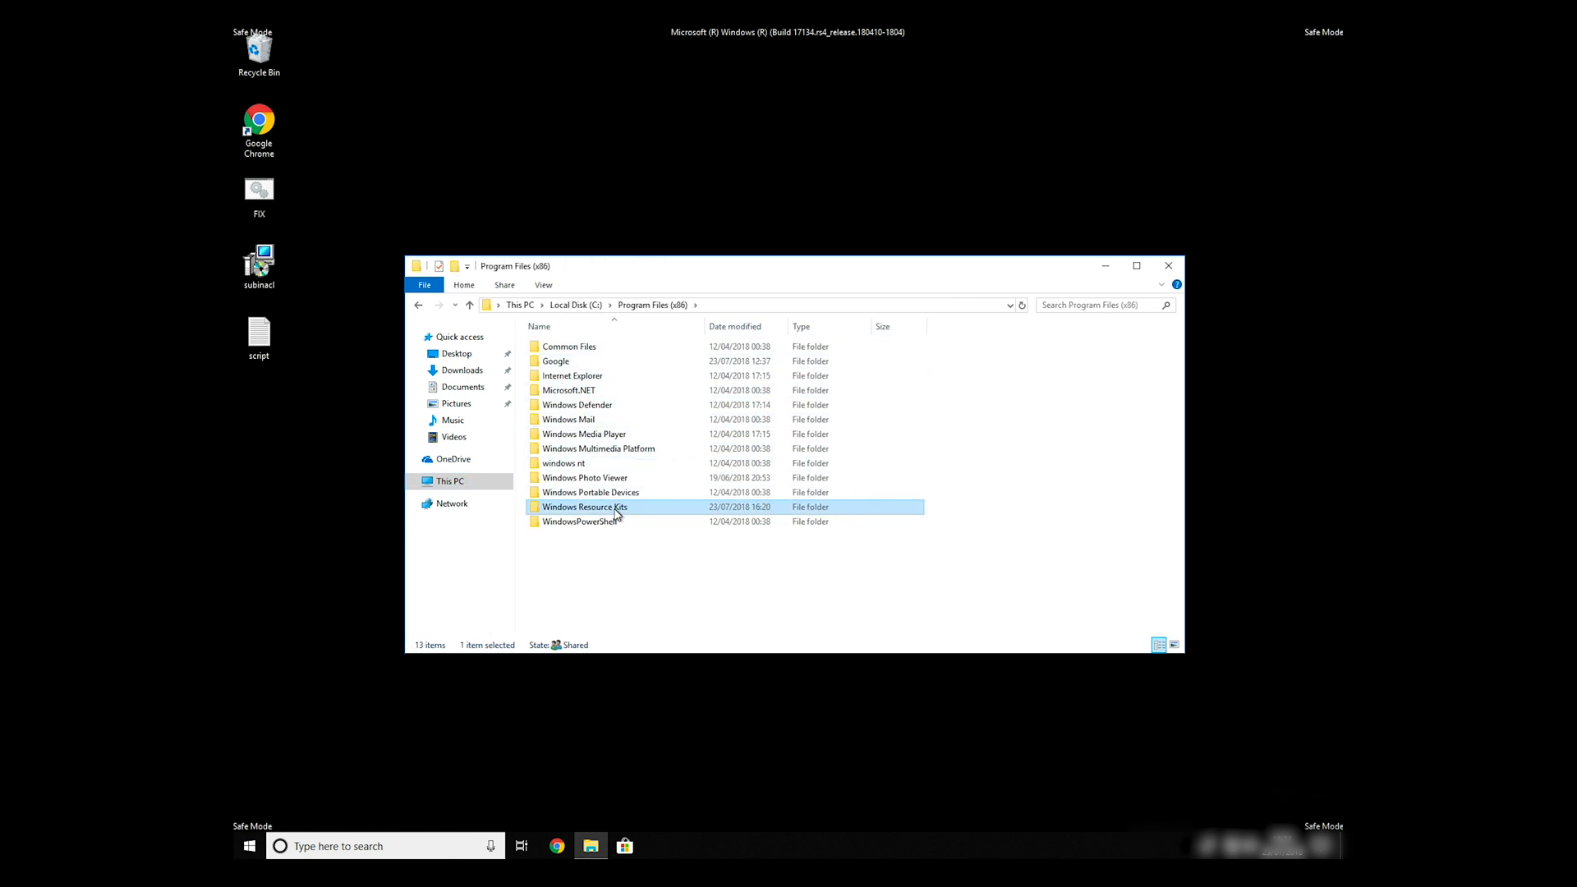
double_click(584, 507)
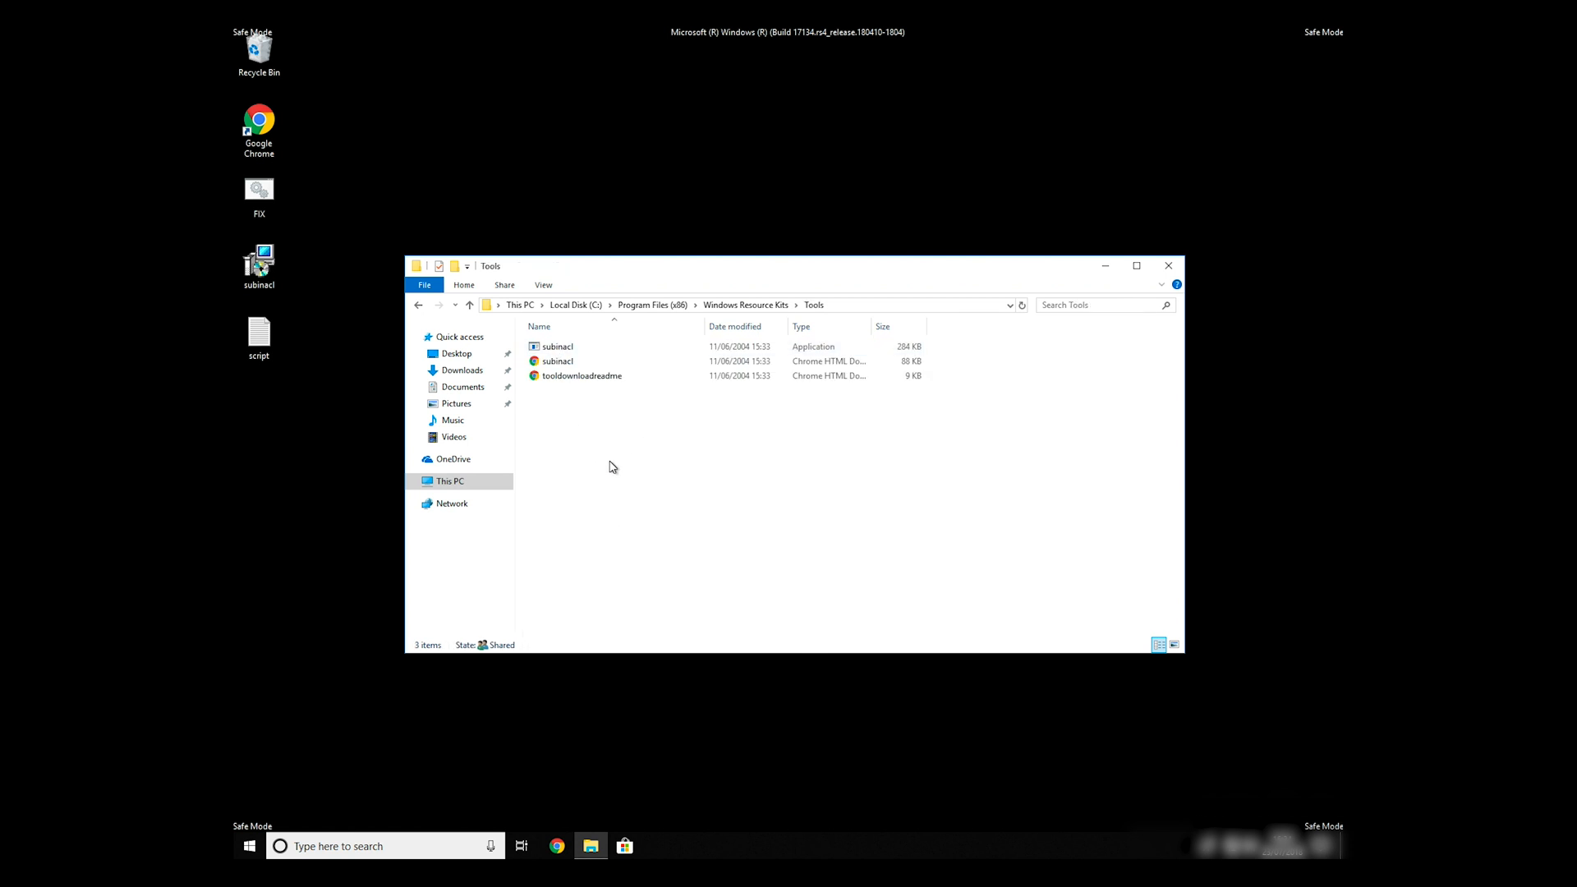
click(548, 346)
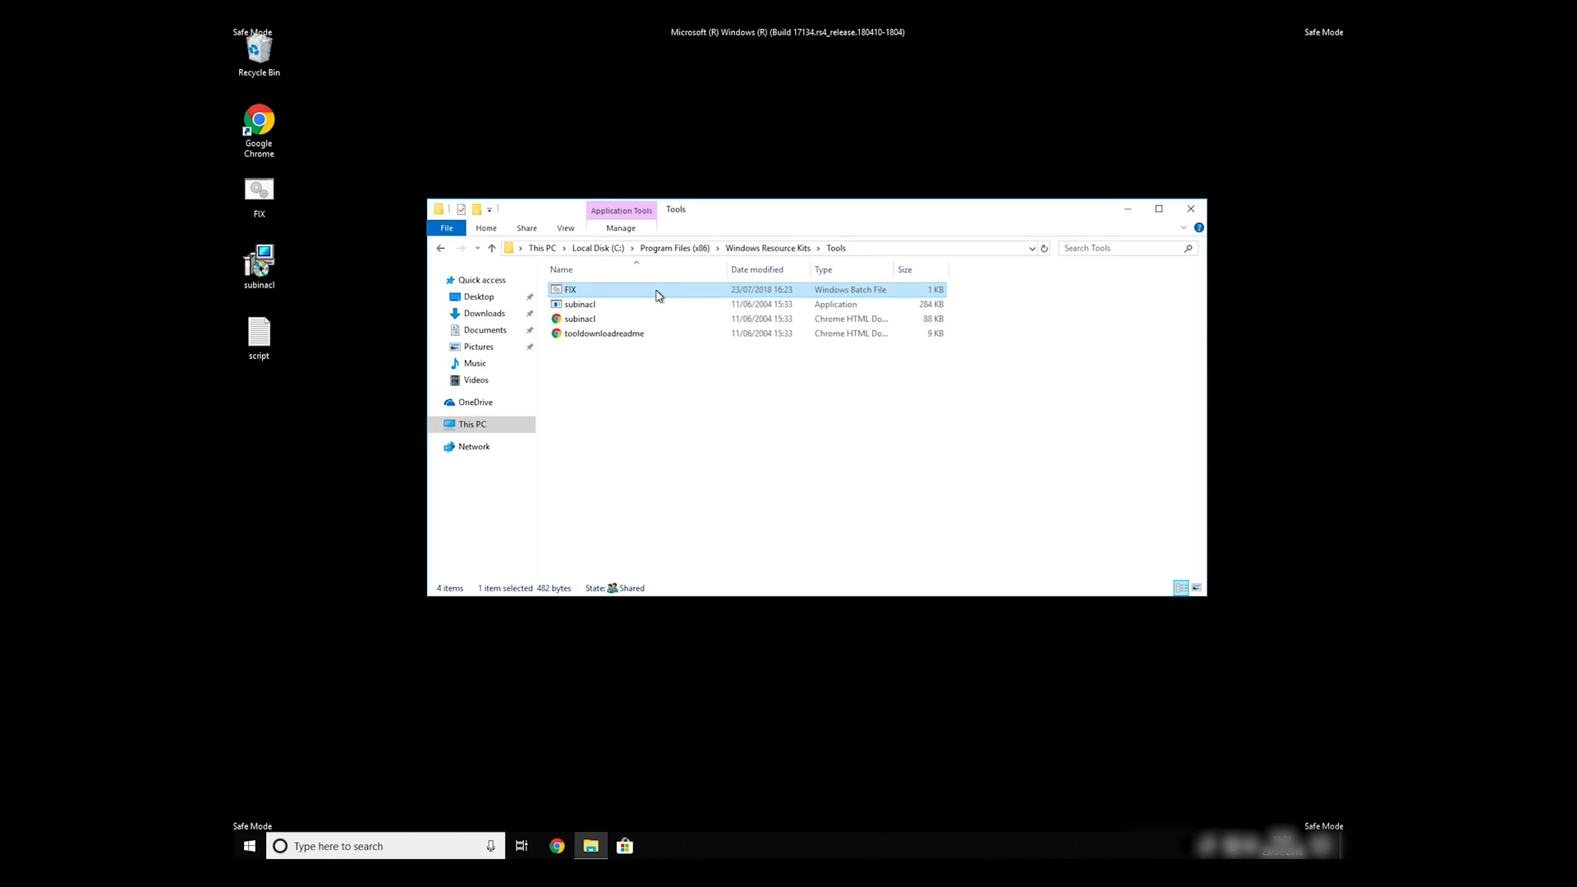
click(1191, 208)
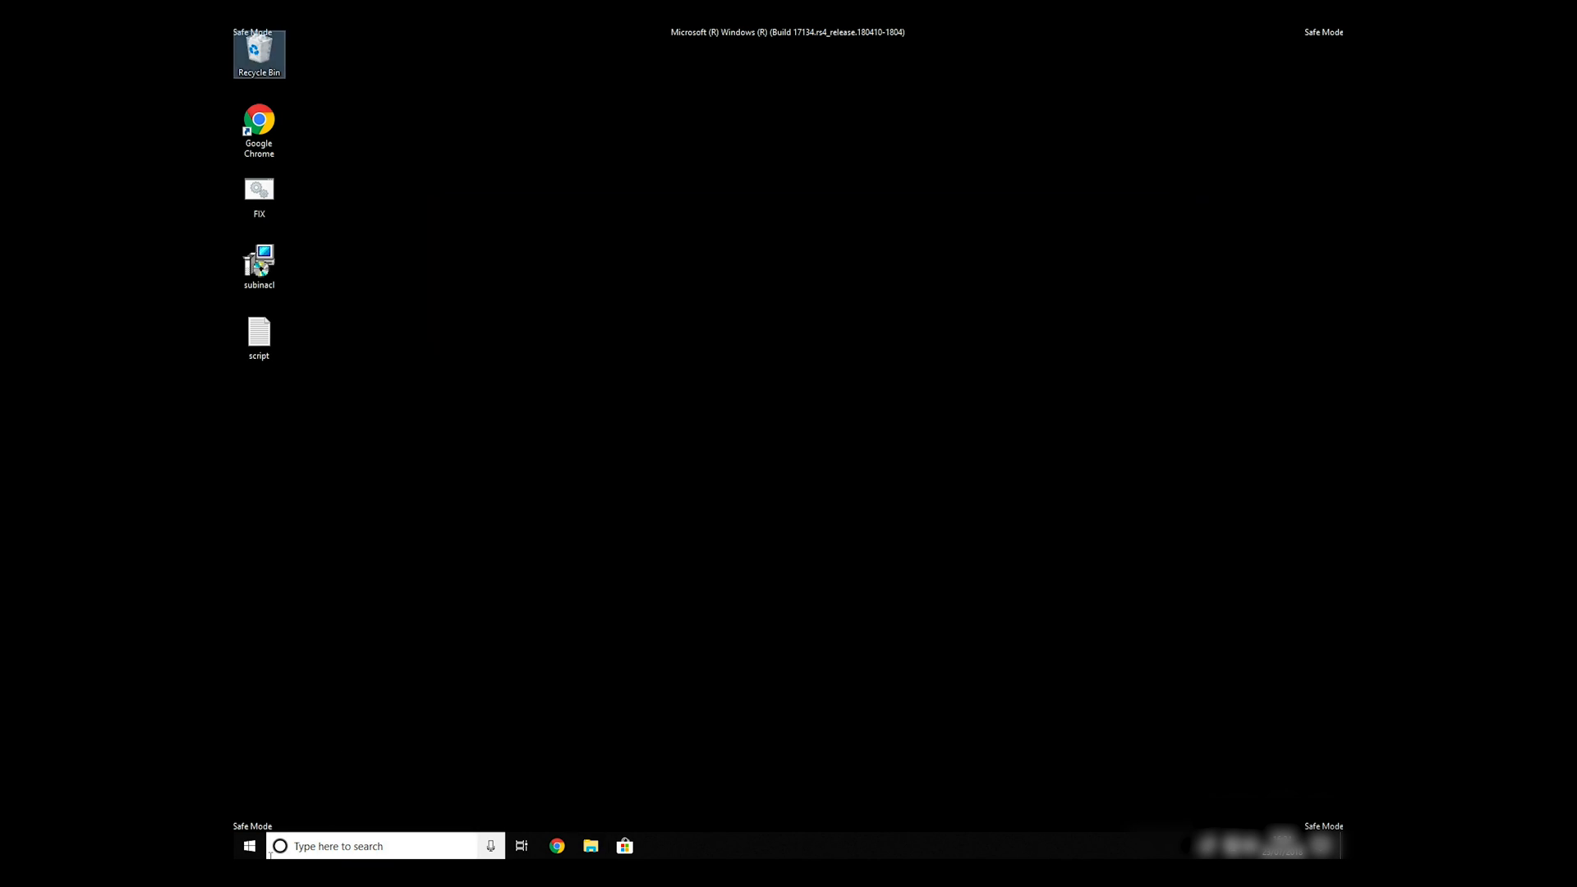
Launch Command Prompt as administrator from a cmd search.
click(382, 846)
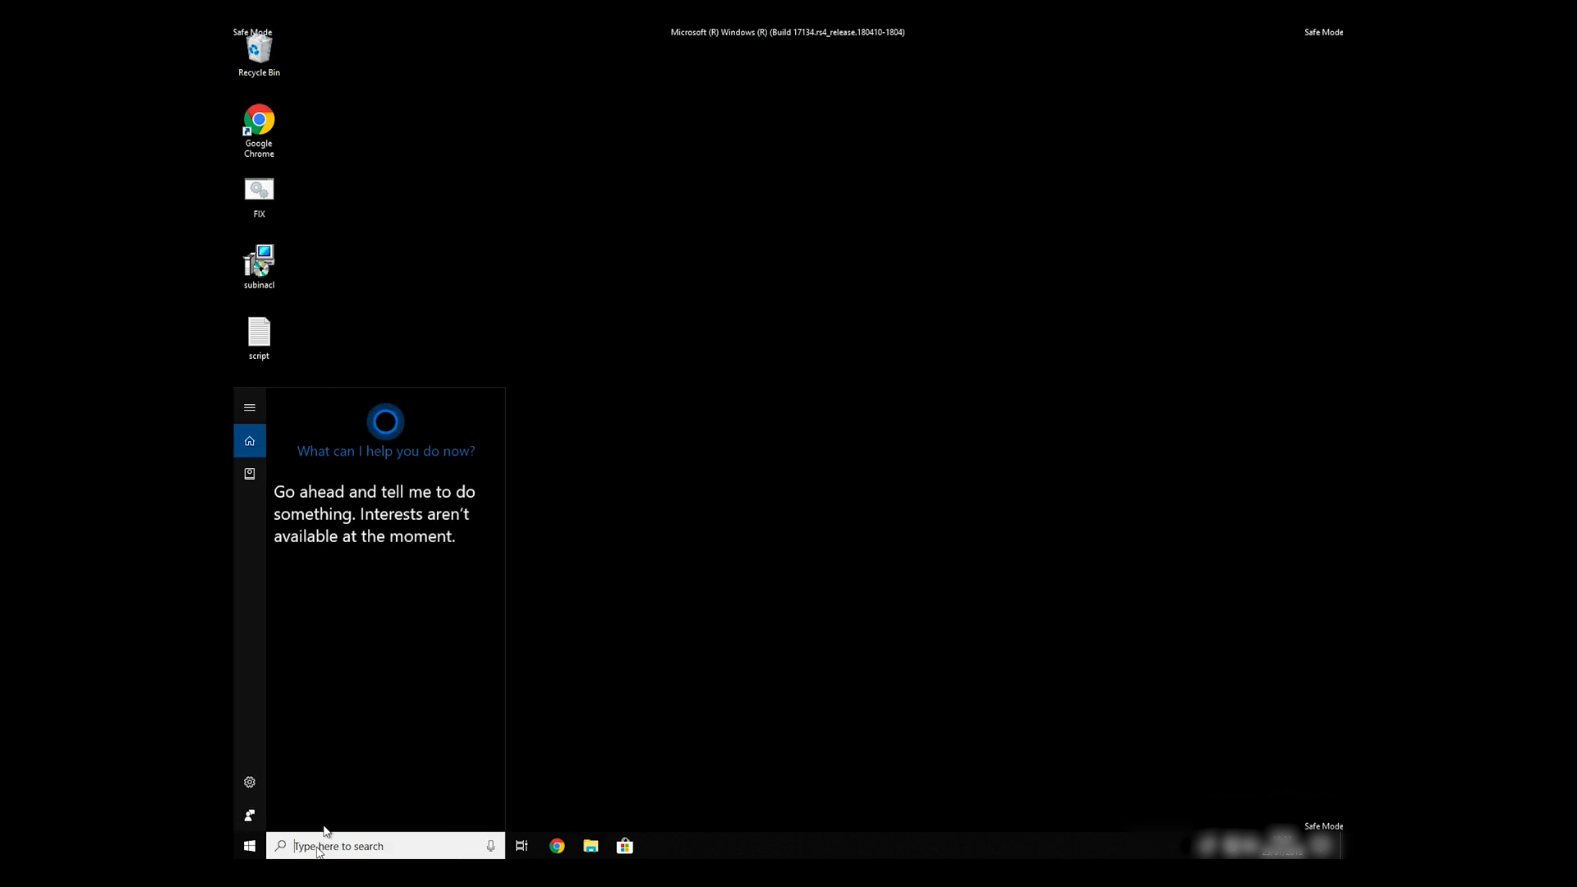
text(cmd)
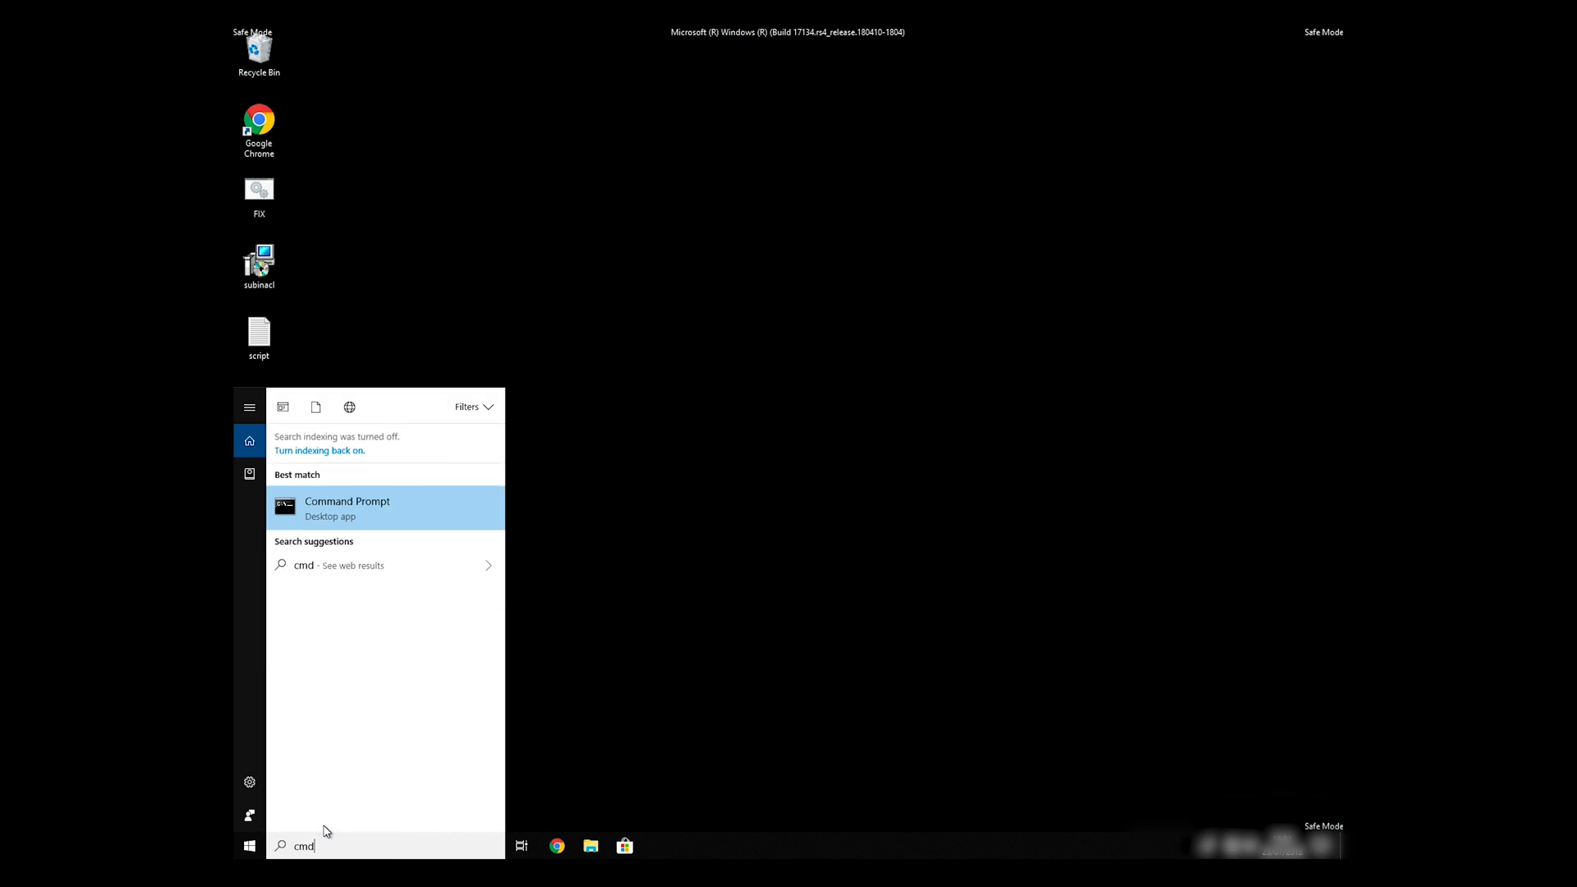
right_click(347, 507)
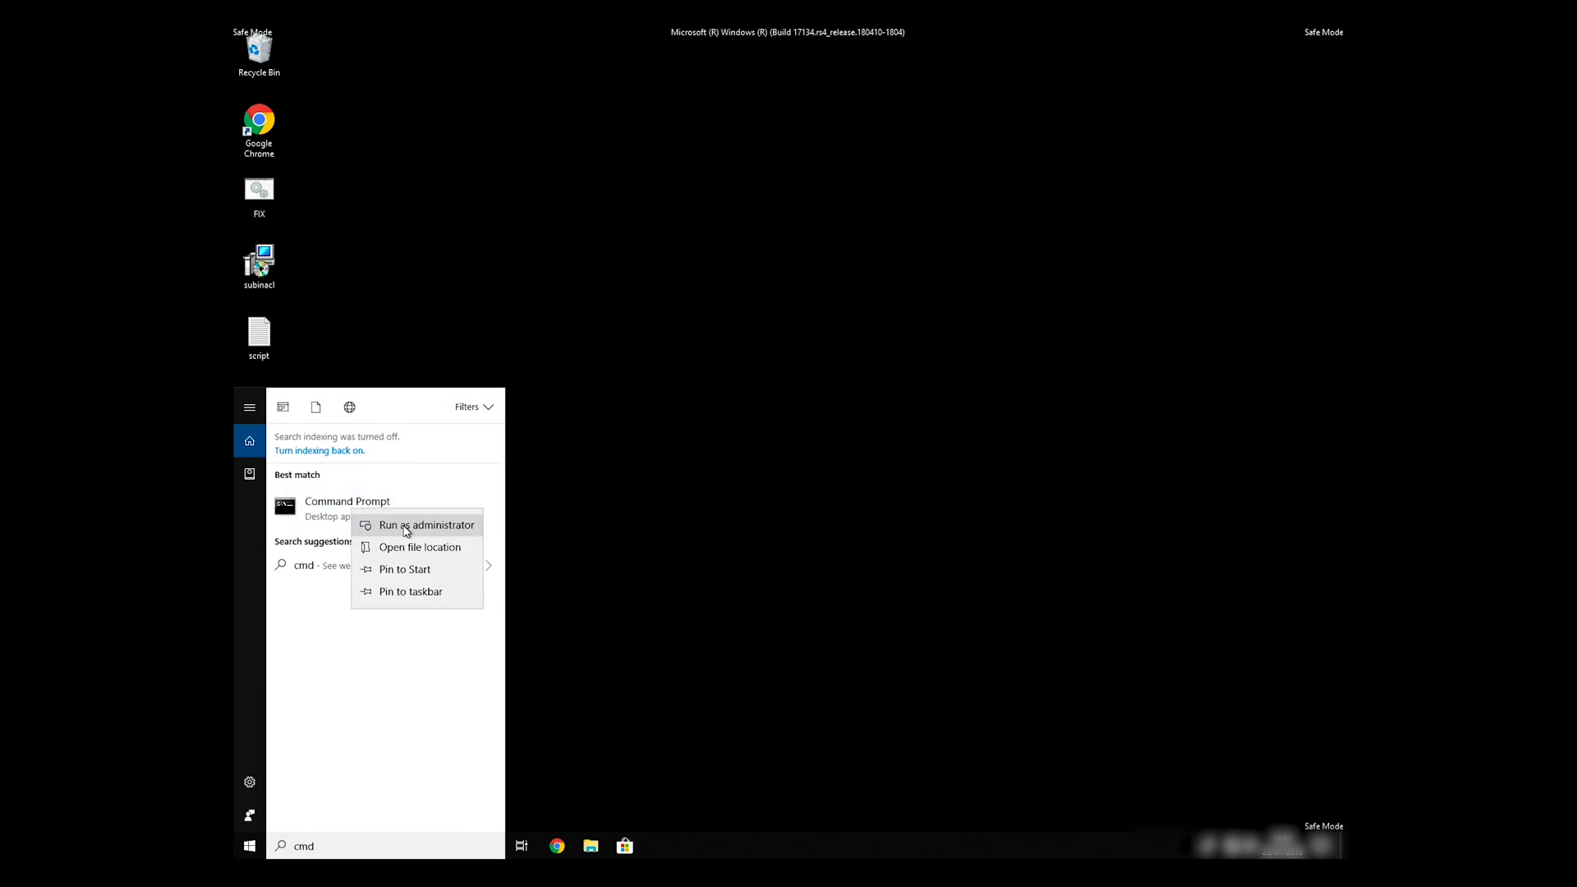
click(426, 524)
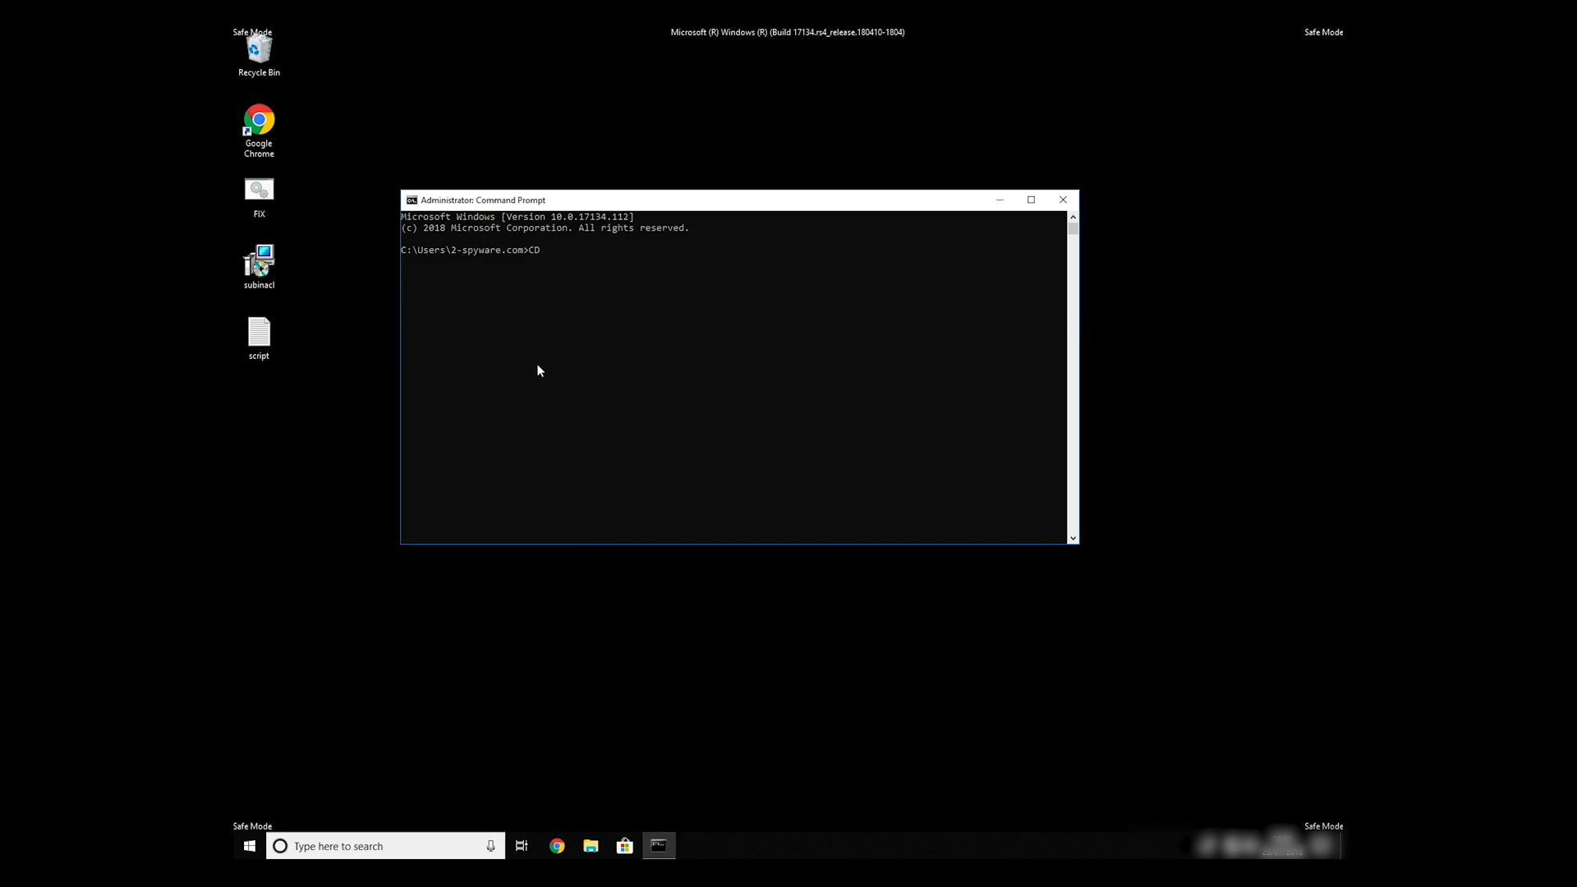
Run FIX.BAT from the Windows Resource Kits\Tools folder, then close the console.
text(C:\Pr)
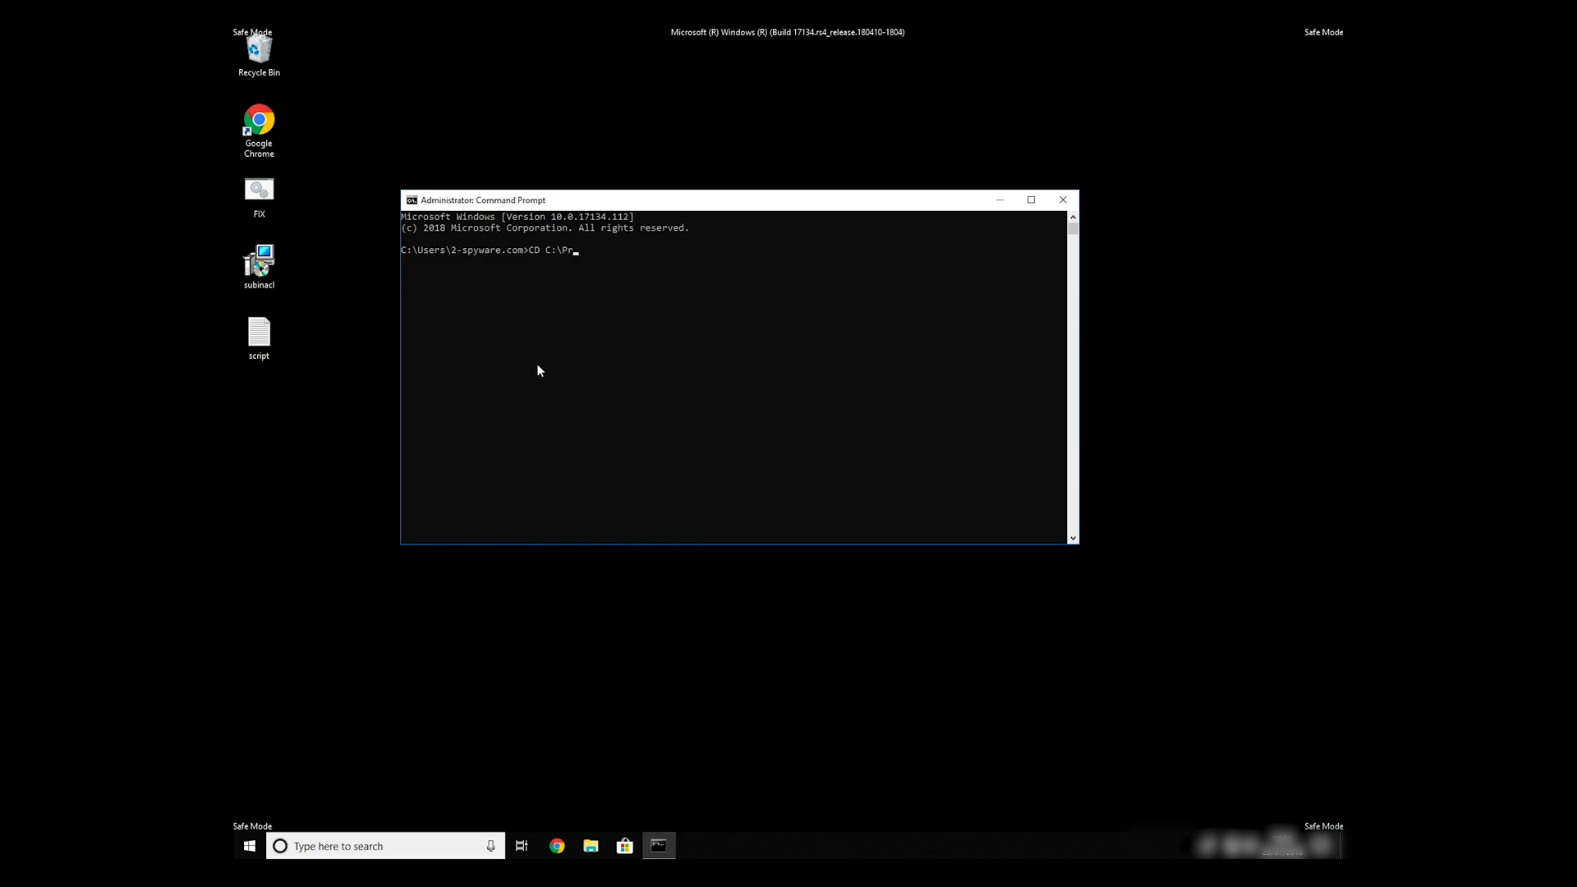
text(ogram Files (x86)\Windows ")
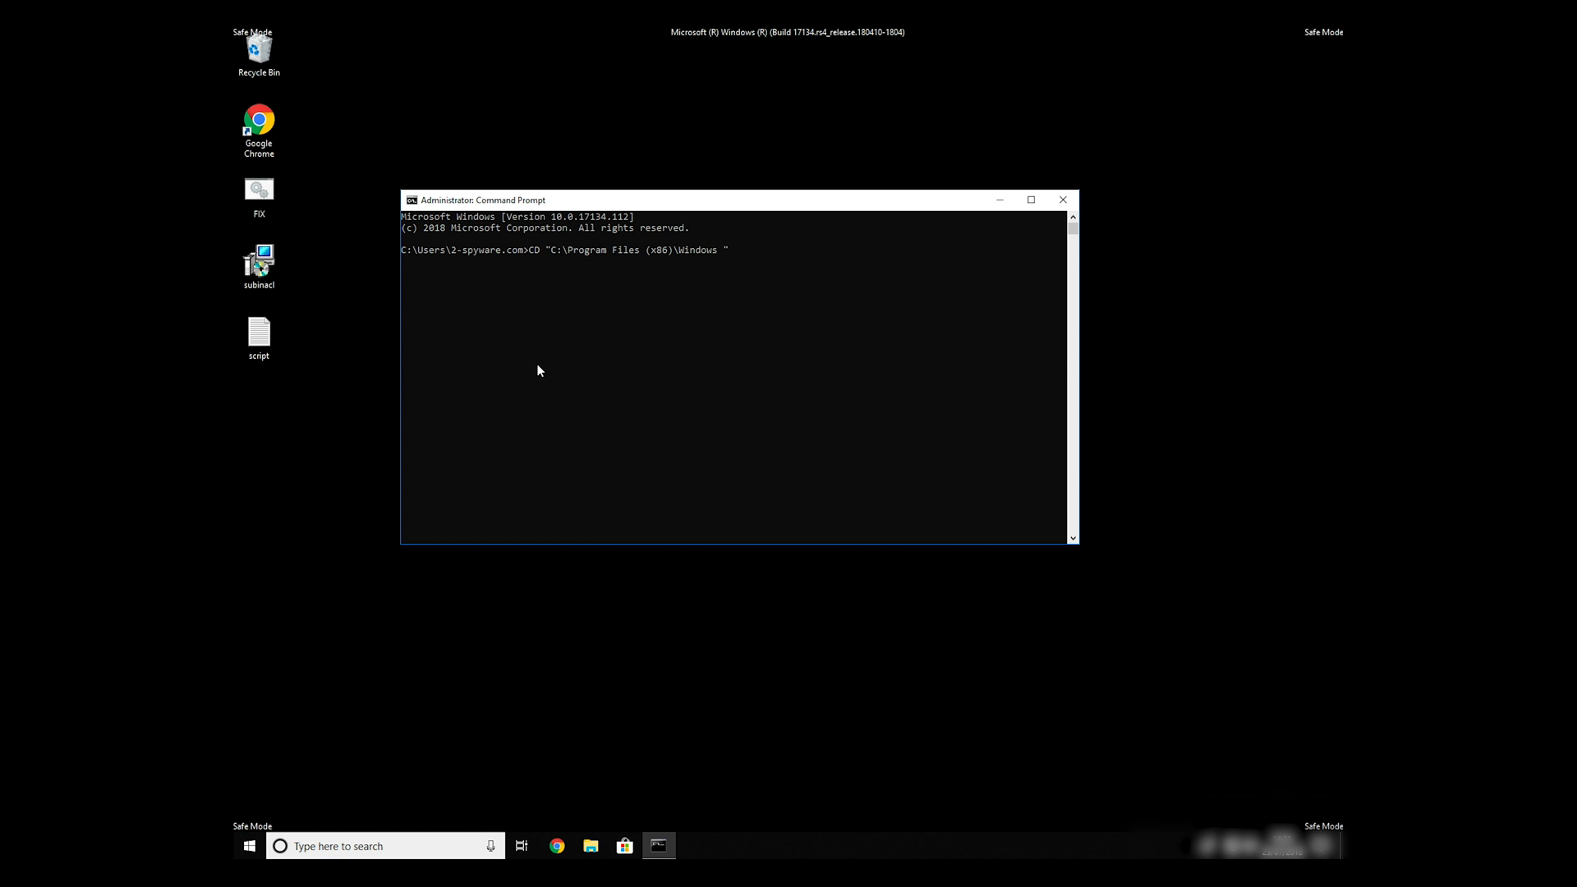
text(Resource Kits\Tools)
text(F)
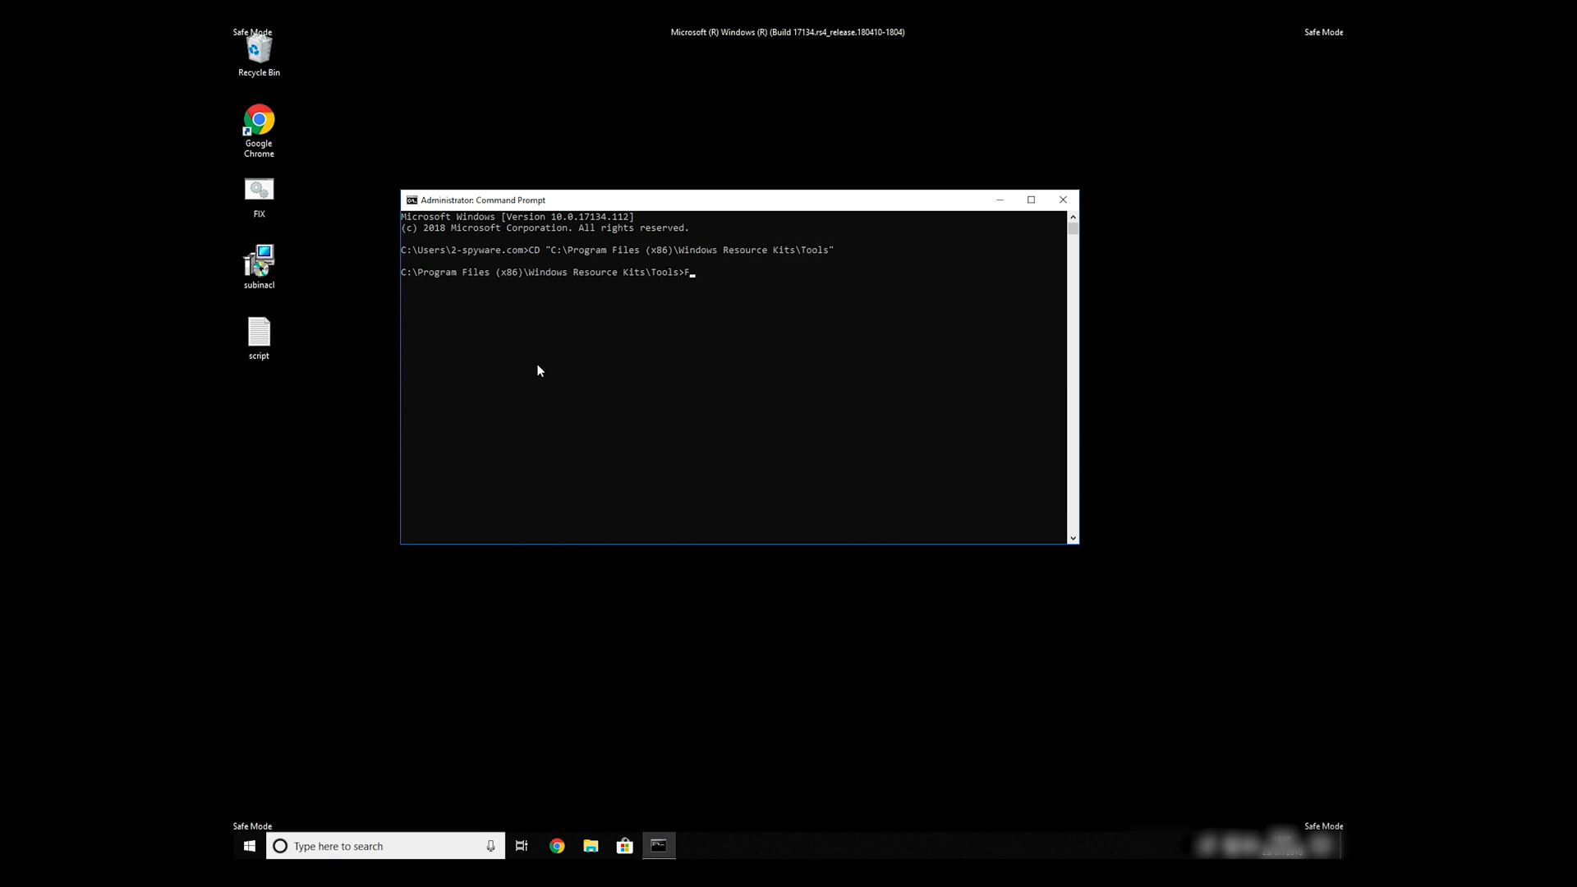
text(IX)
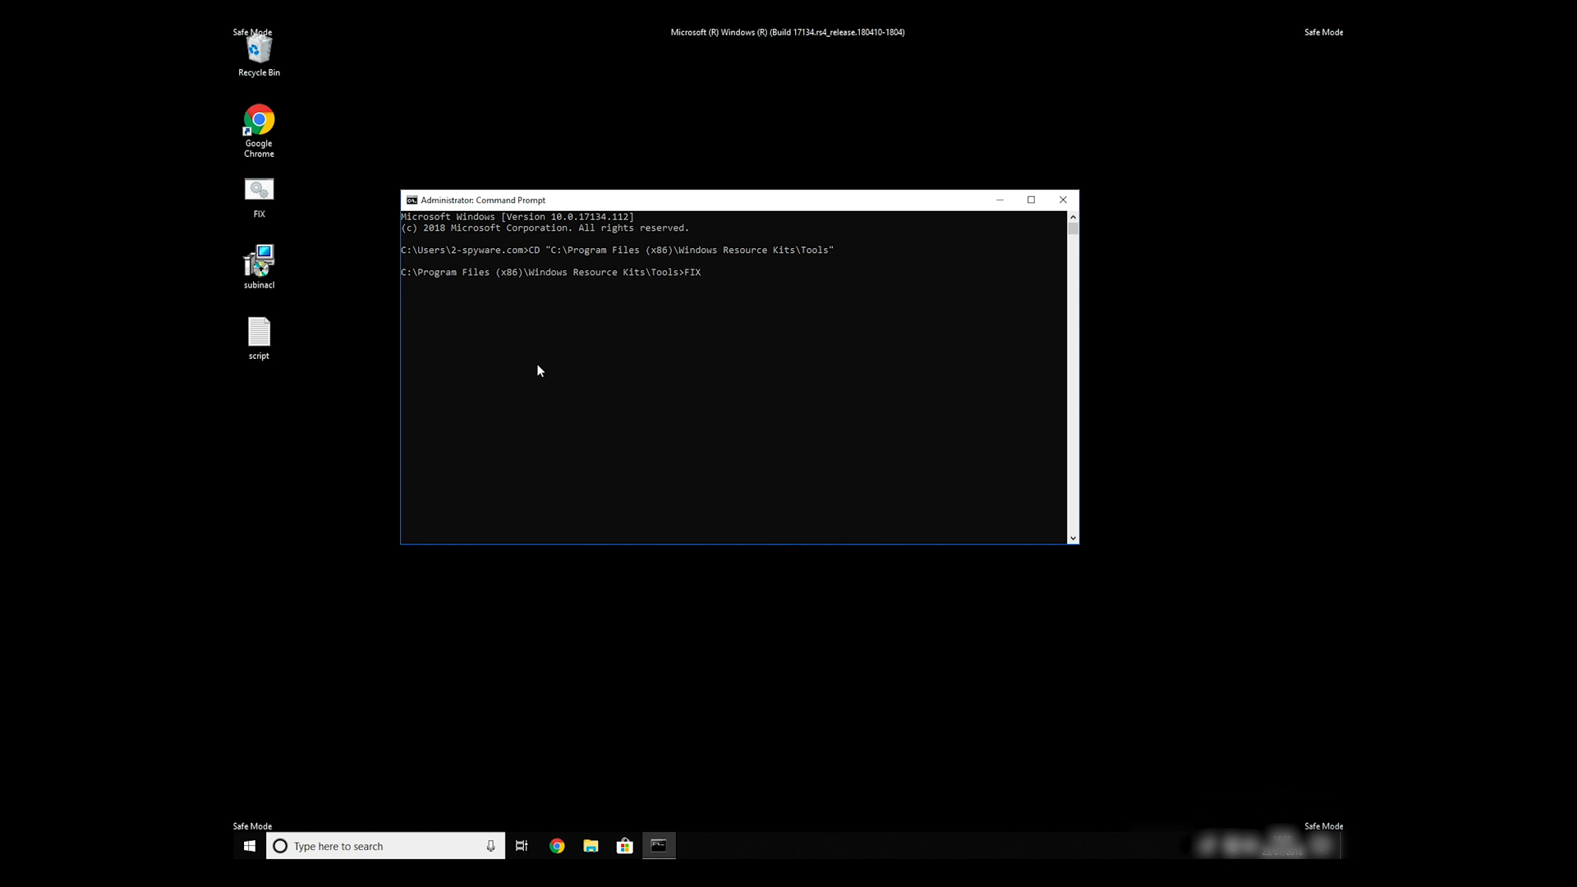
text(.BAT)
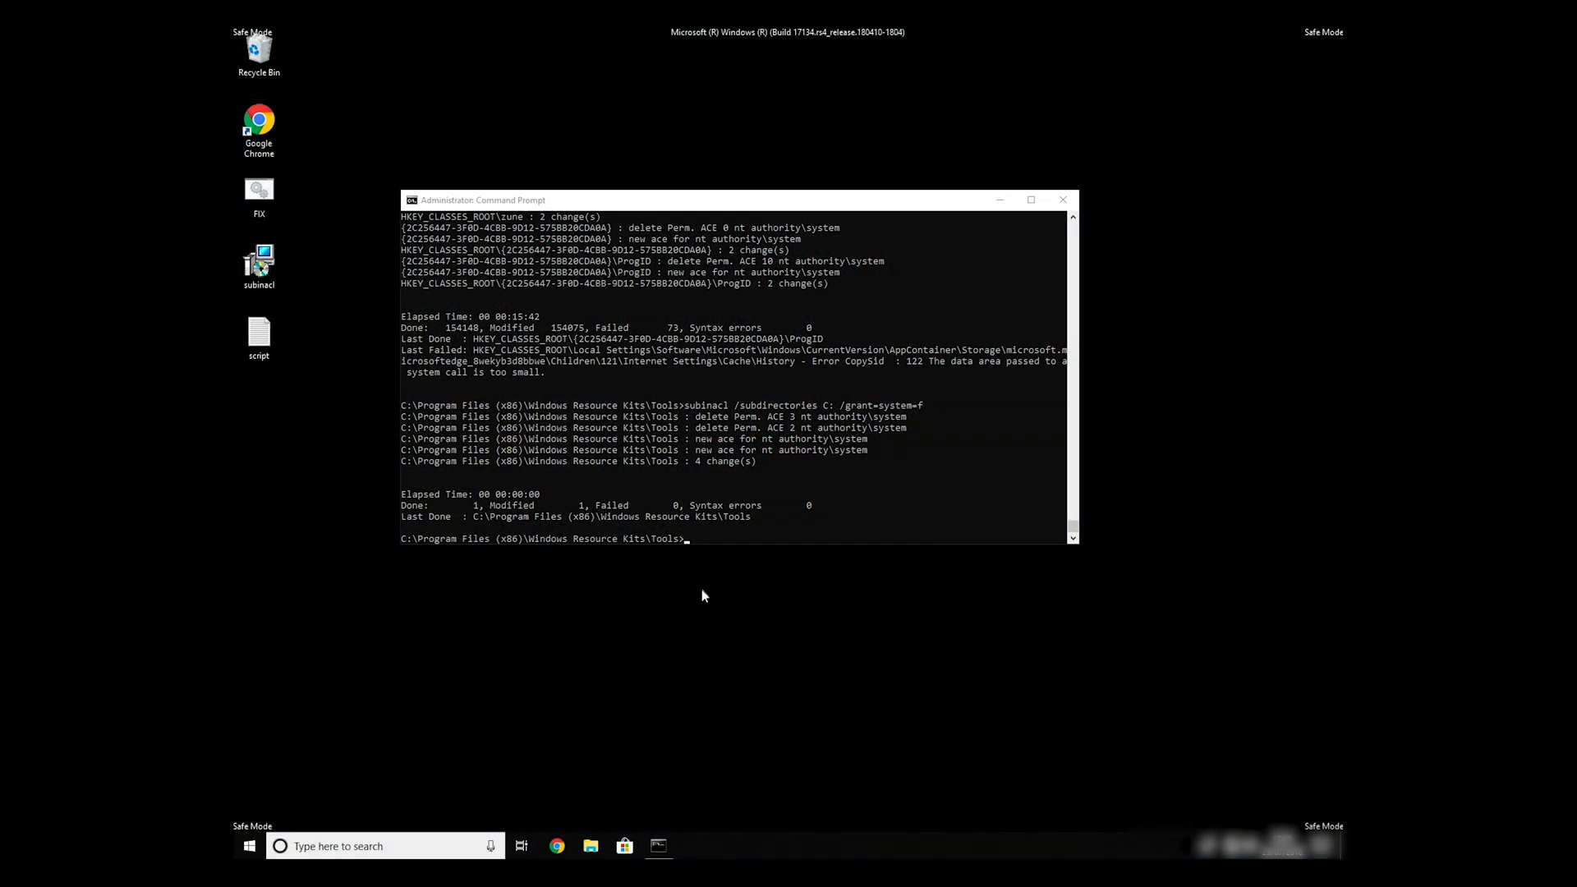
mouse_move(489, 530)
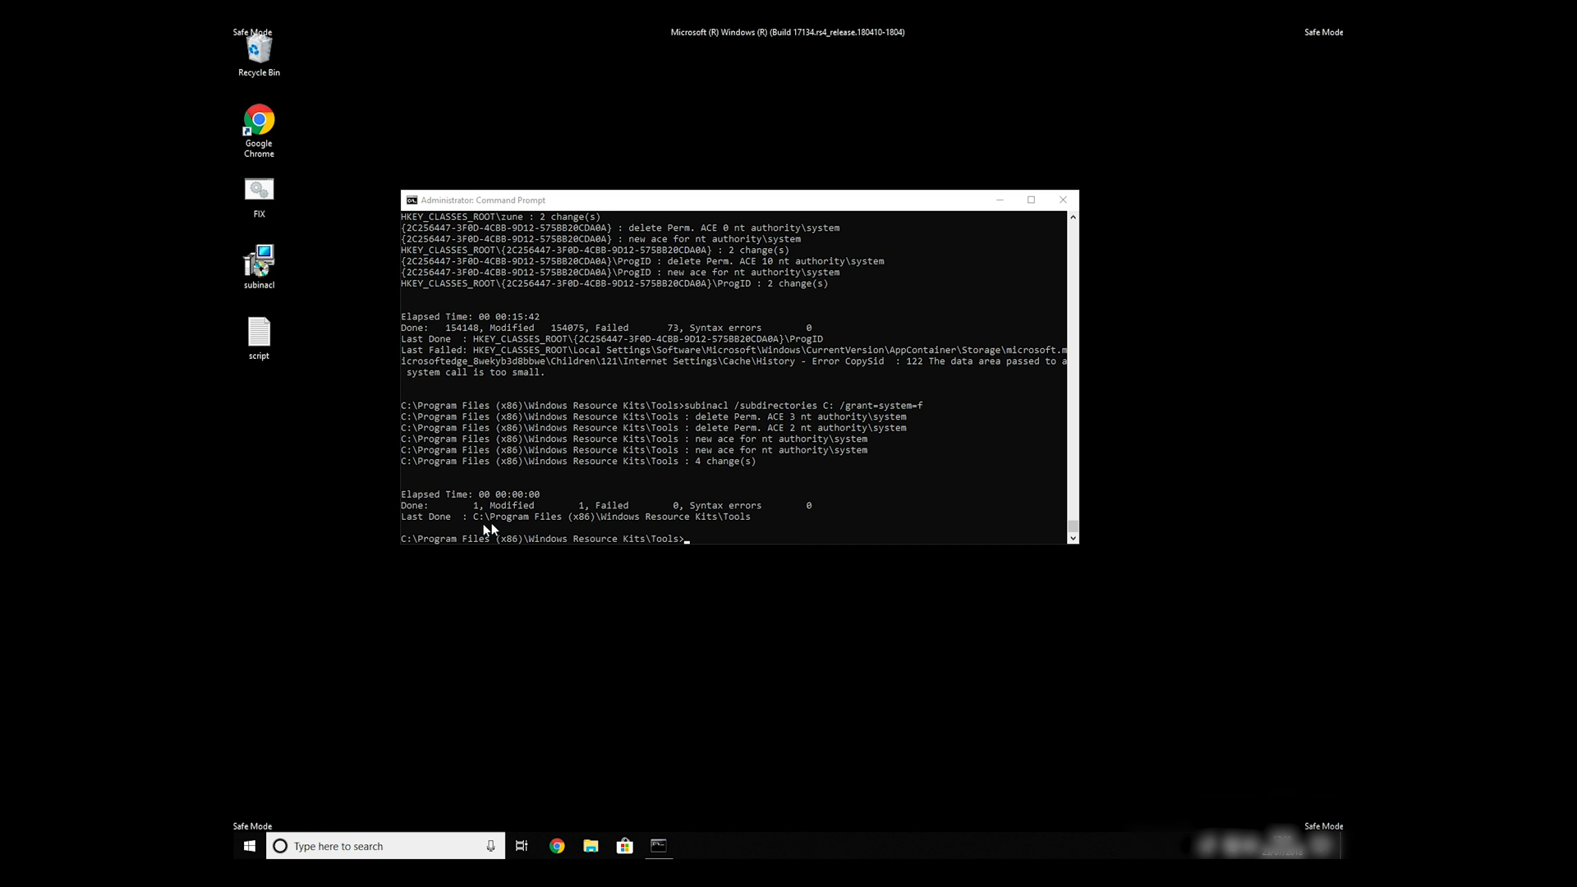
click(1062, 199)
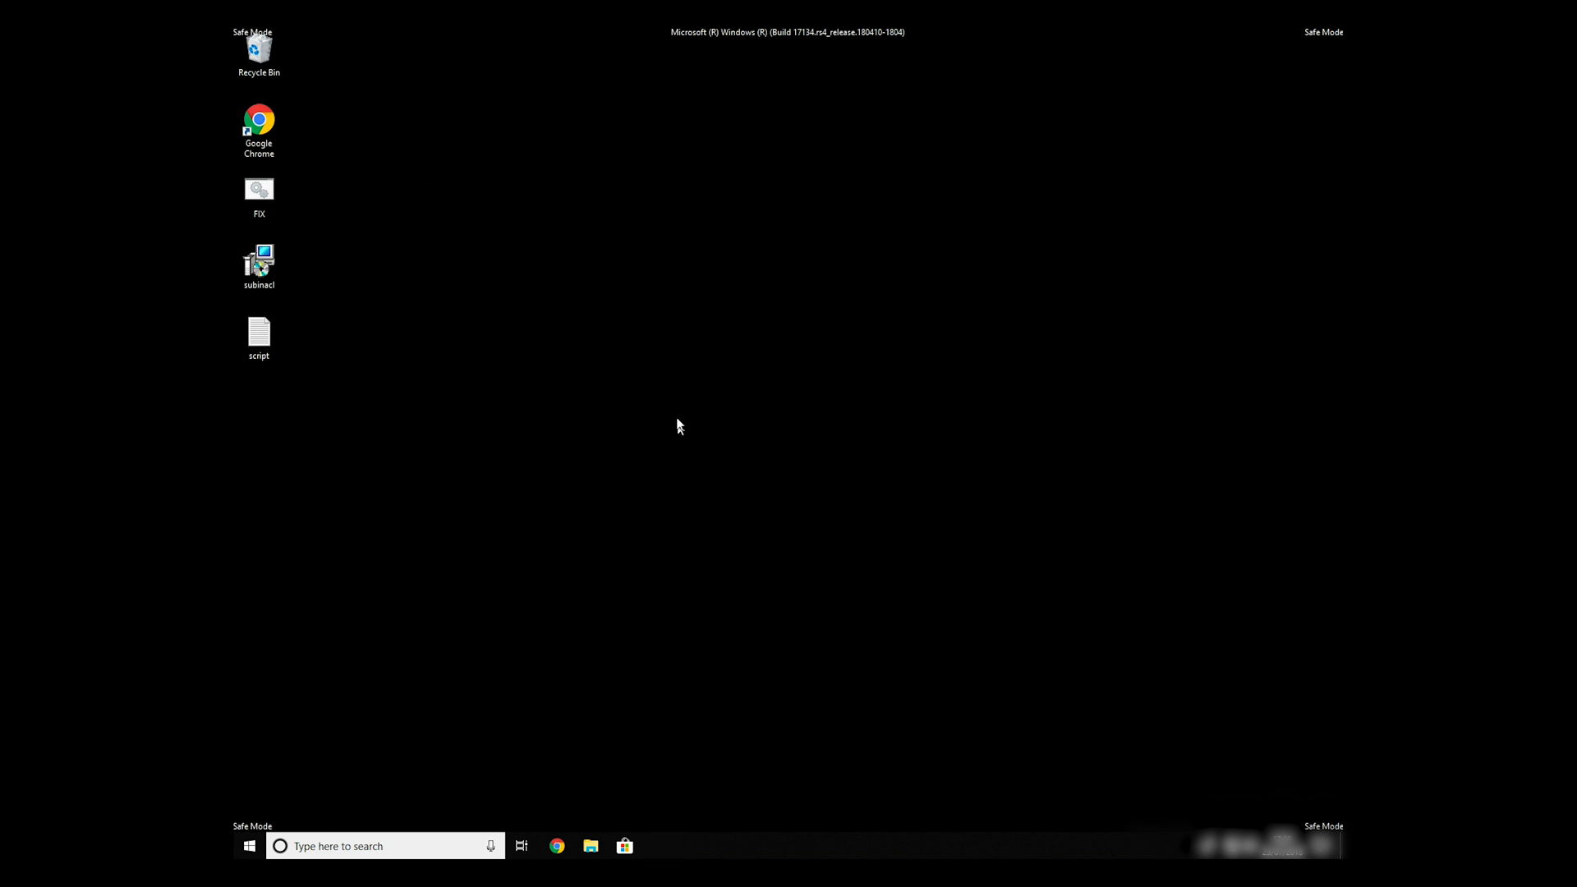
mouse_move(448, 561)
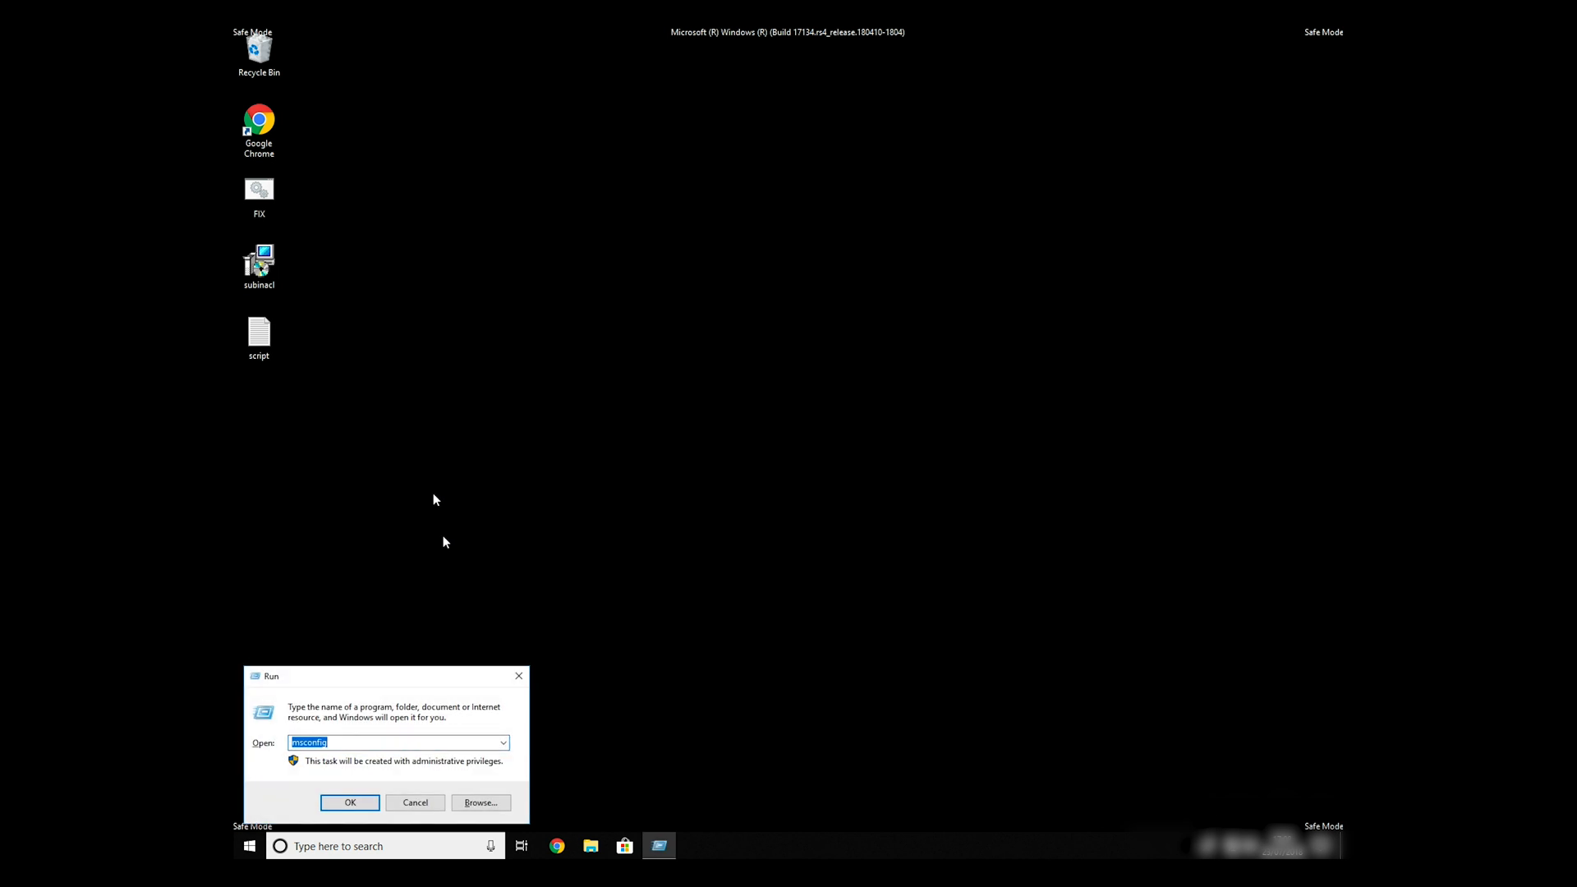
Uncheck Safe boot in msconfig, confirm with OK, and restart to normal mode.
click(350, 802)
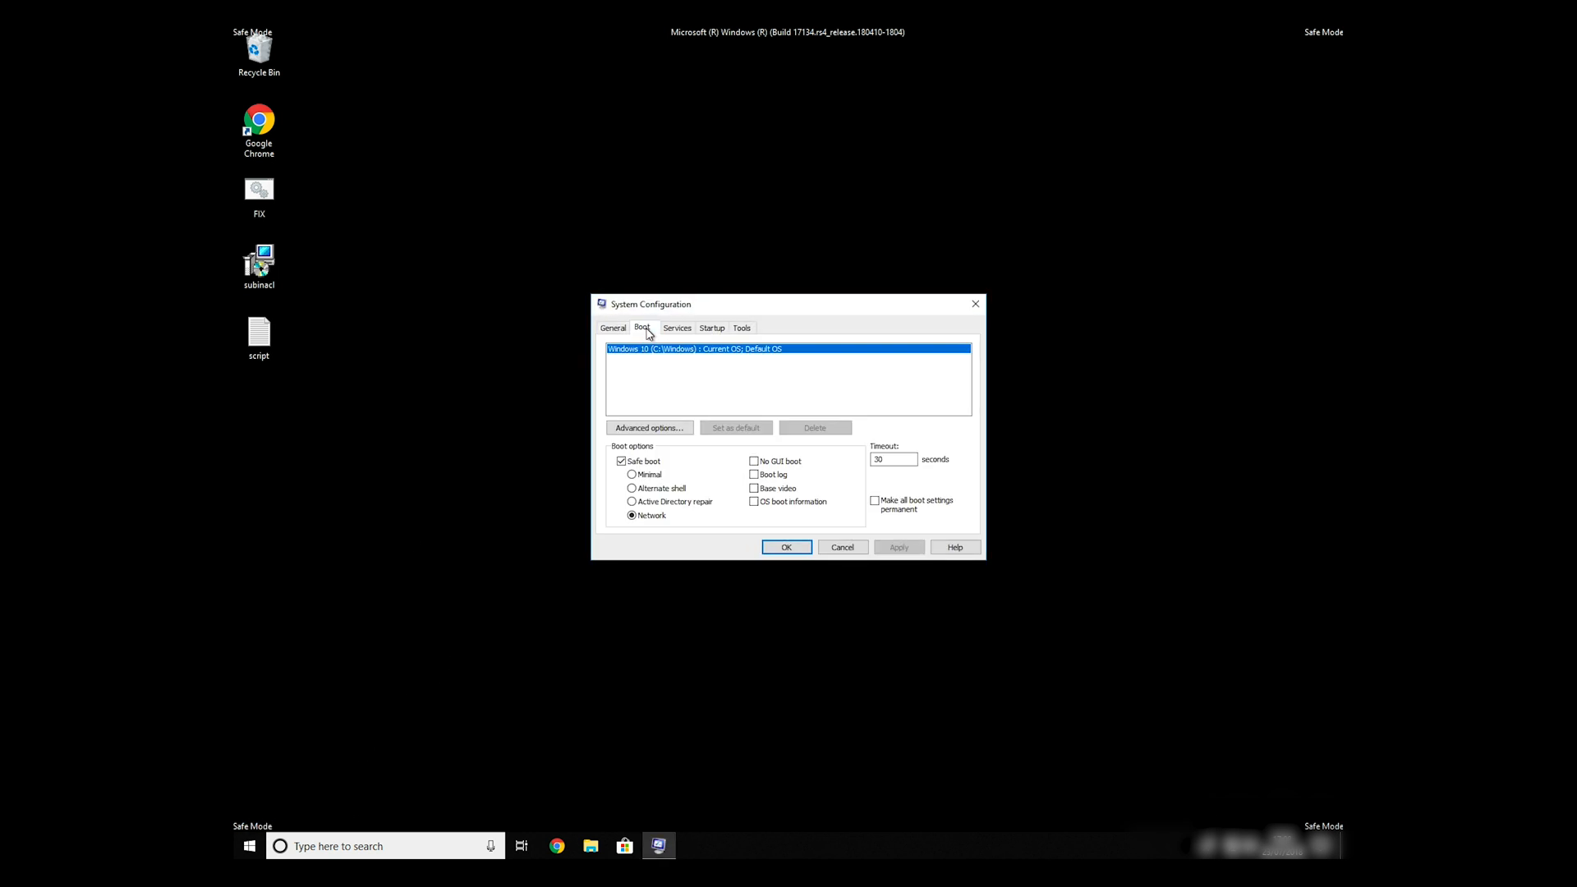
click(621, 460)
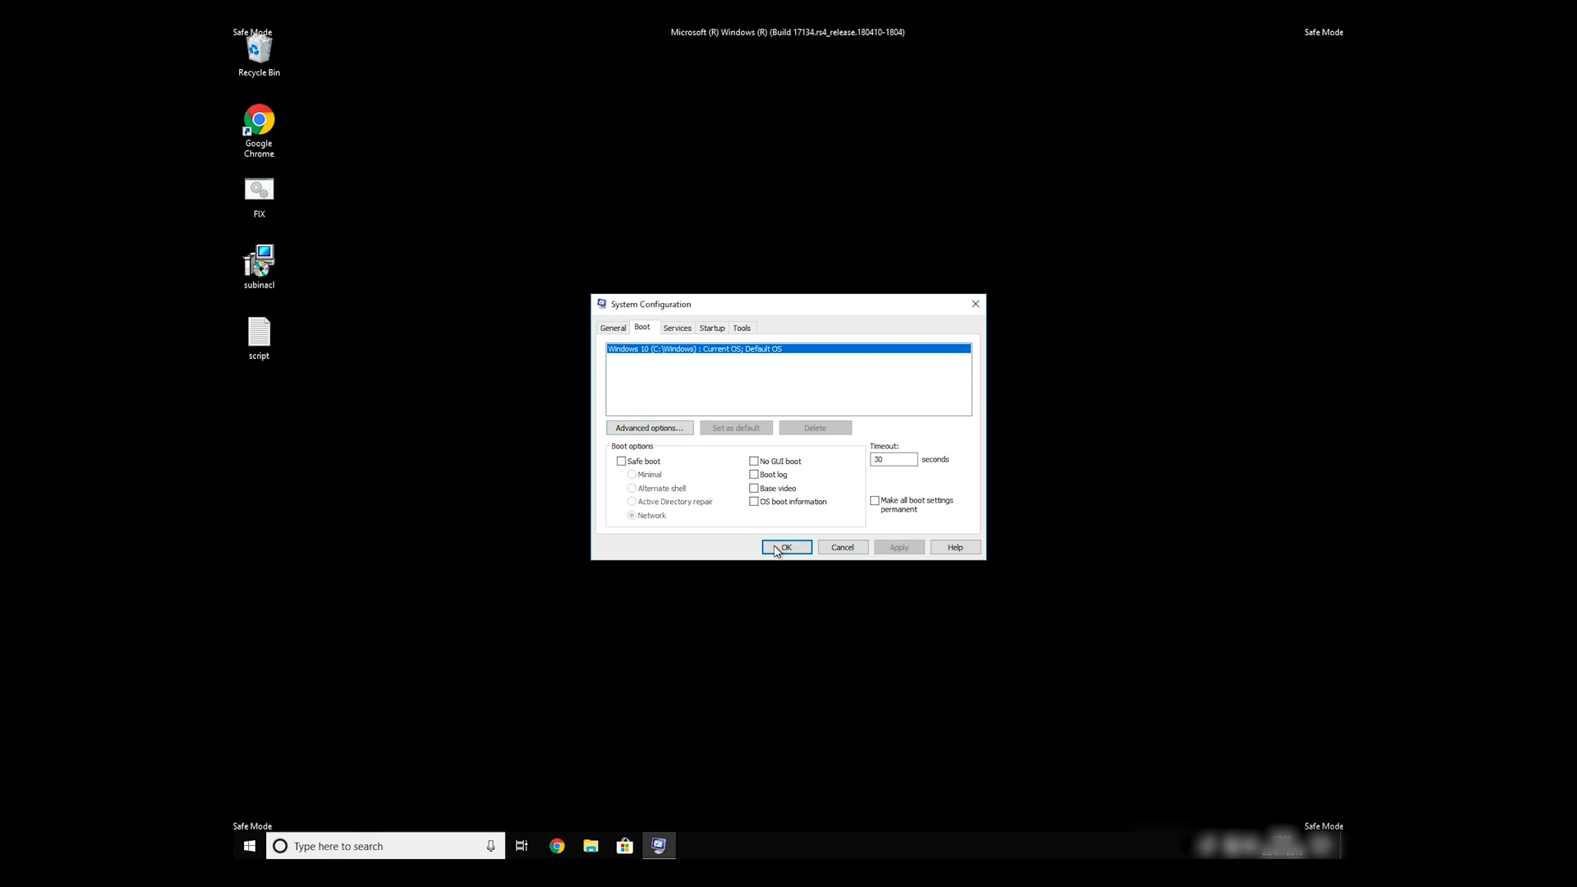
click(786, 547)
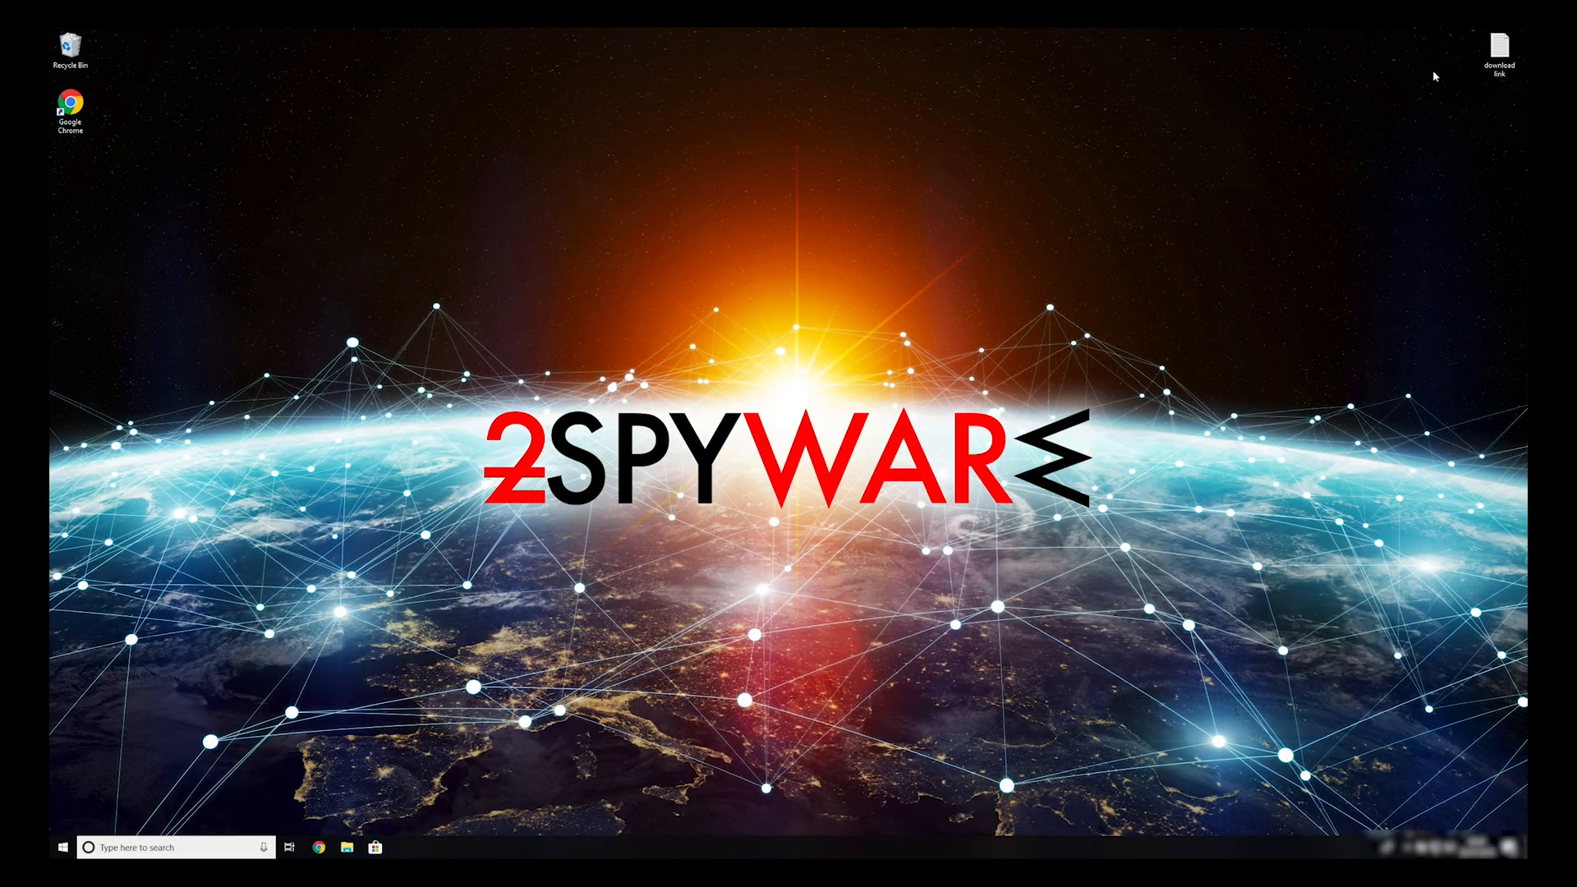
Copy the Data Recovery Pro link from the text file and run the downloaded installer.
double_click(1500, 46)
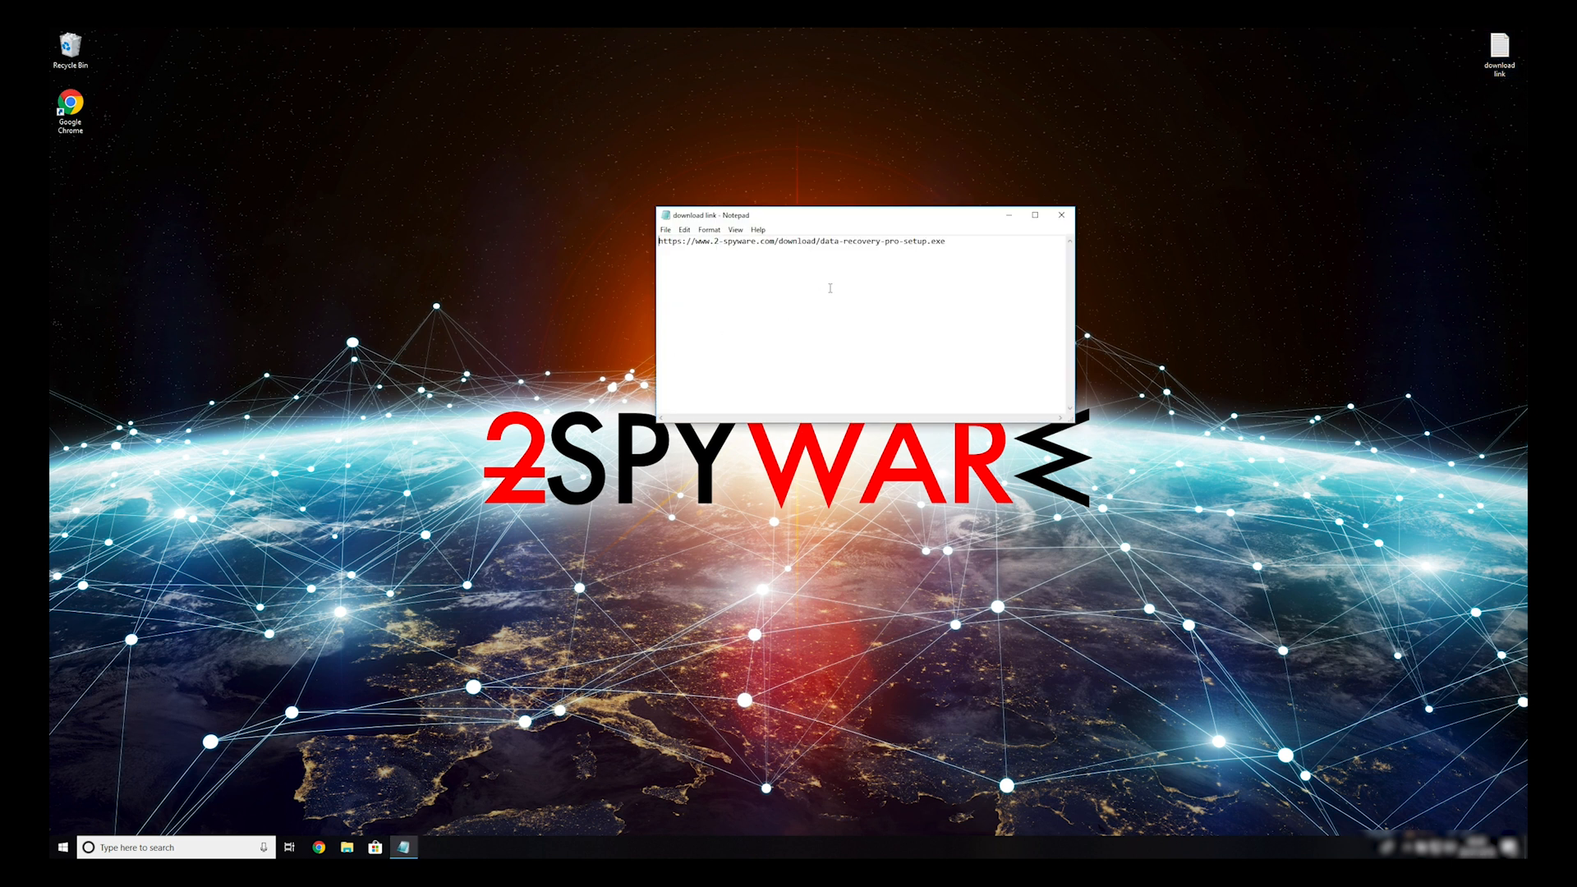
triple_click(799, 241)
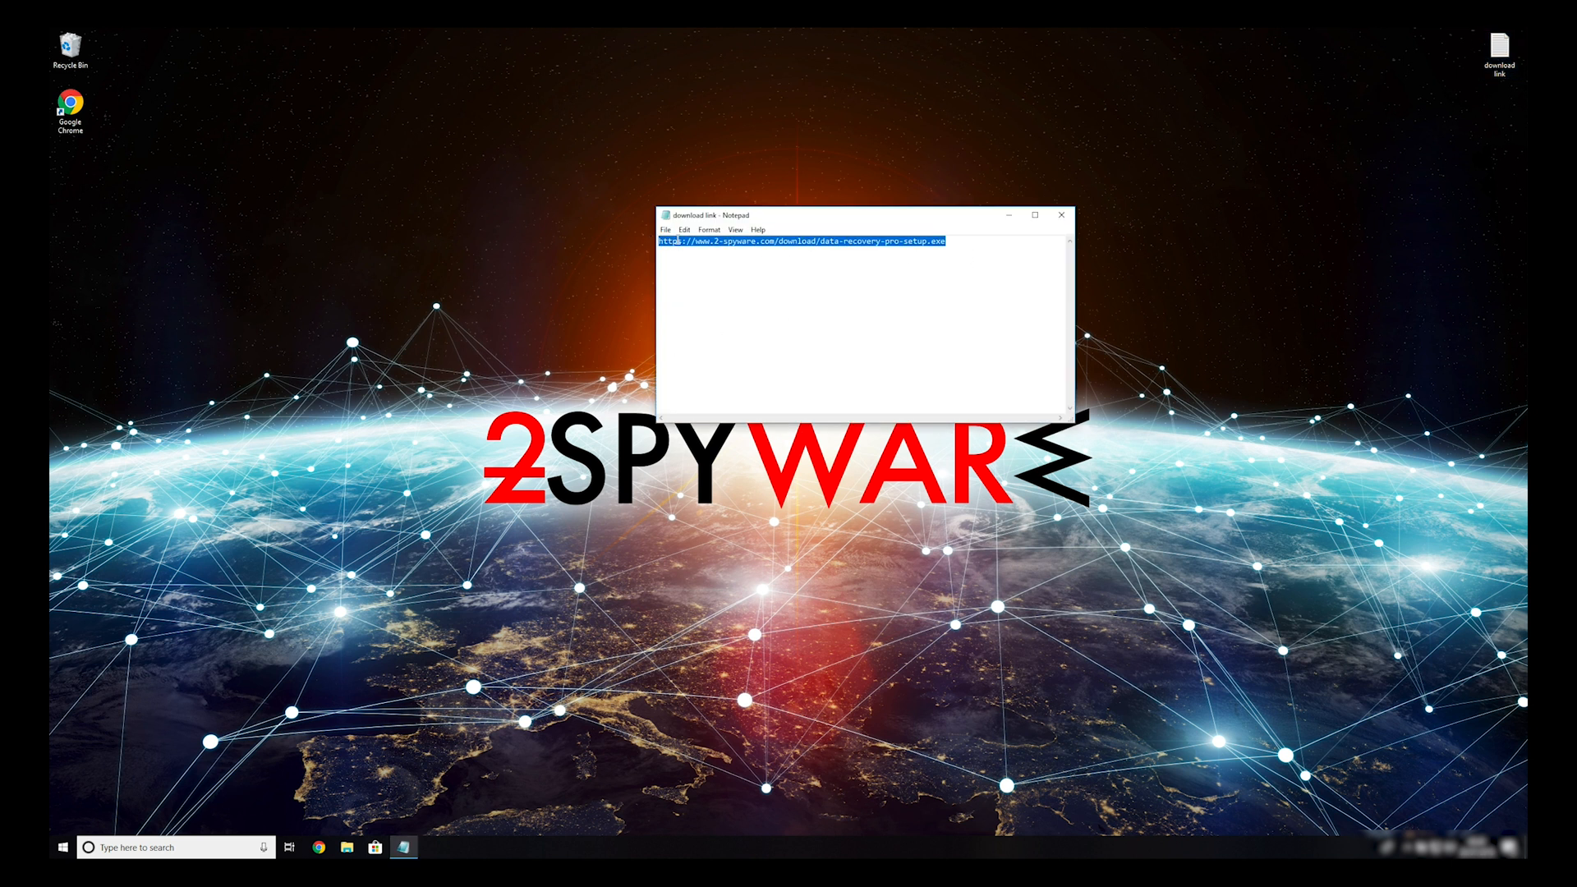
click(1060, 215)
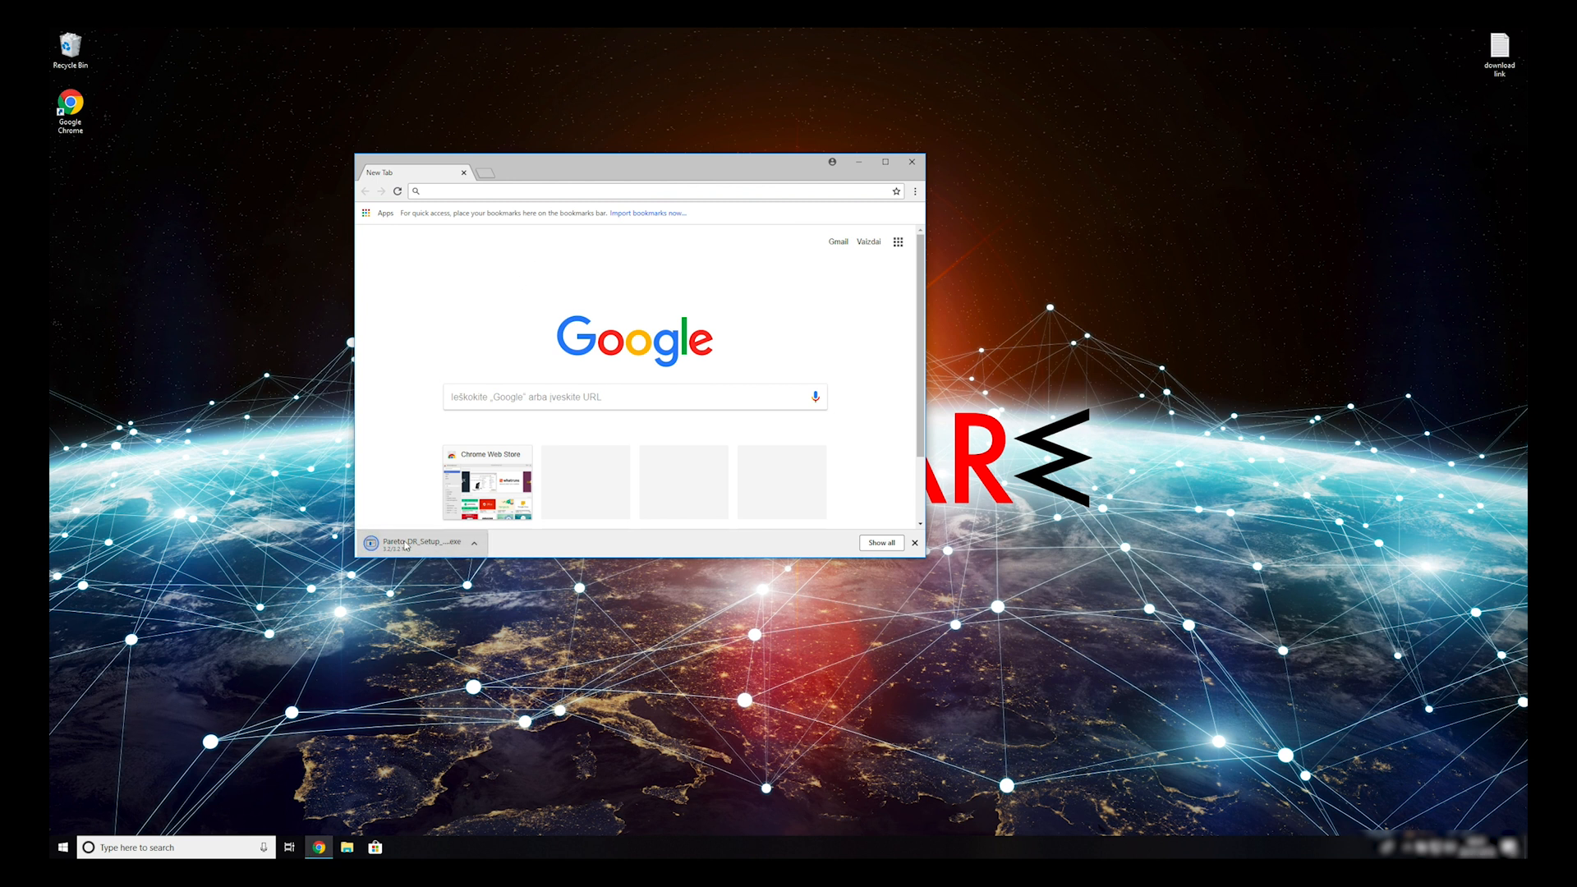
click(422, 542)
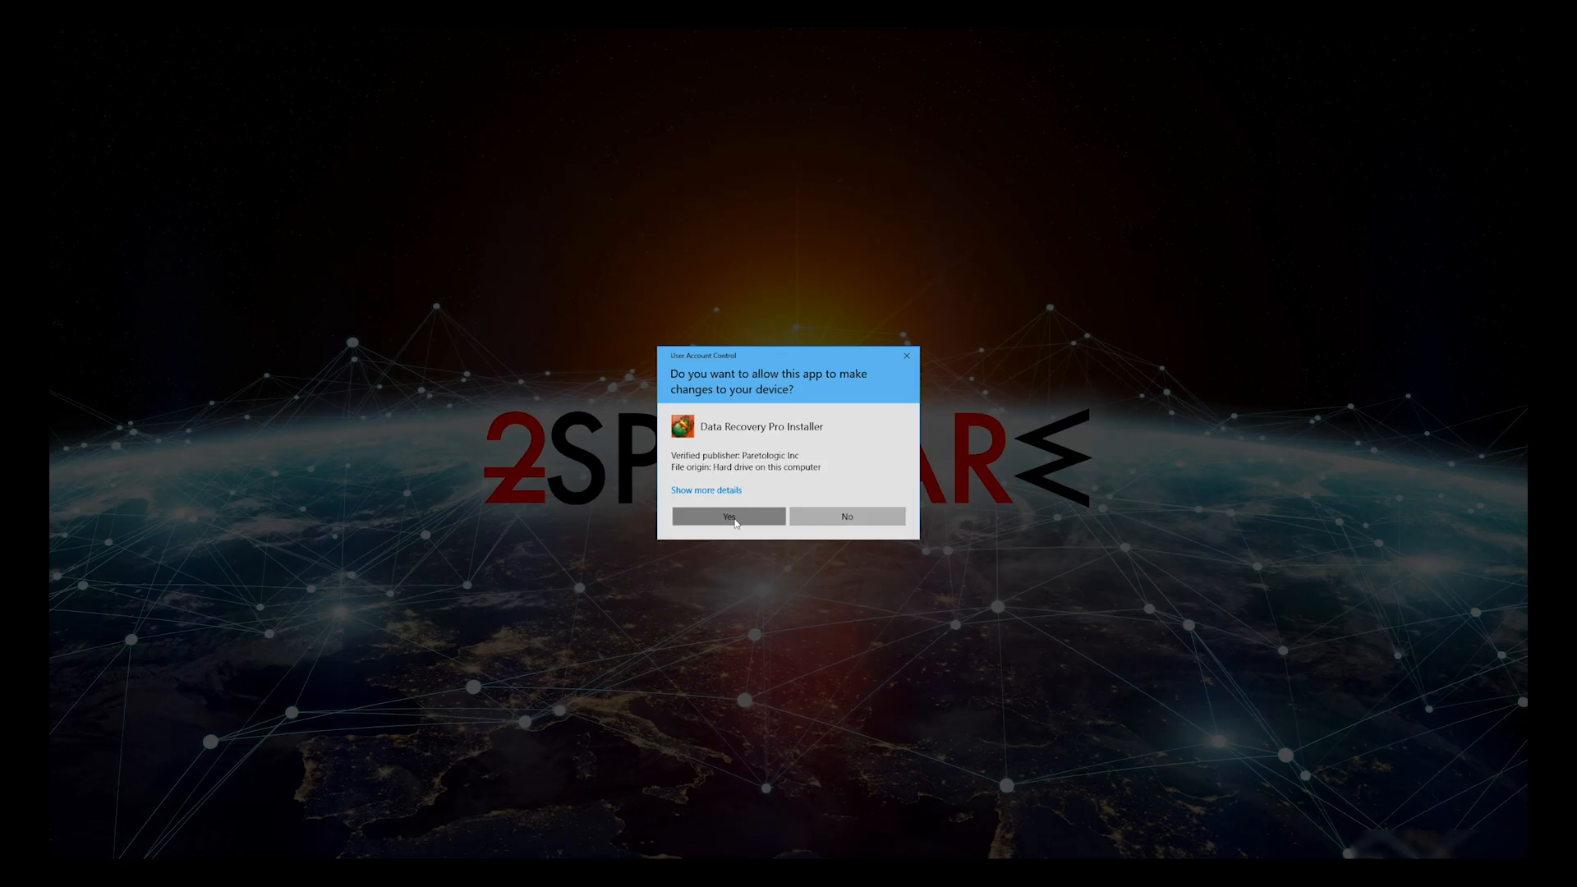
Allow the UAC prompt, accept the license, and finish setup launching Data Recovery Pro.
click(726, 516)
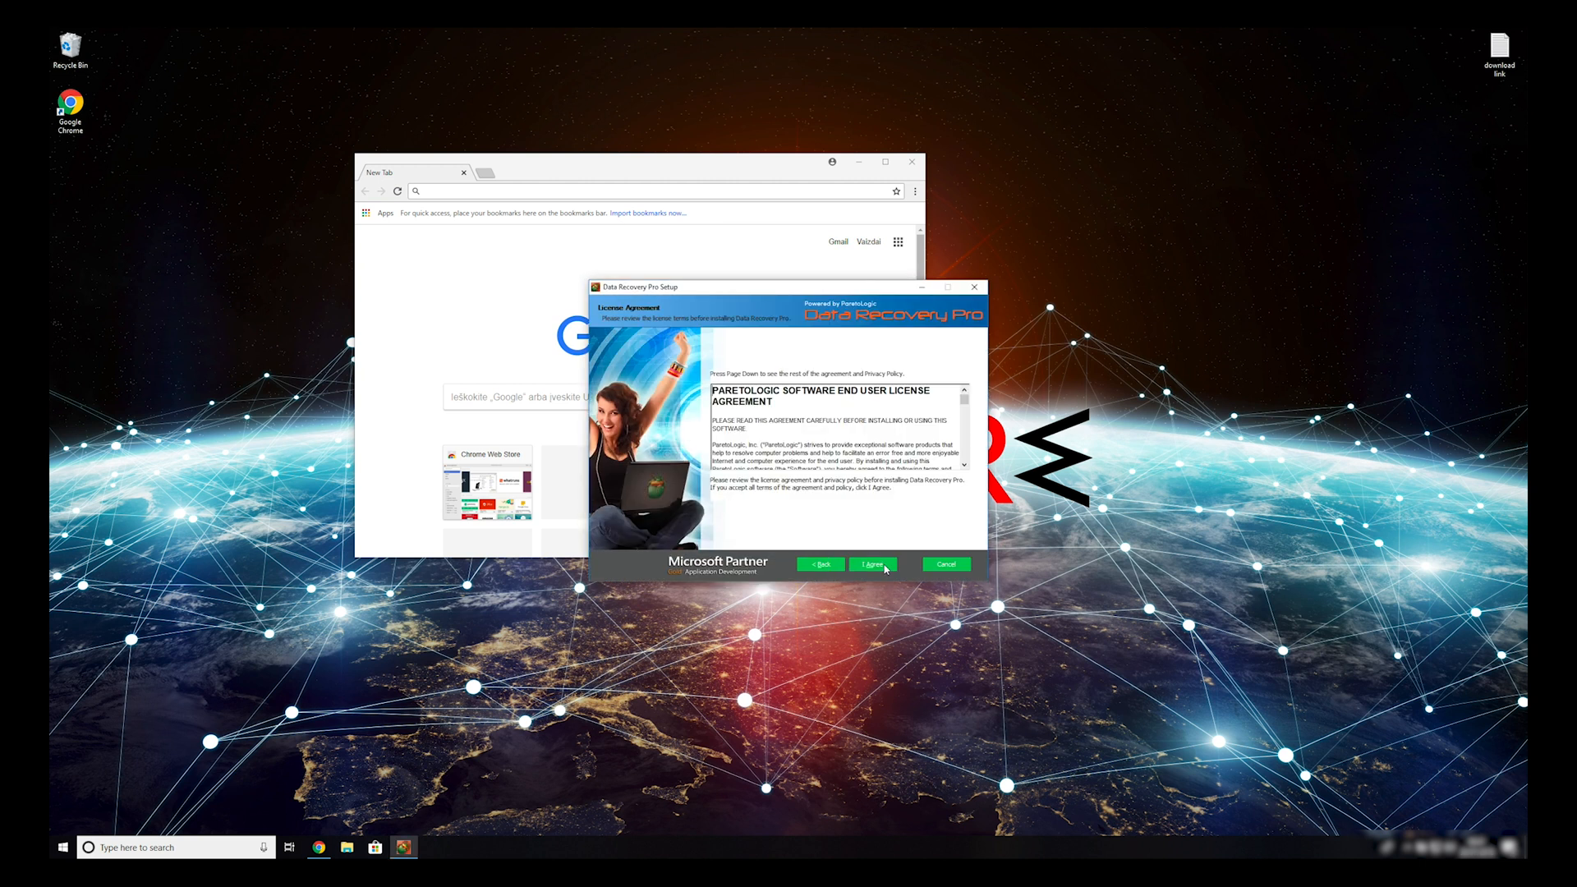
click(870, 564)
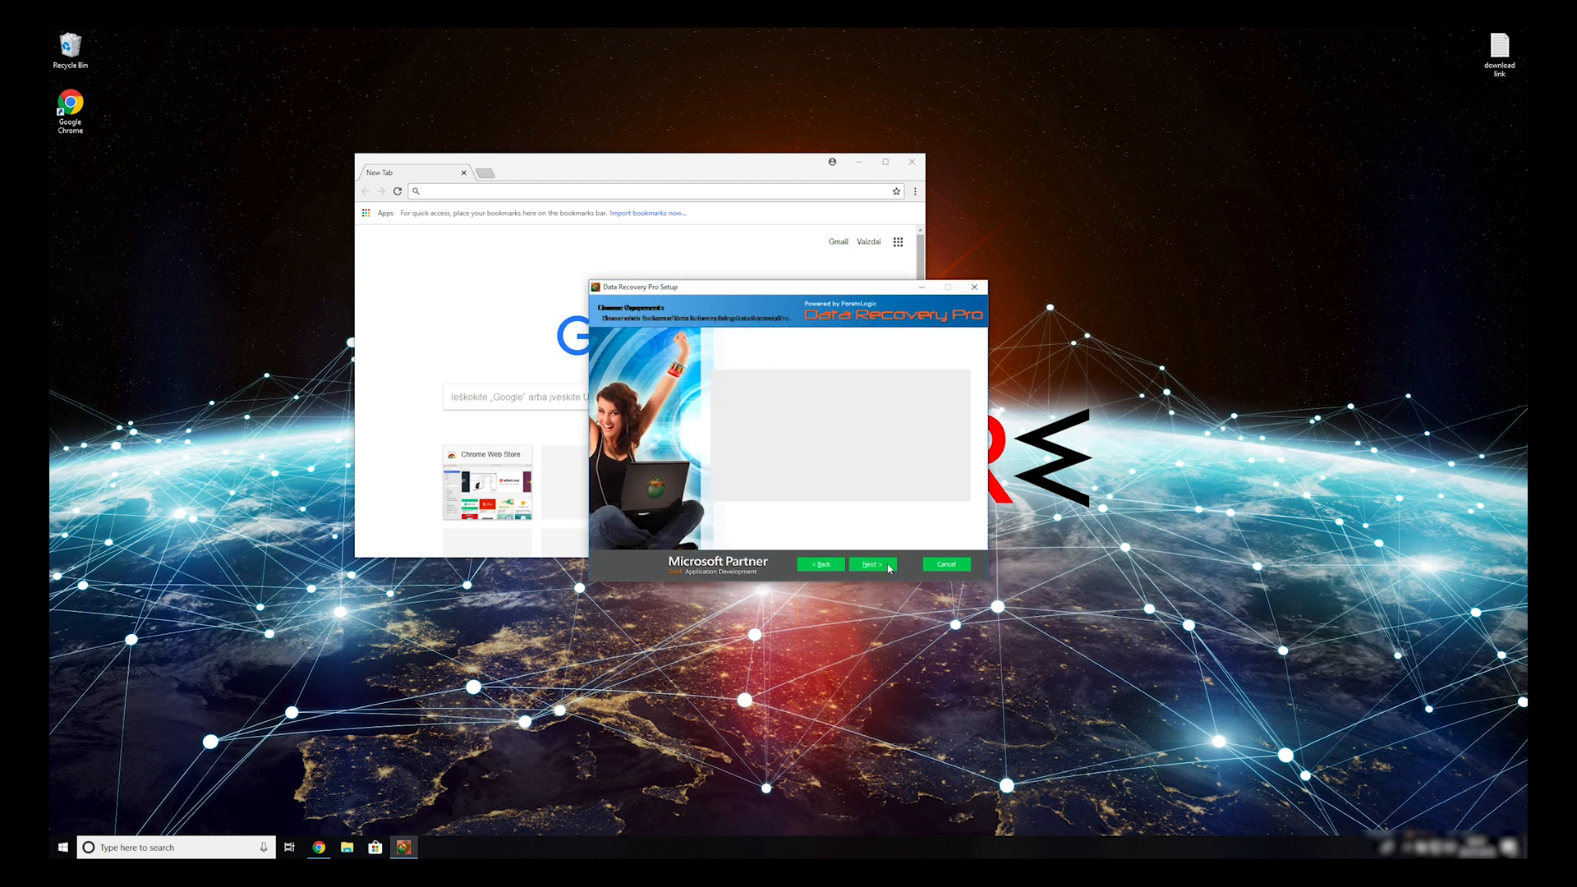
click(871, 565)
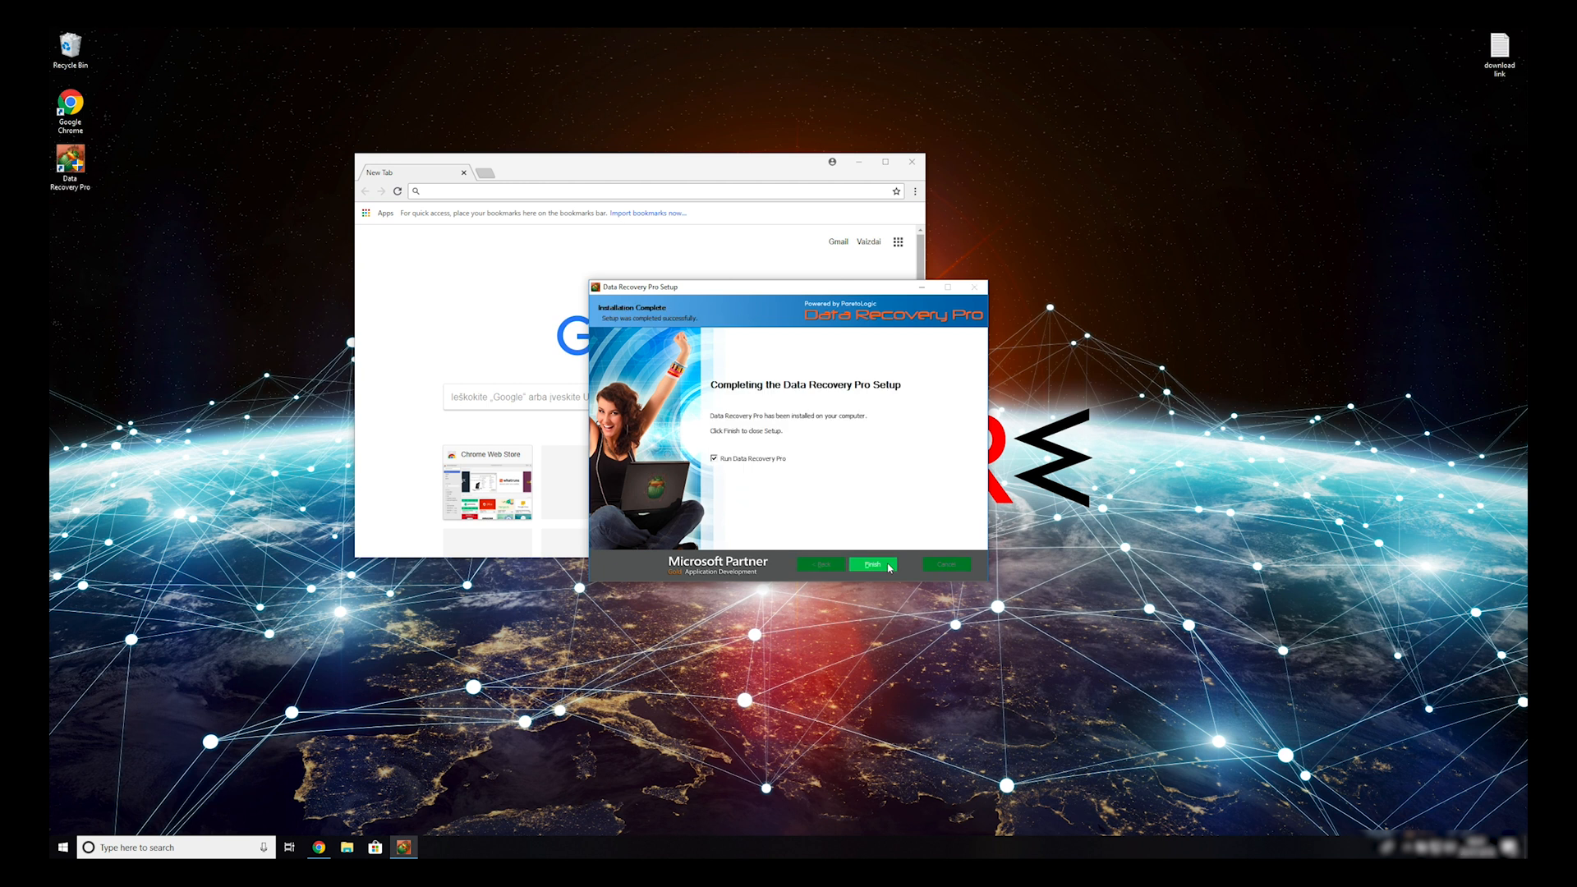
click(869, 565)
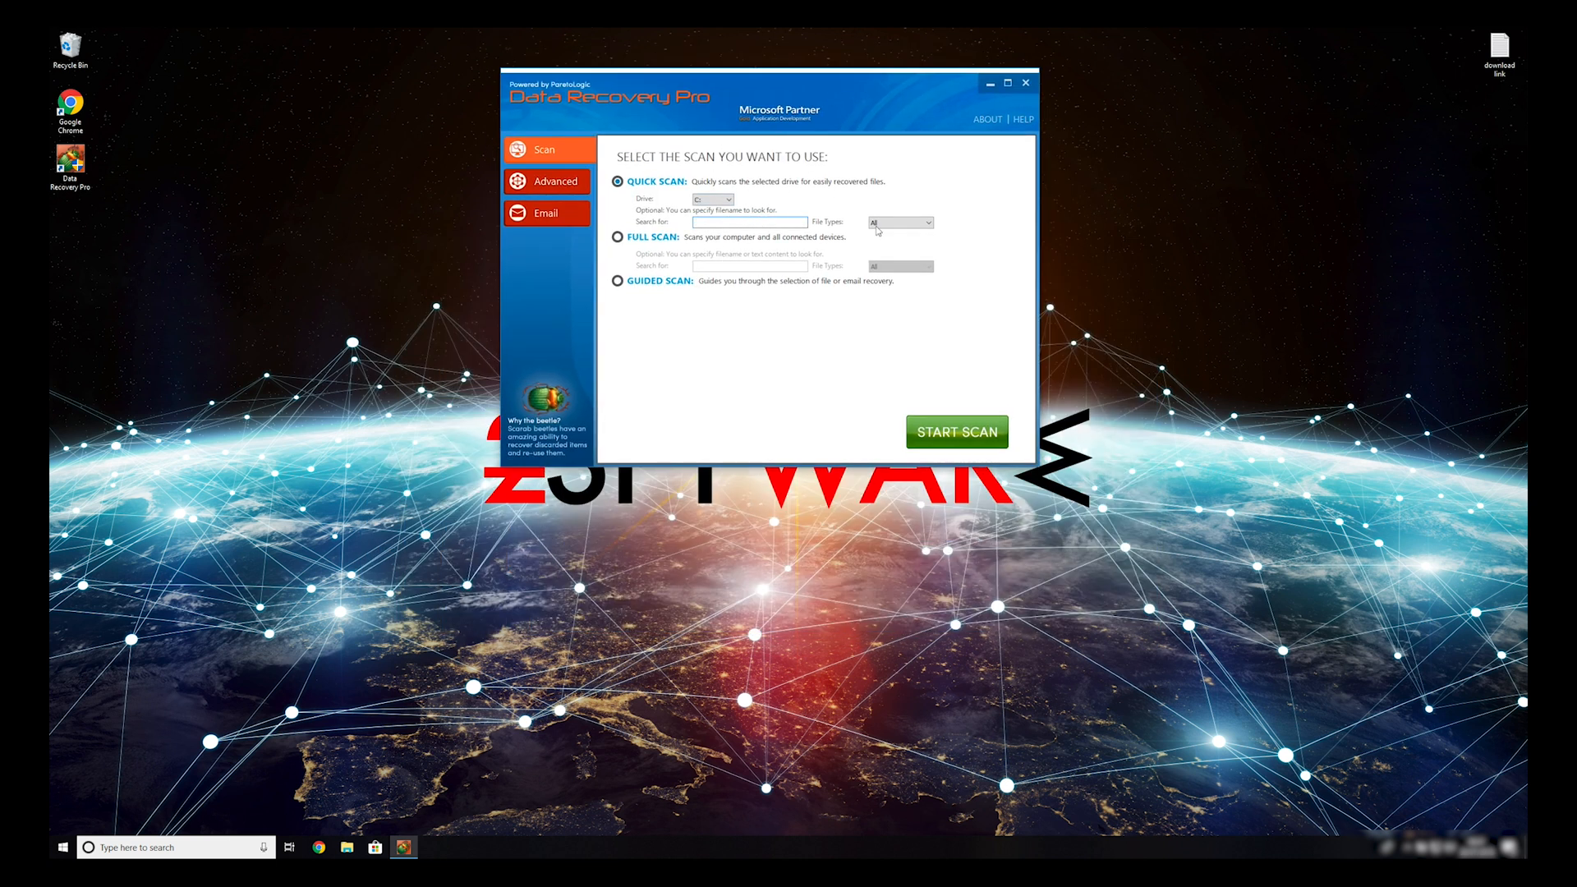
Run a full computer scan for recoverable files in Data Recovery Pro.
click(618, 238)
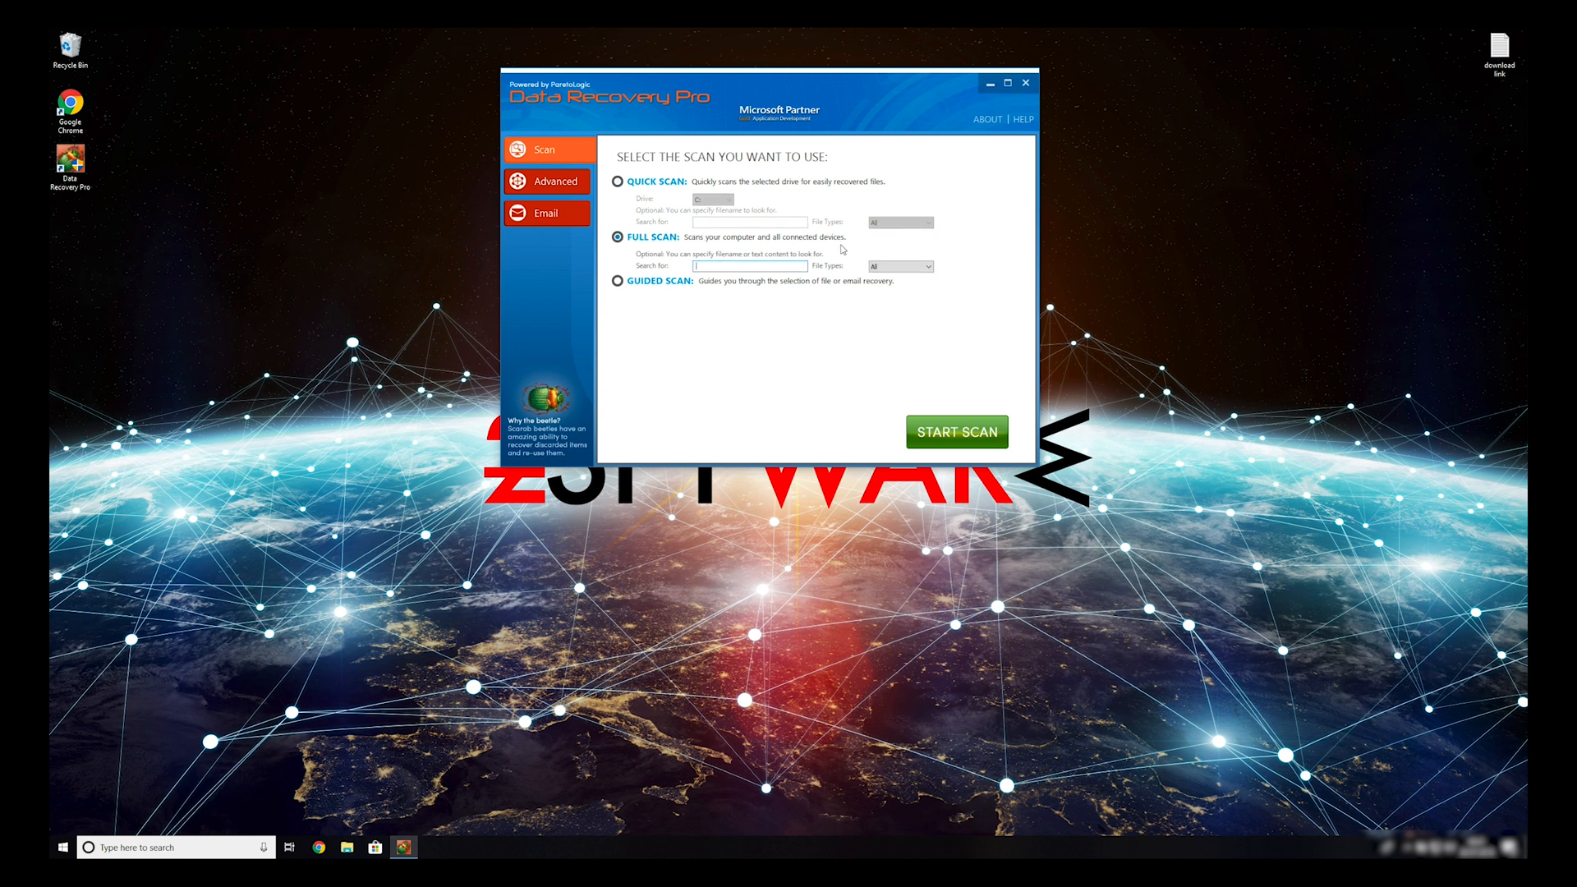
click(955, 431)
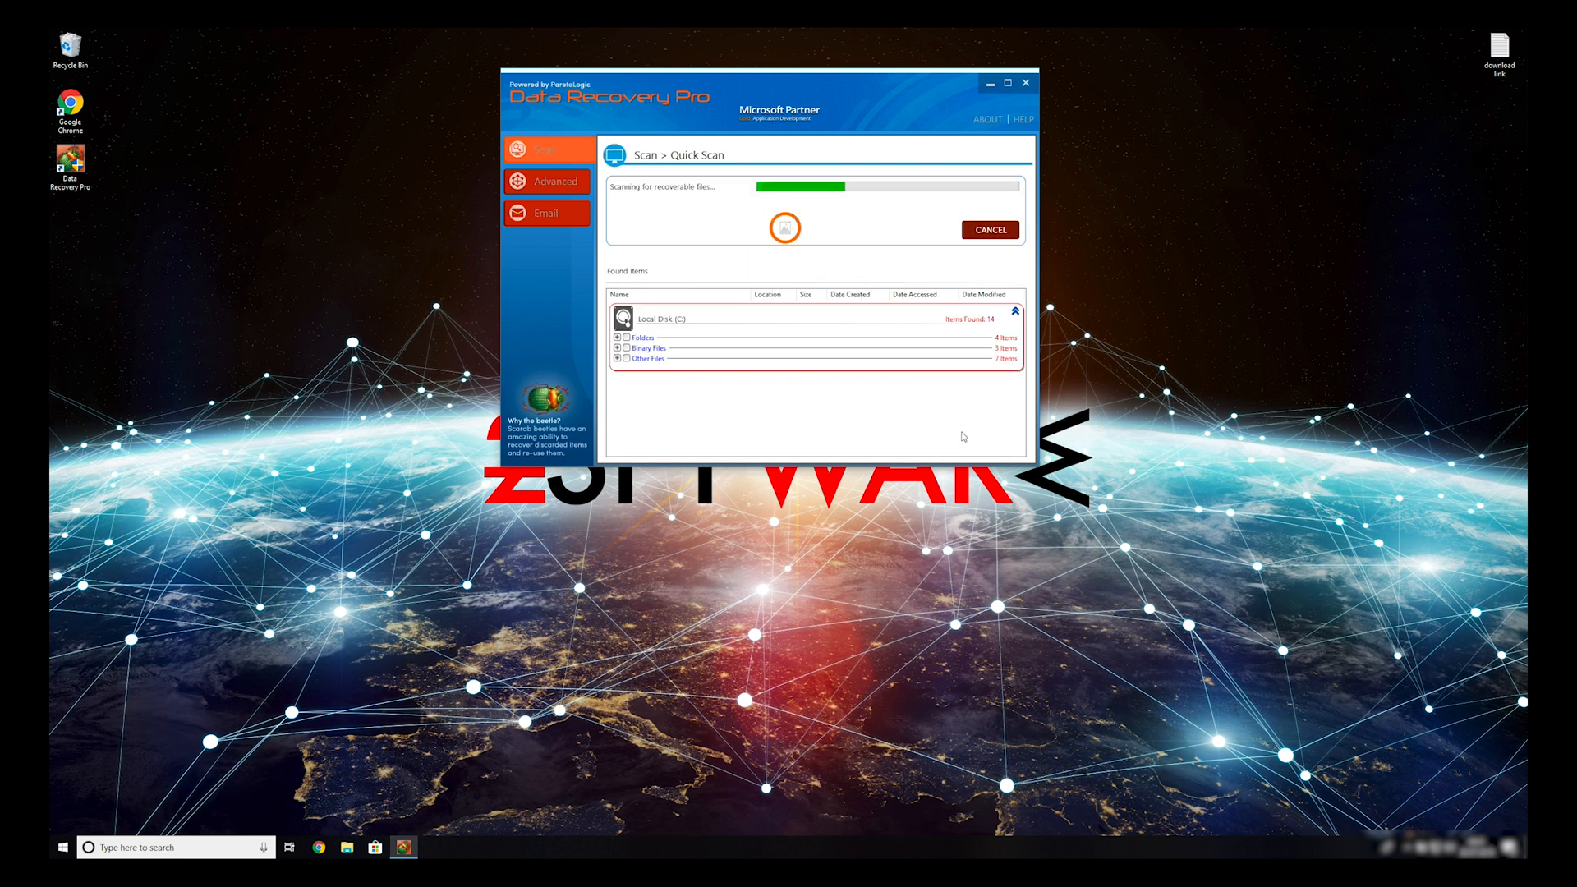